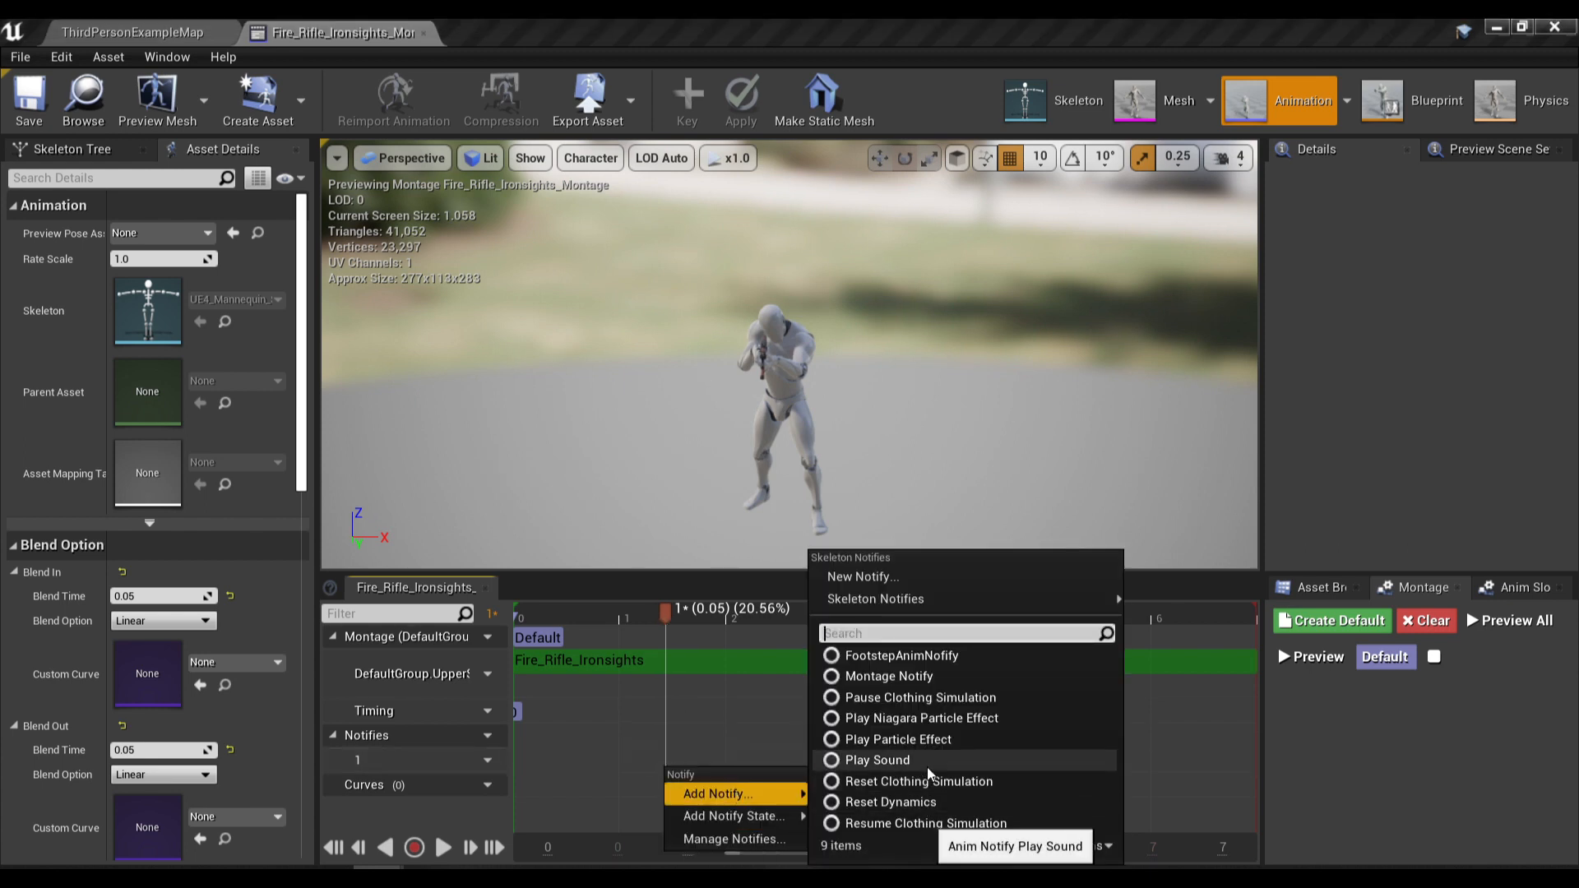
# Step: Add a Play Sound notify on the Fire_Rifle_Ironsights montage set to the Explosion01 sound
pyautogui.click(876, 759)
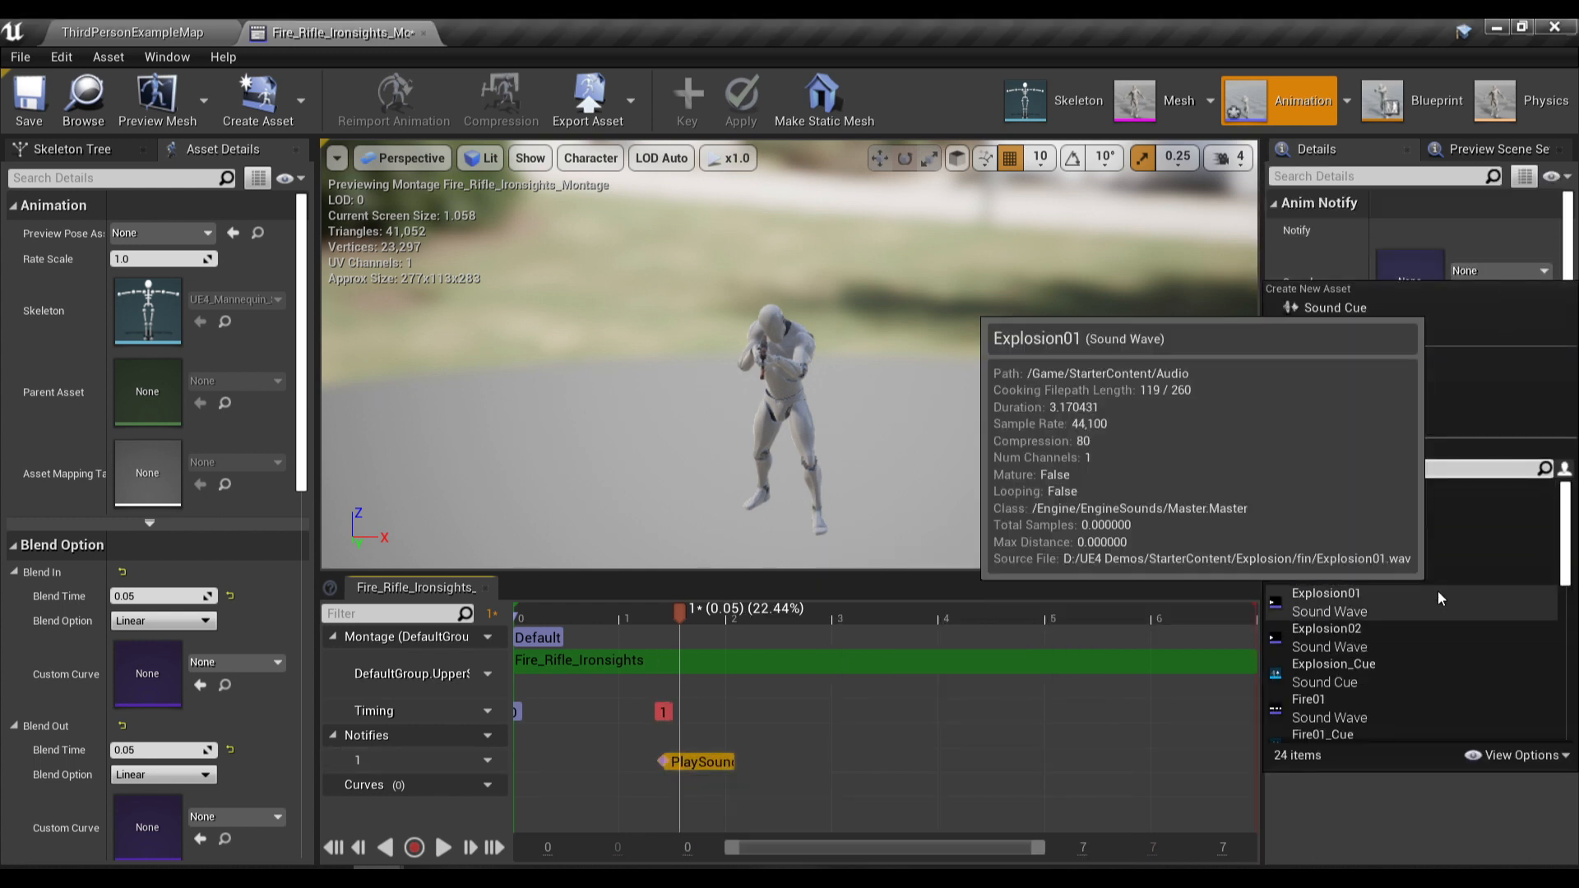
pyautogui.click(1326, 592)
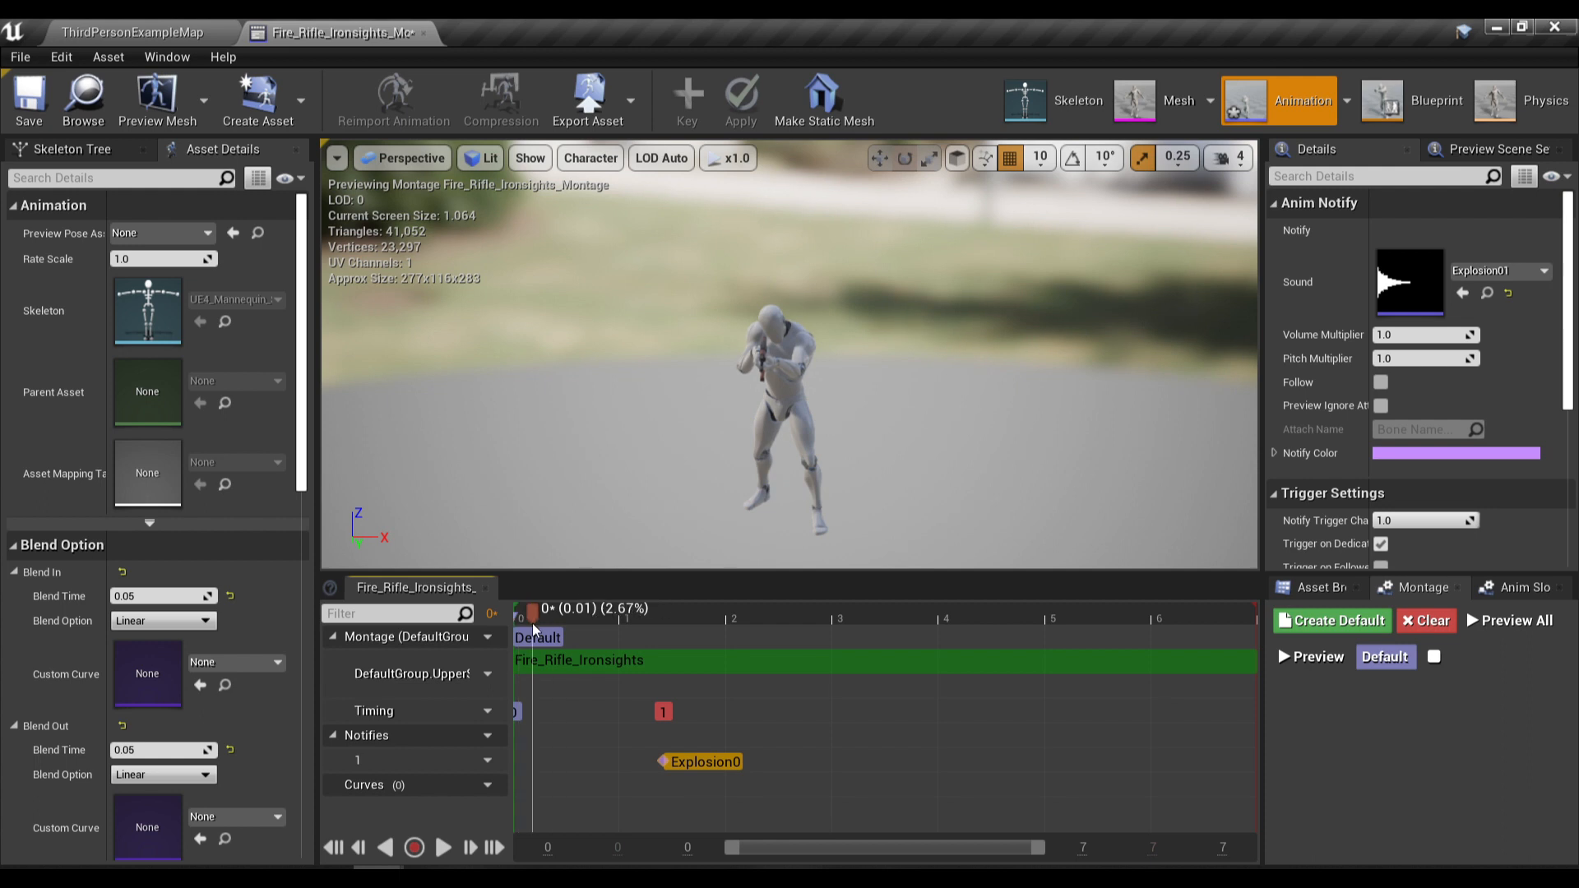
pyautogui.click(442, 847)
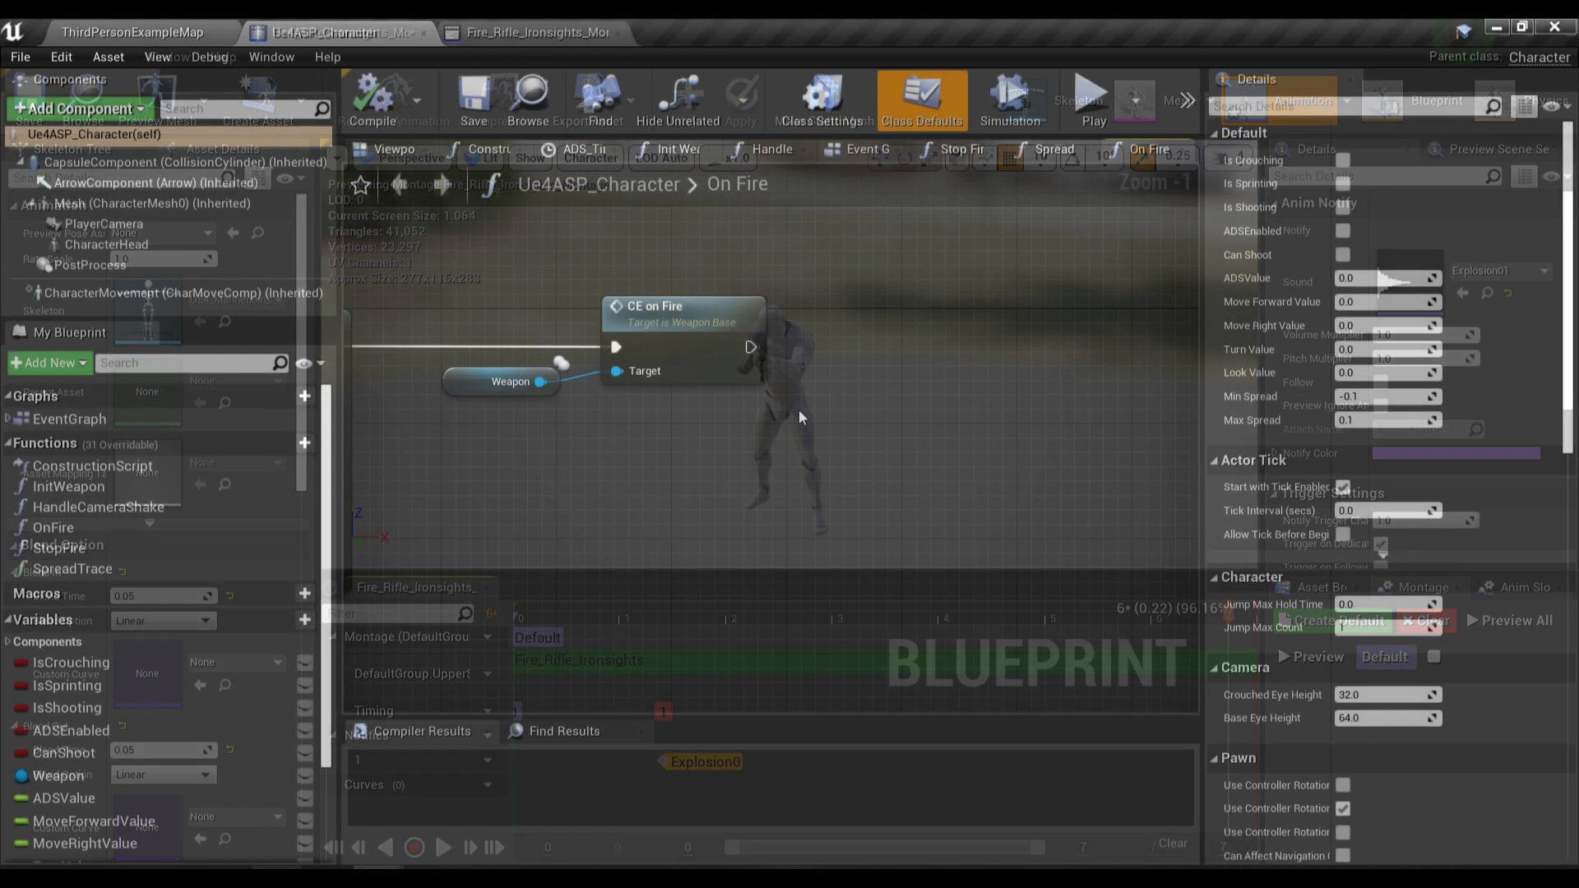
# Step: Add Get Player Controller feeding Client Start Camera Shake after CE on Fire in the On Fire graph
pyautogui.rightClick(796, 423)
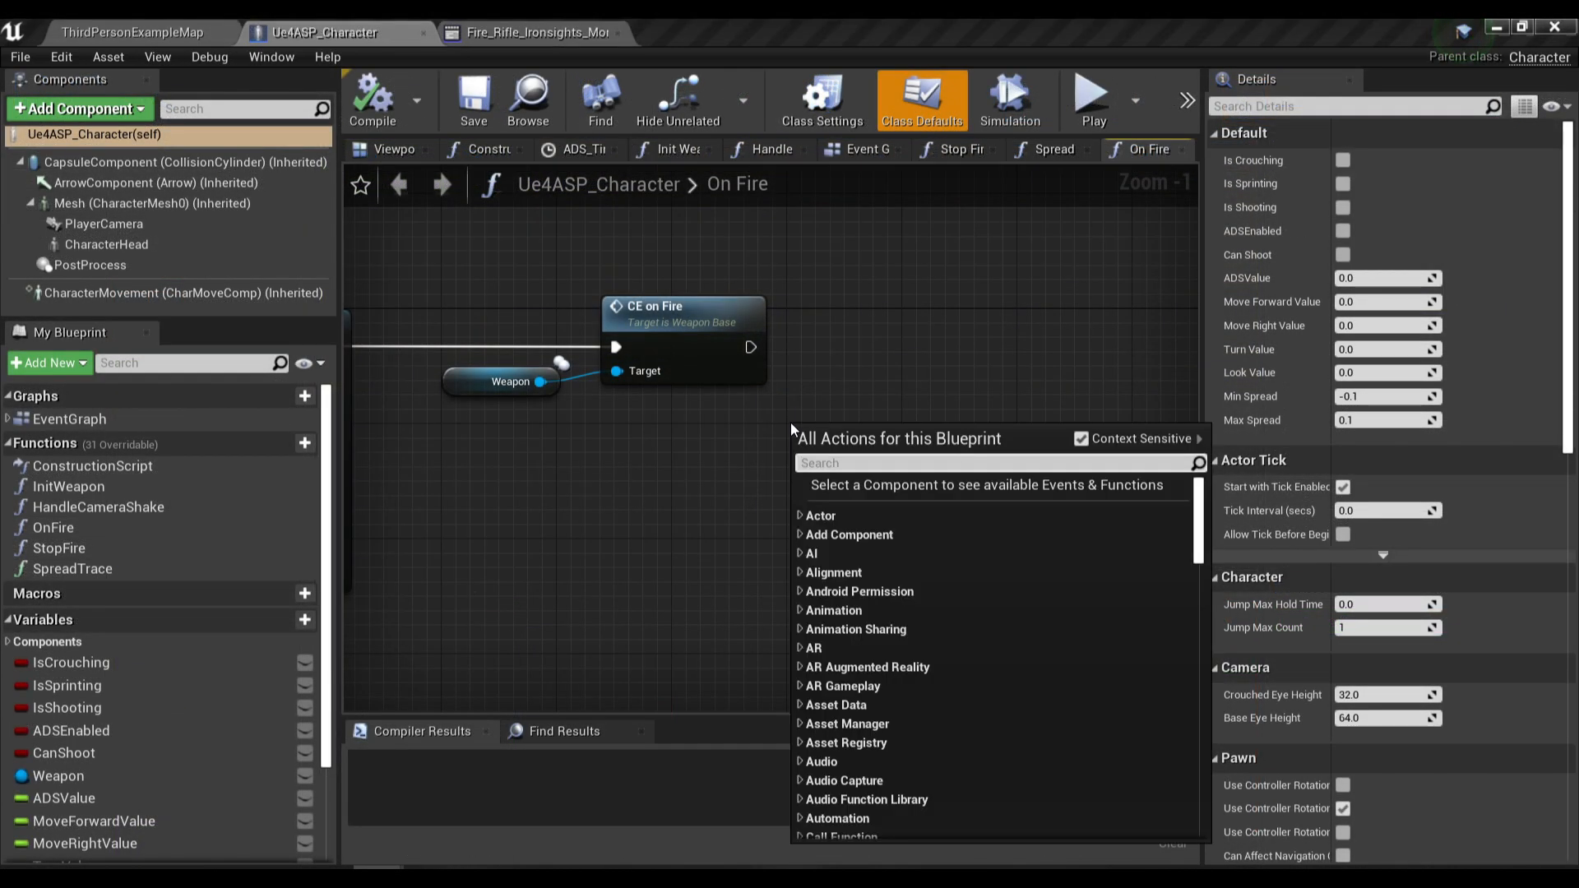
pyautogui.write('get pl')
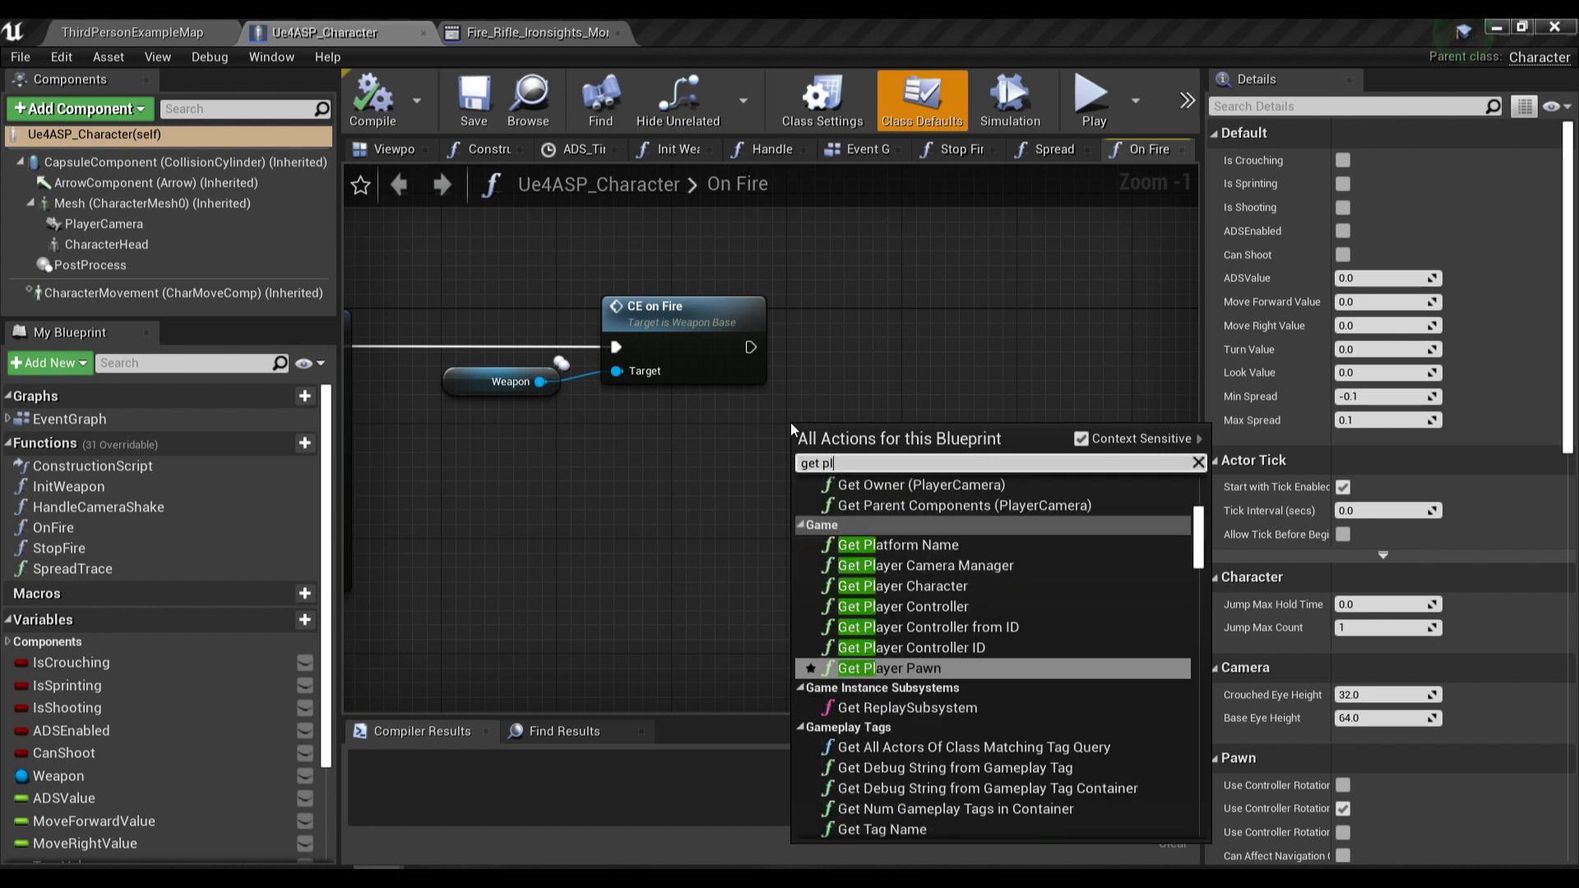
pyautogui.click(903, 606)
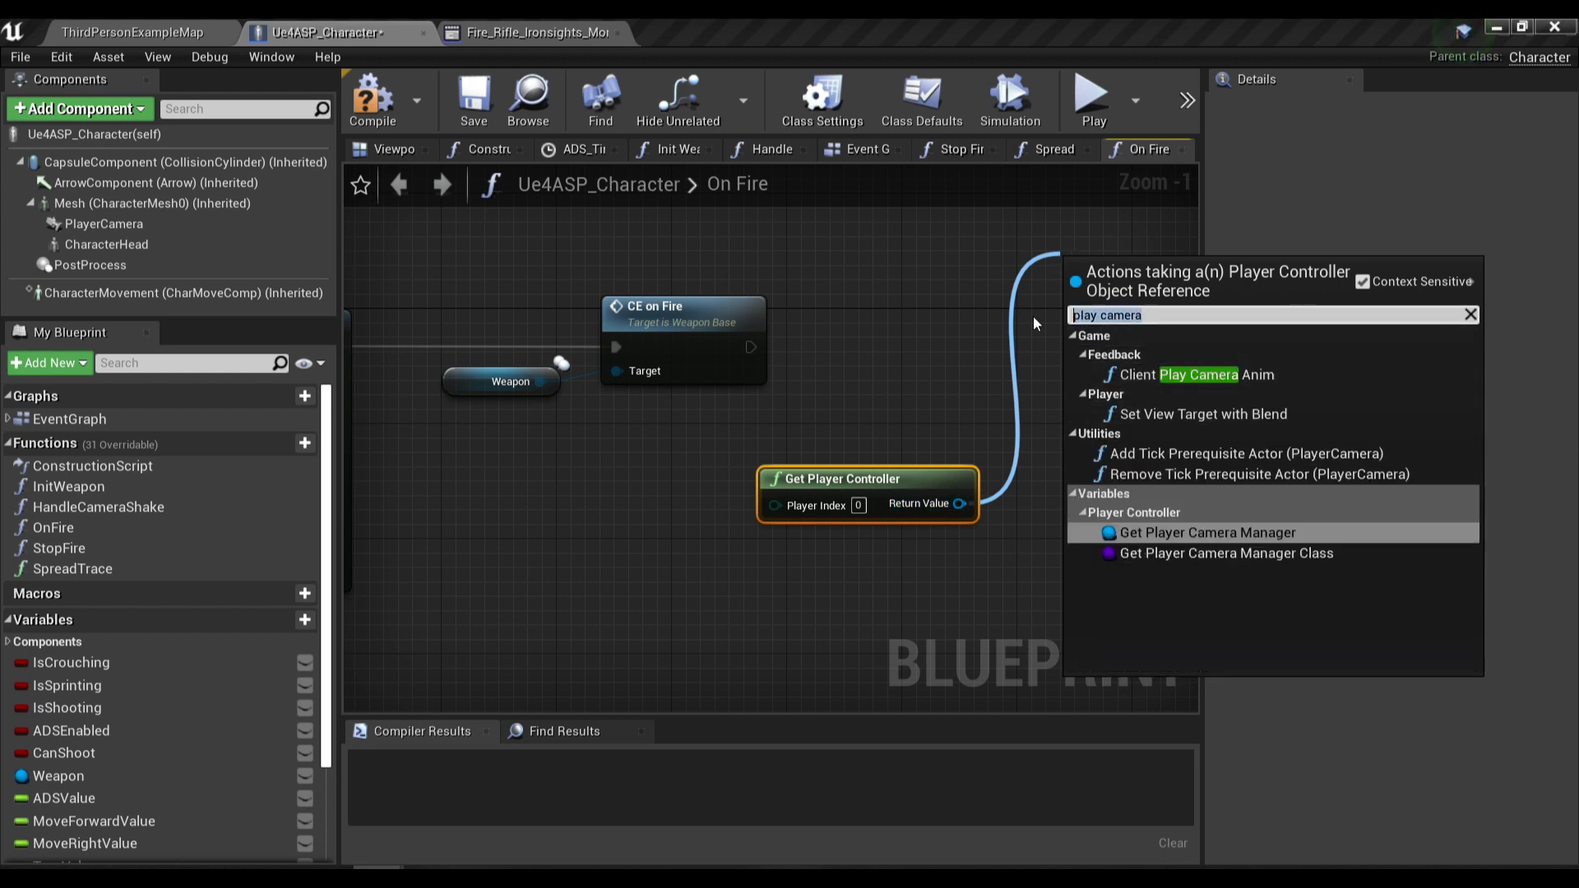
pyautogui.write('startc')
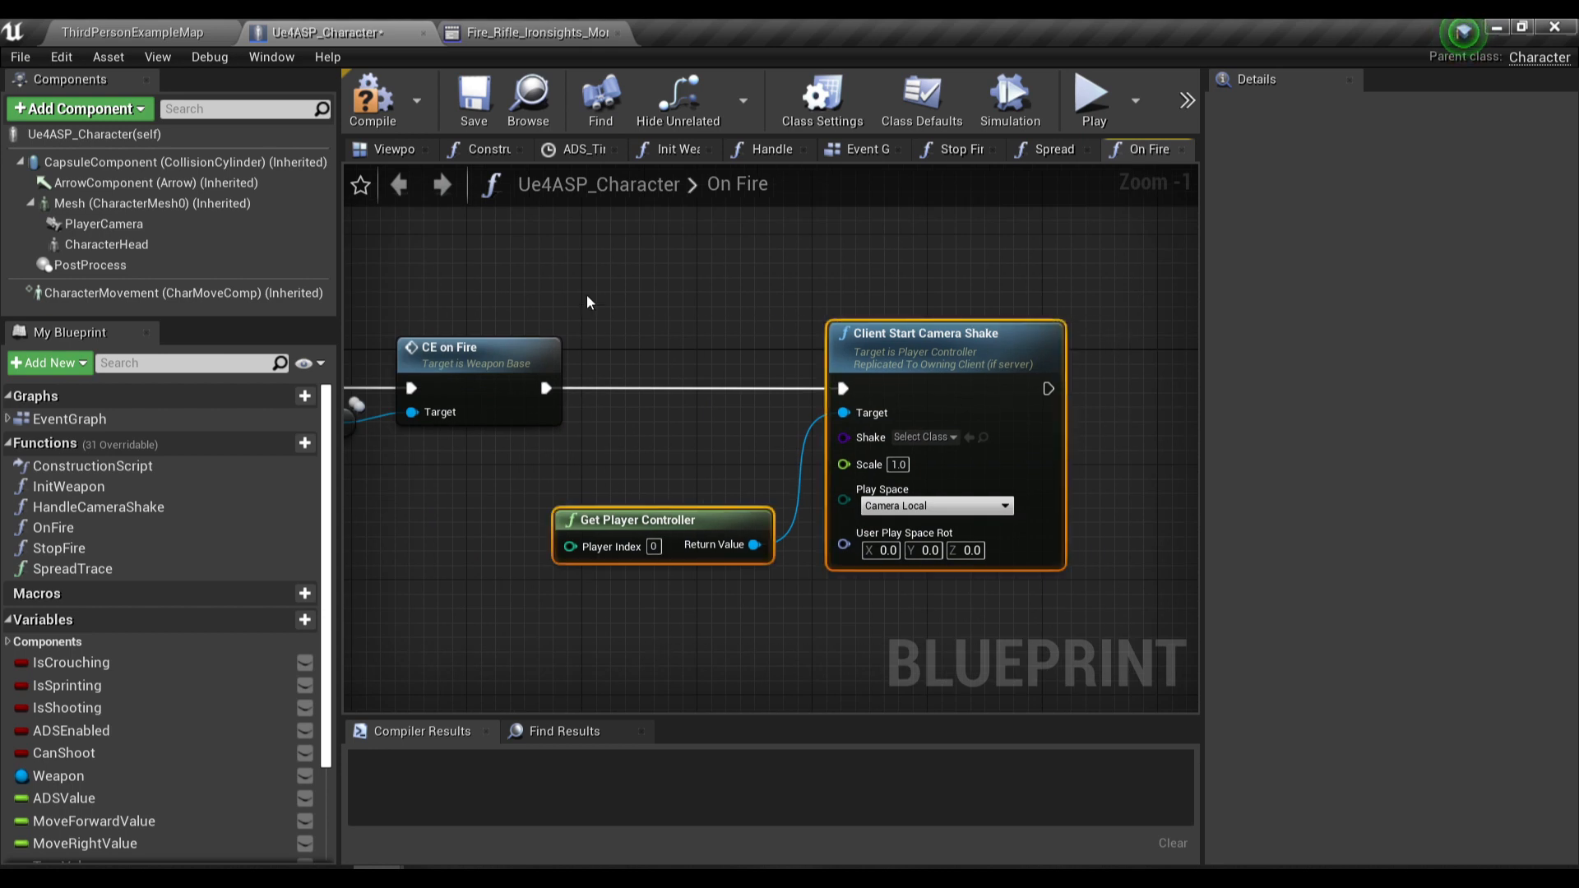
pyautogui.click(533, 33)
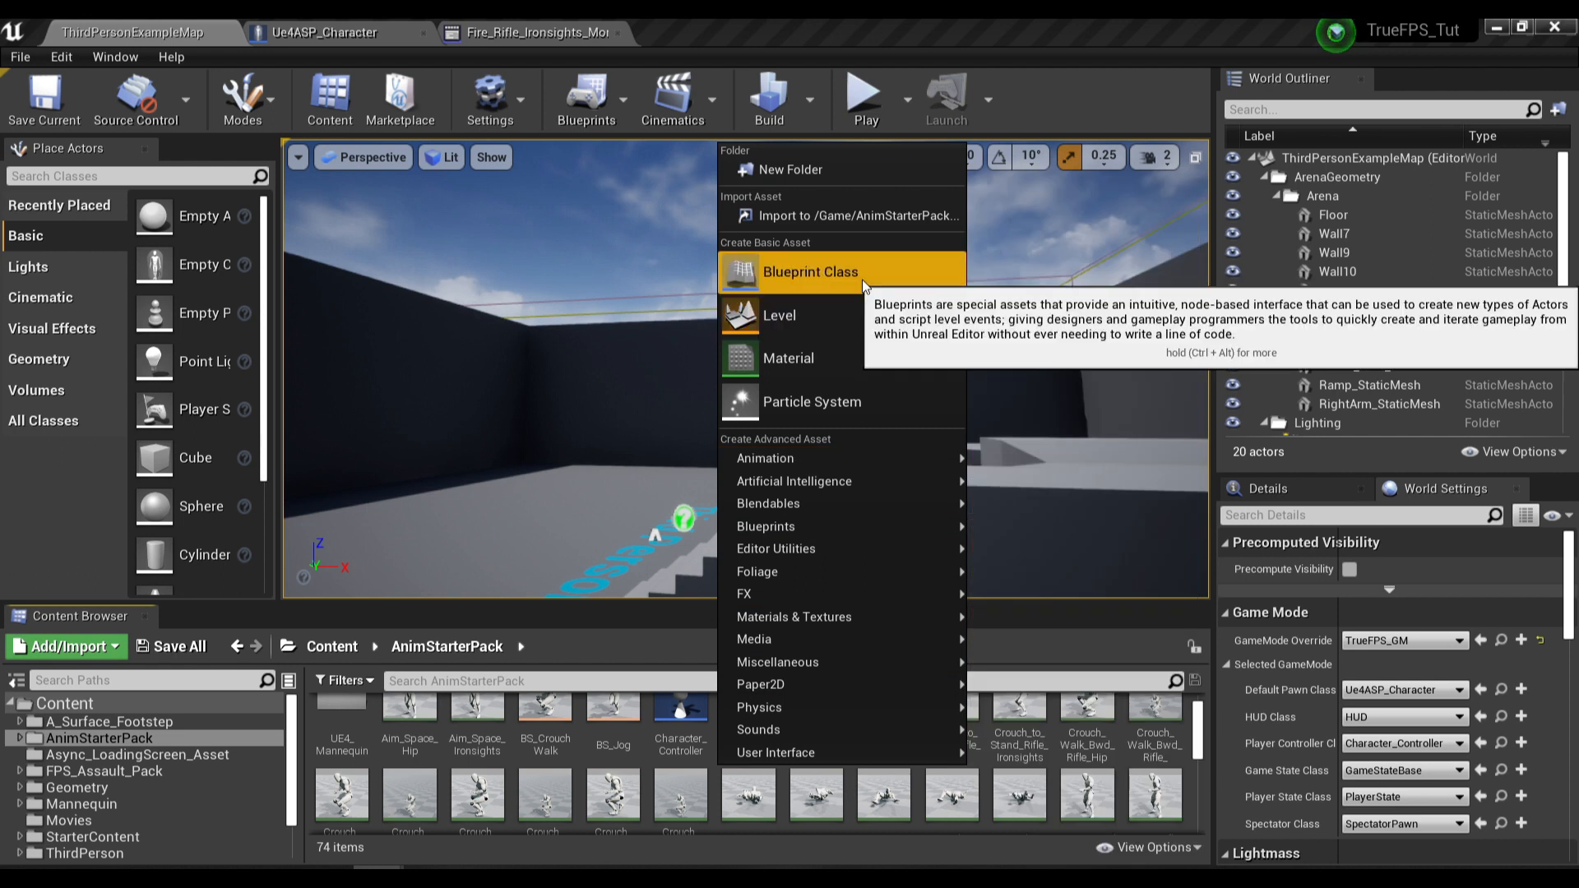
# Step: Create a new Blueprint class with AnimNotify as parent, named BP_PlayCameraShake_Notify
pyautogui.click(809, 272)
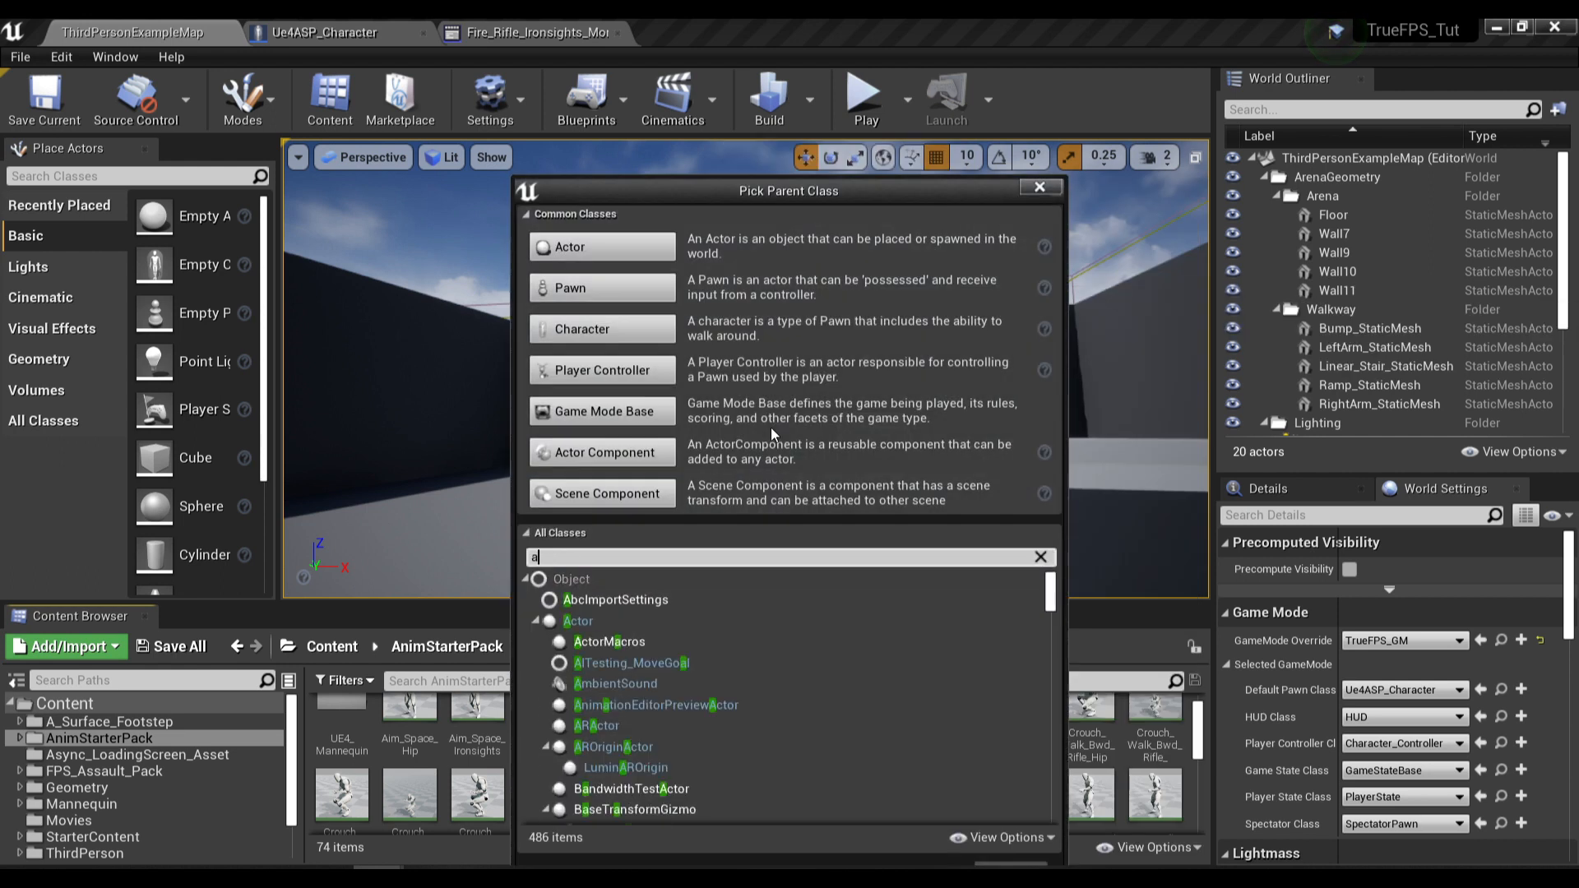
pyautogui.write('nimno')
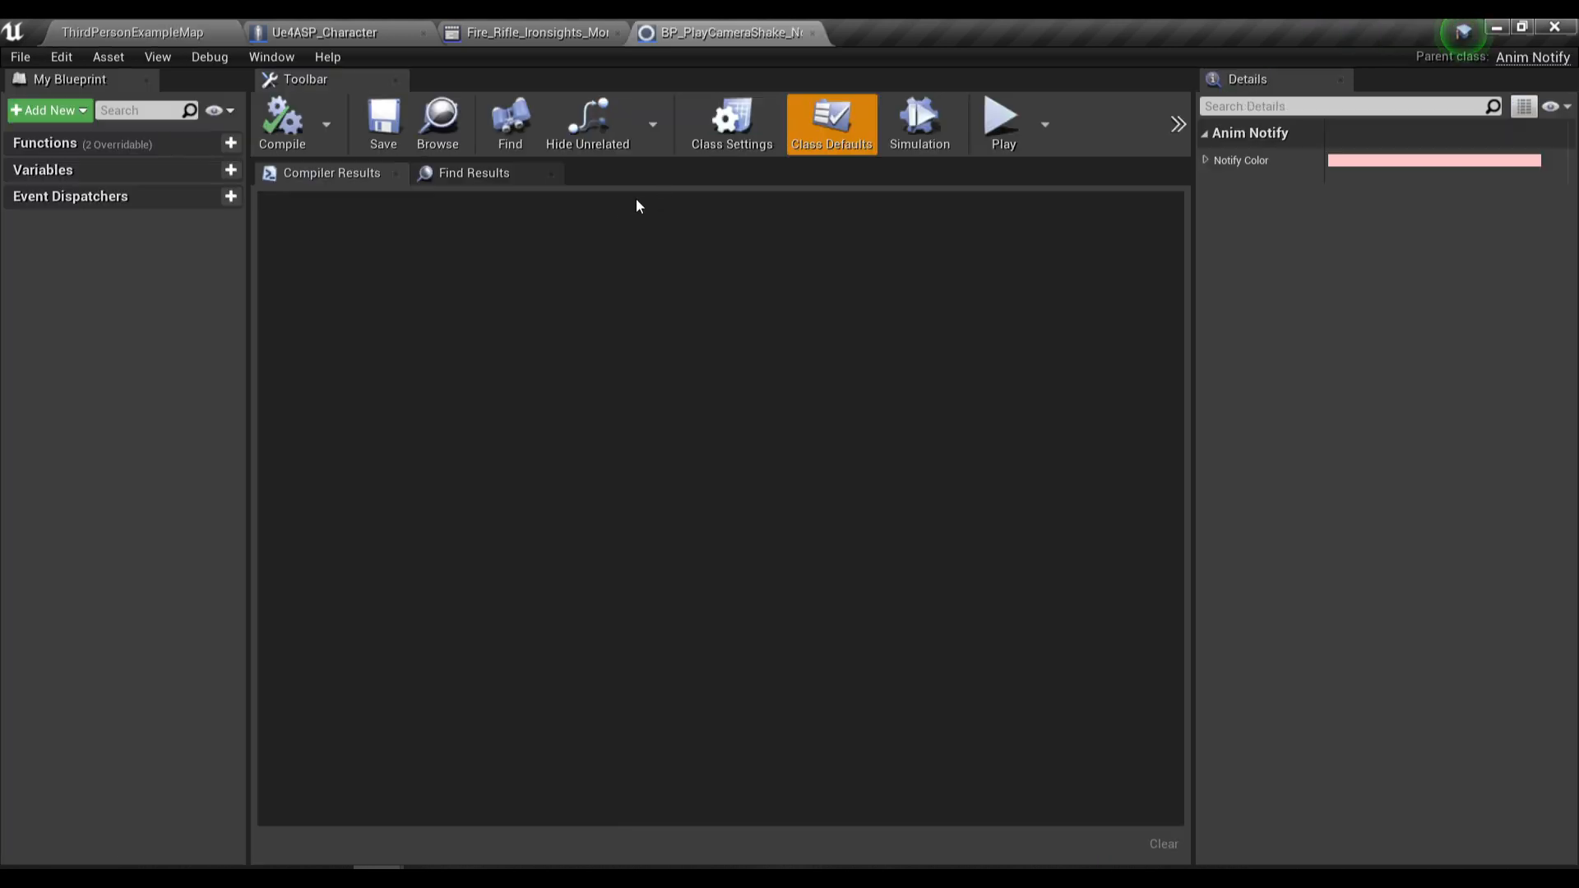
# Step: Place the BP_PlayCameraShake_Notify on the Fire_Rifle_Ironsights montage's notify track and select it
pyautogui.click(533, 33)
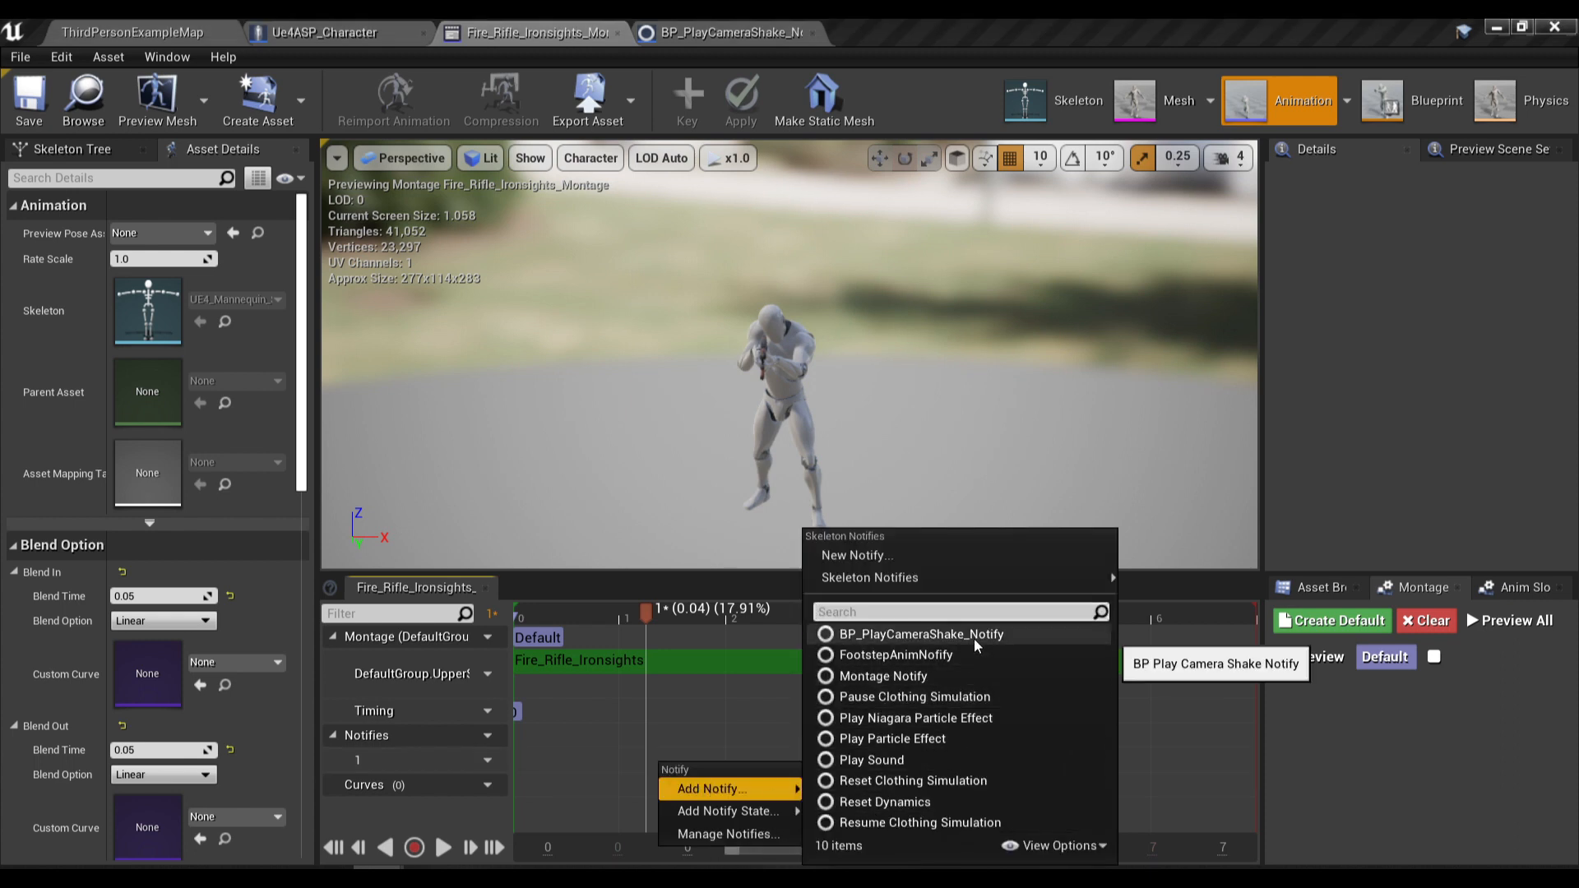
pyautogui.click(919, 633)
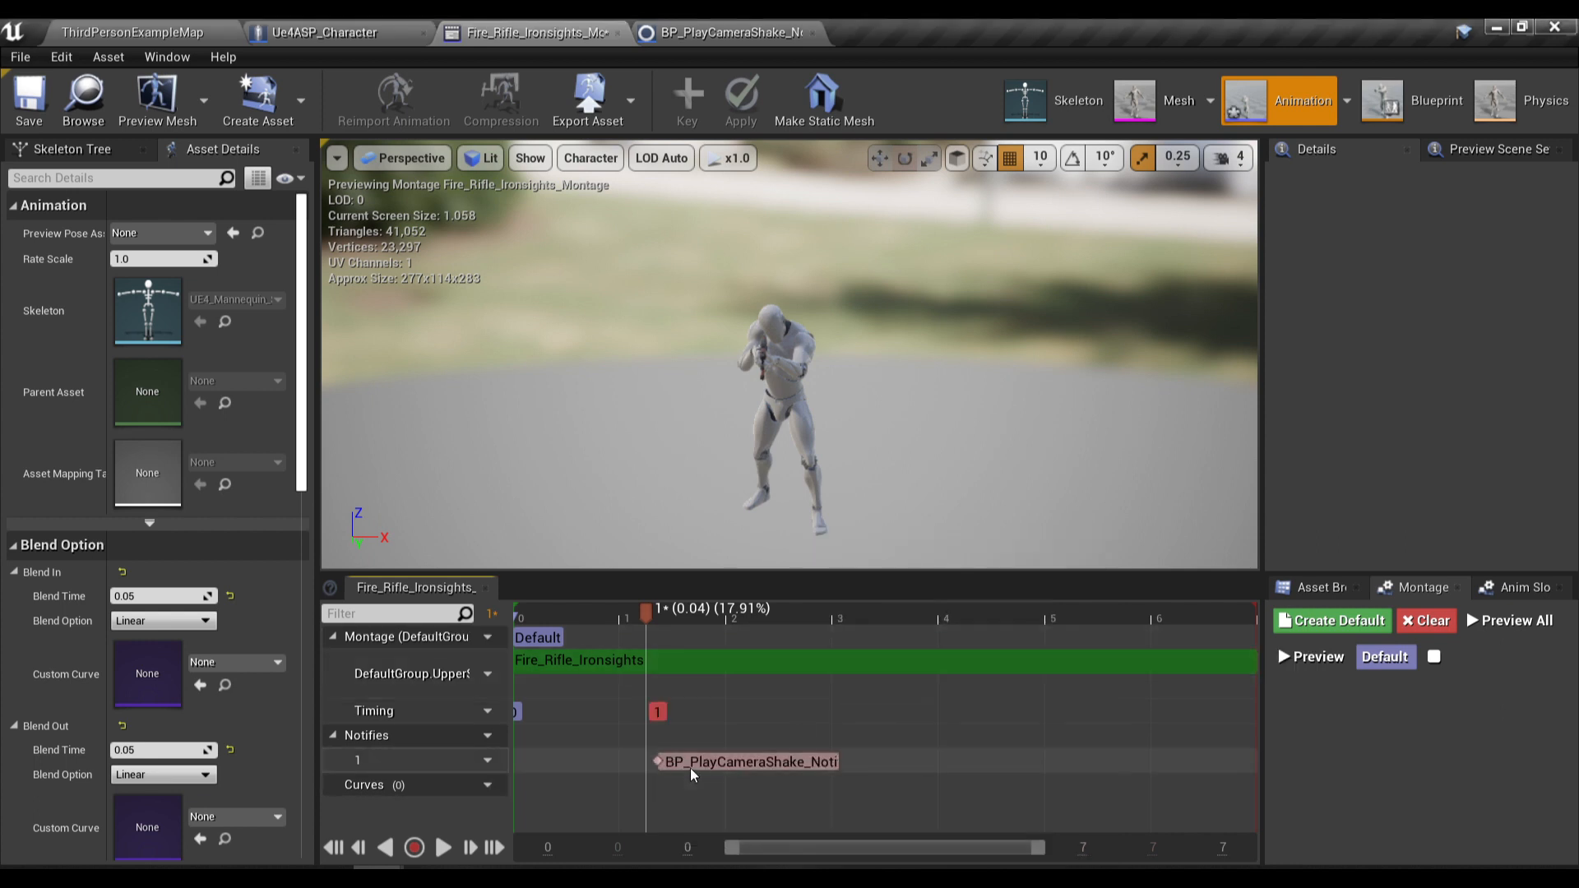
pyautogui.click(745, 761)
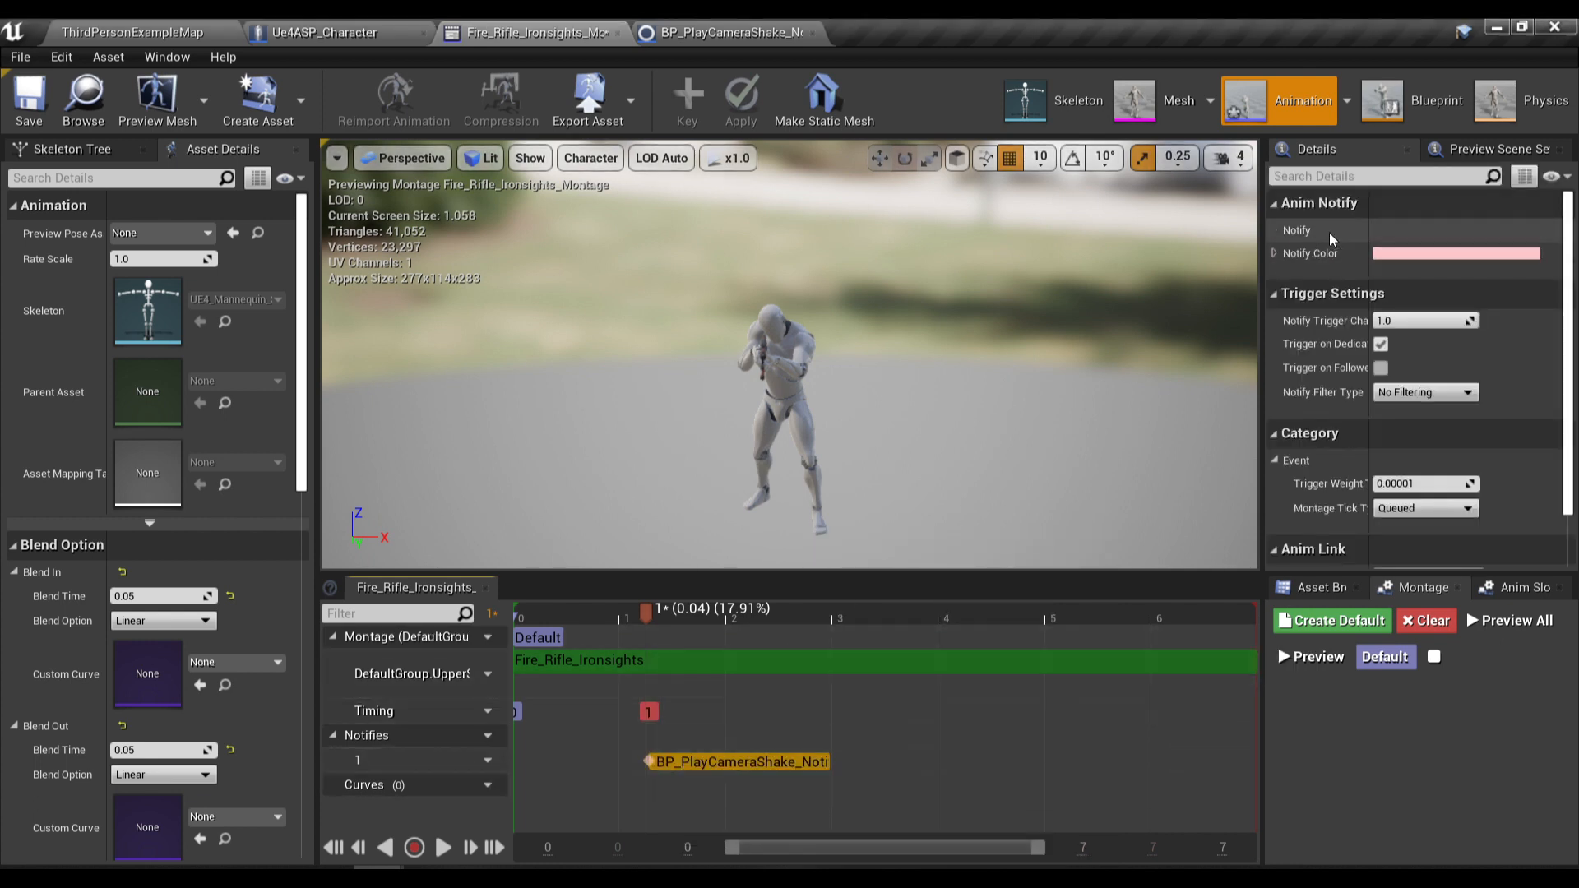
# Step: Override Received Notify to call Client Start Camera Shake on the player controller
pyautogui.click(722, 33)
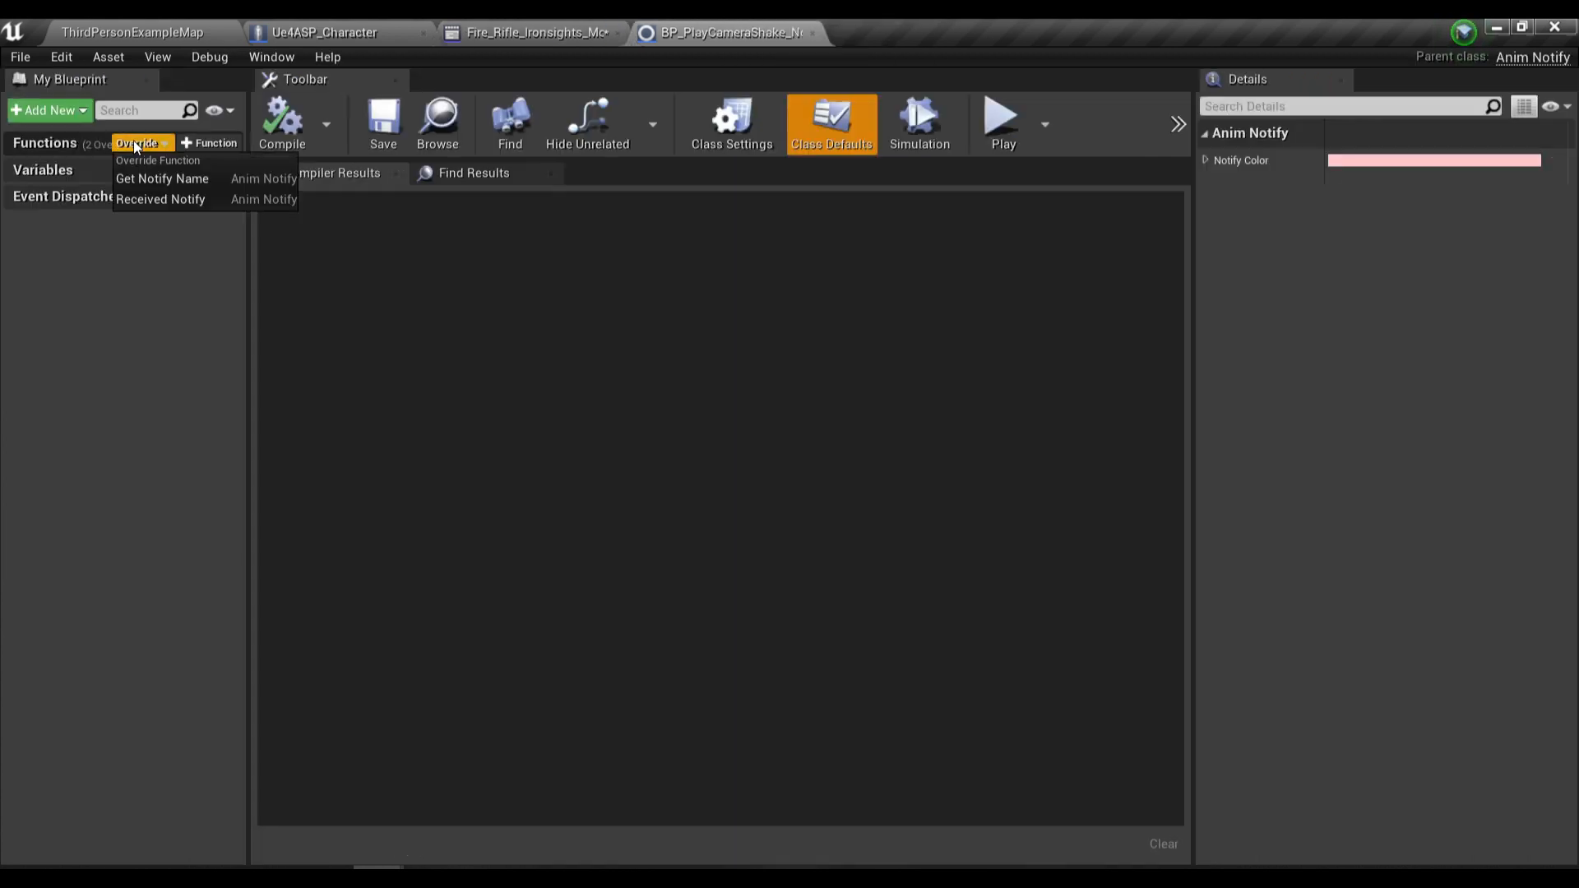
pyautogui.moveTo(160, 199)
pyautogui.write('get')
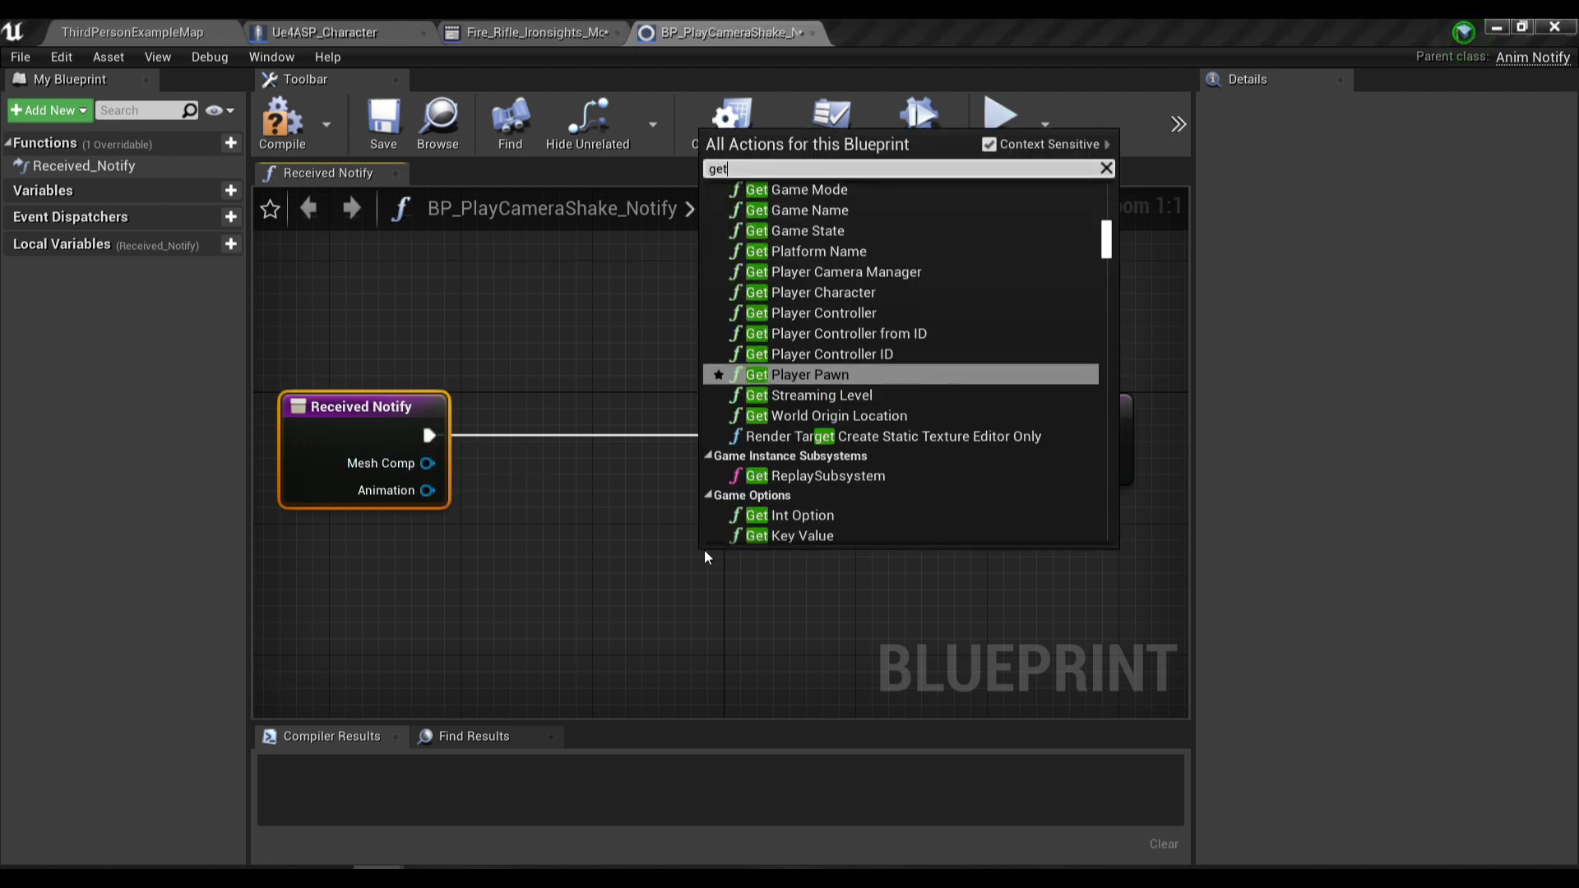
pyautogui.click(827, 313)
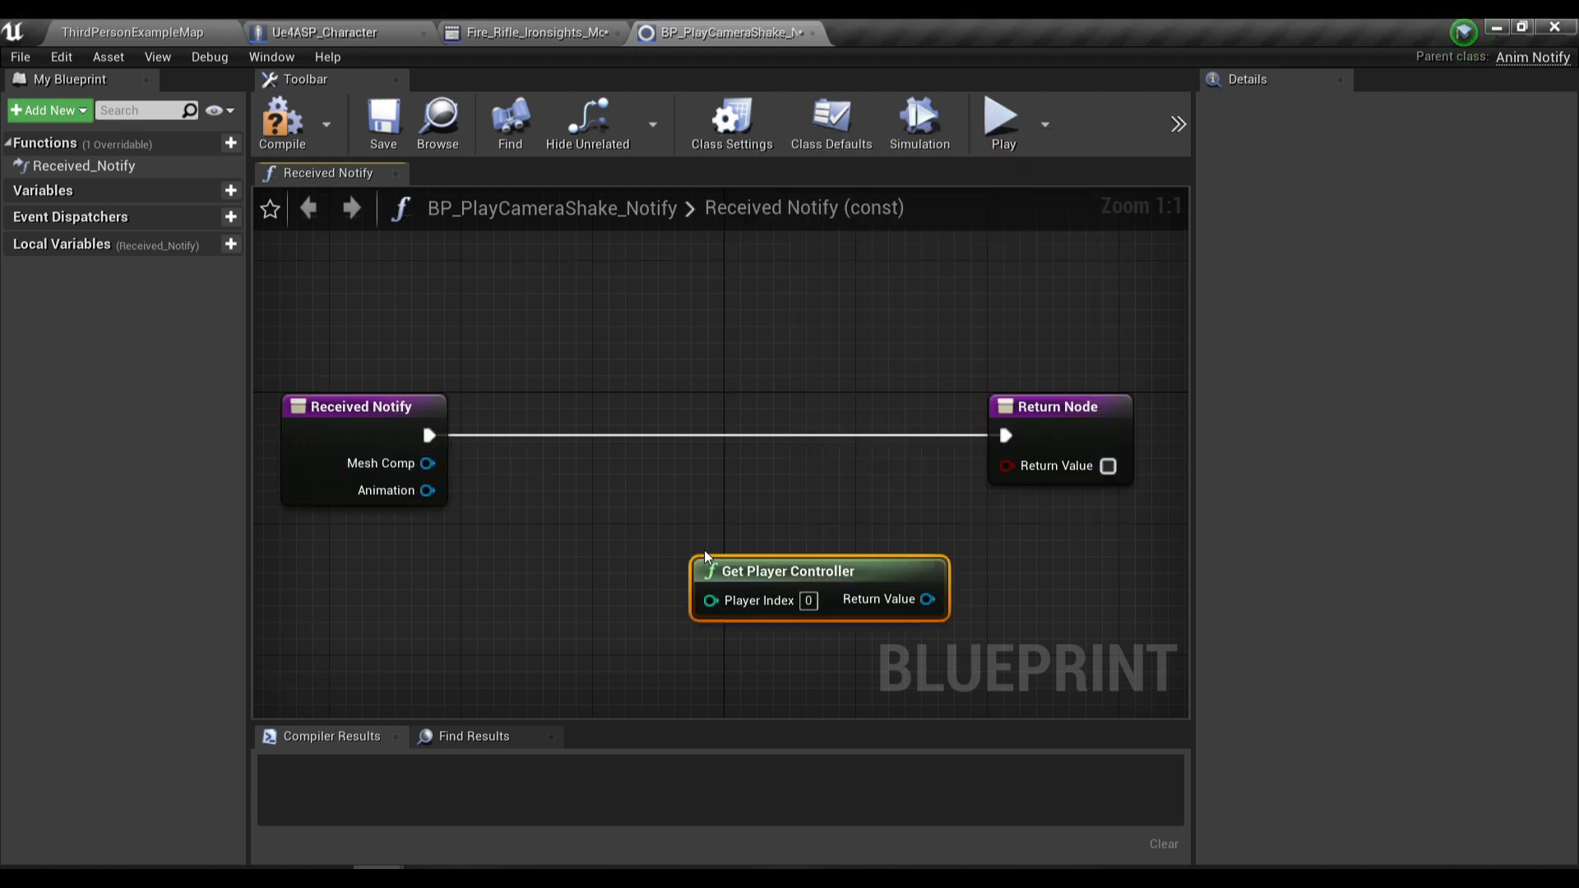
pyautogui.moveTo(927, 599); pyautogui.dragTo(759, 412)
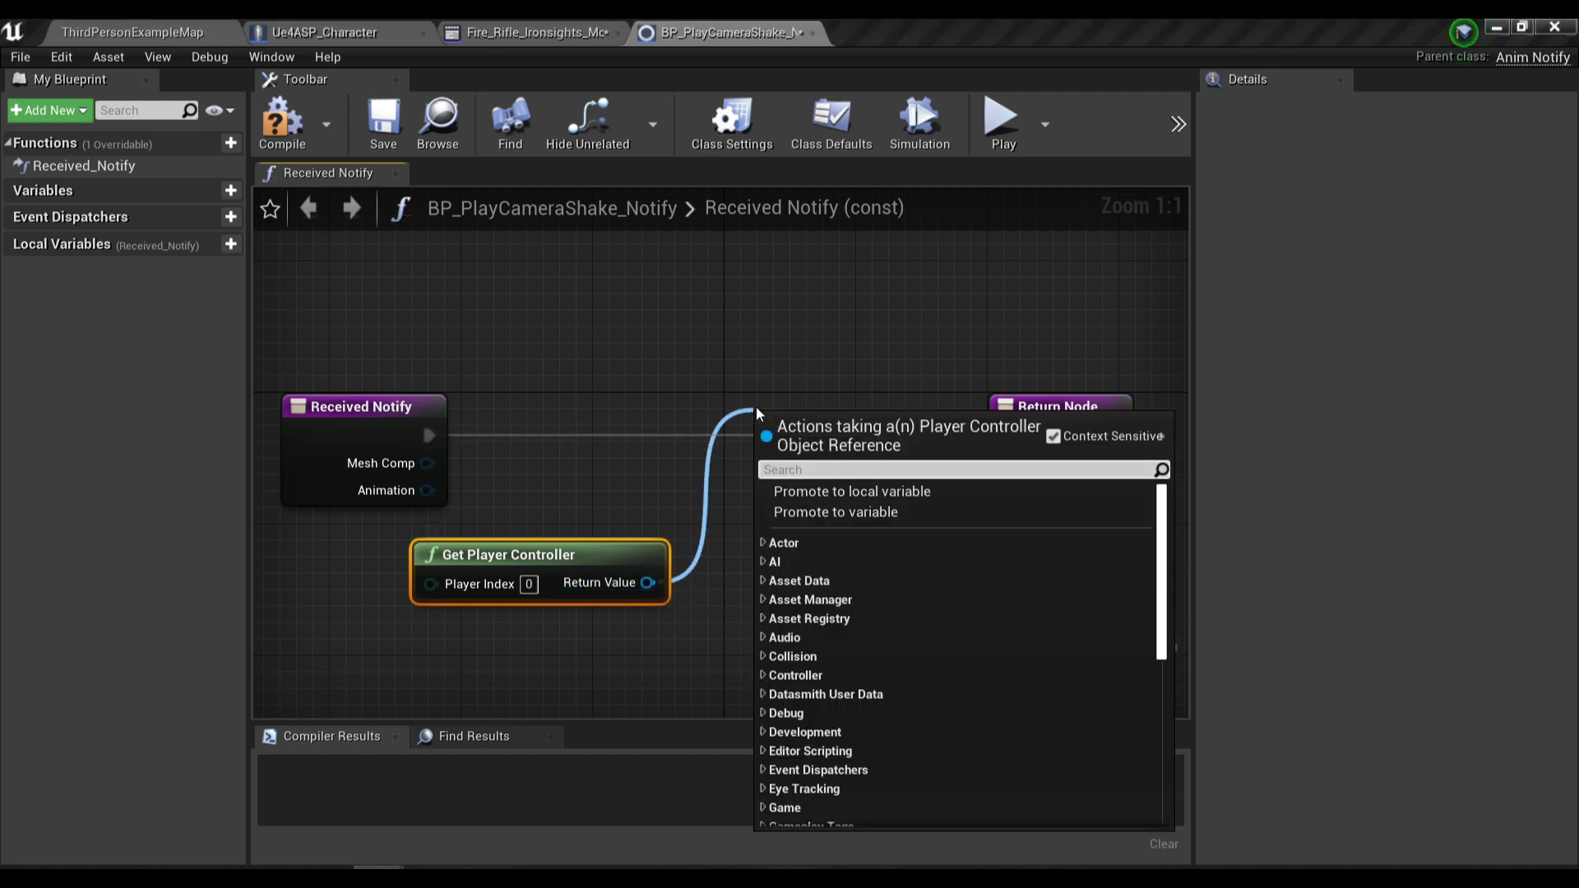
pyautogui.write('client star')
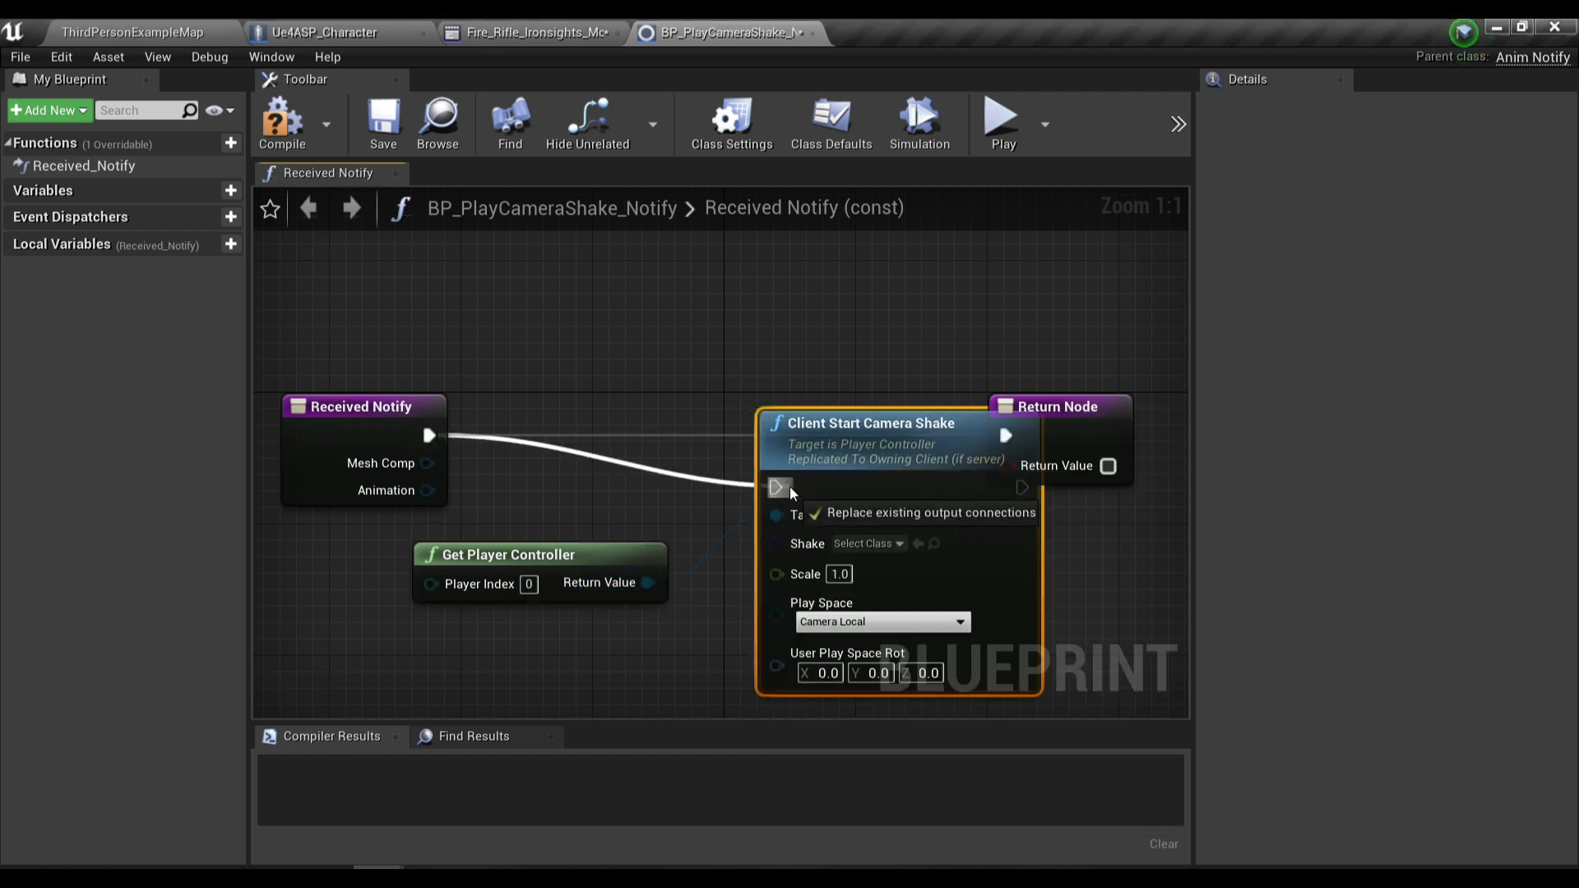
pyautogui.moveTo(896, 423); pyautogui.dragTo(816, 373)
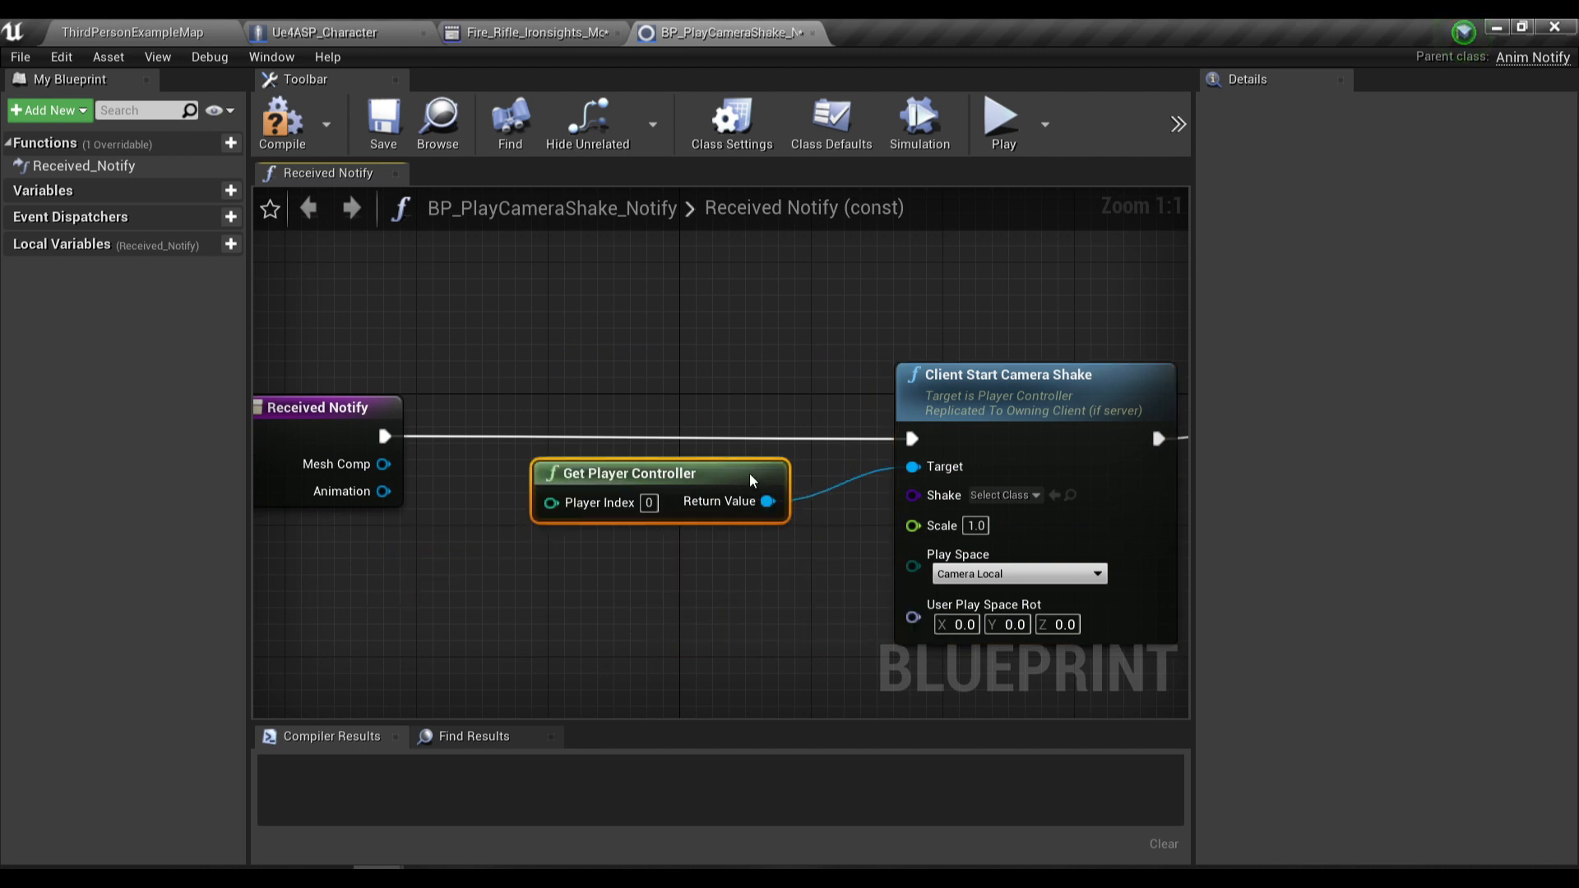
# Step: Promote the shake class and scale inputs to CameraShakeClass and Scale variables, then compile and save
pyautogui.moveTo(768, 500); pyautogui.dragTo(824, 577)
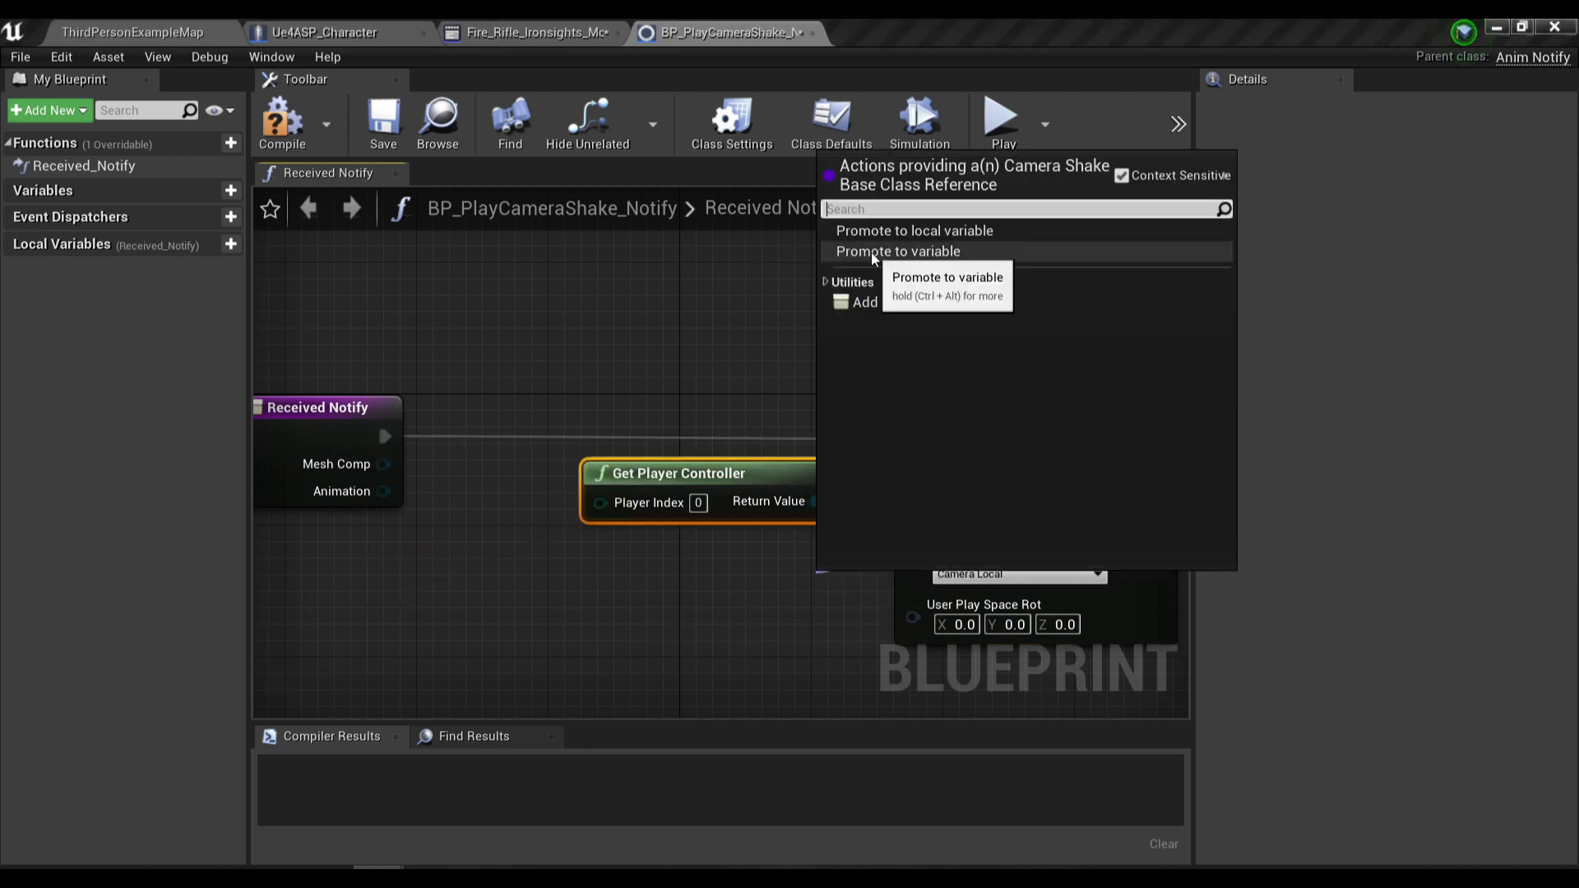
pyautogui.click(896, 250)
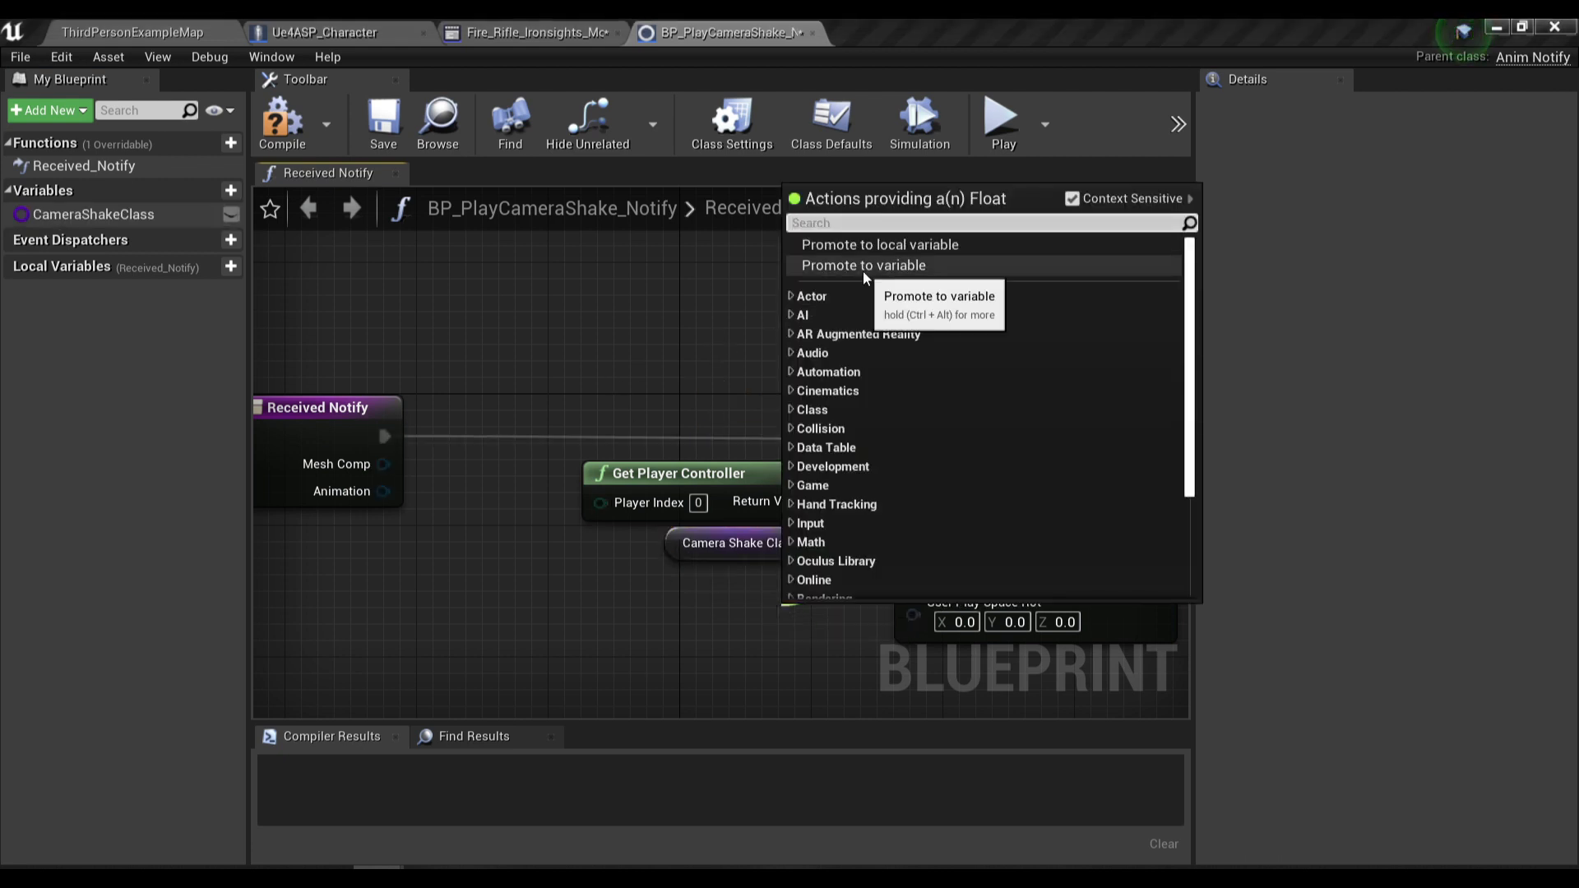
pyautogui.click(863, 265)
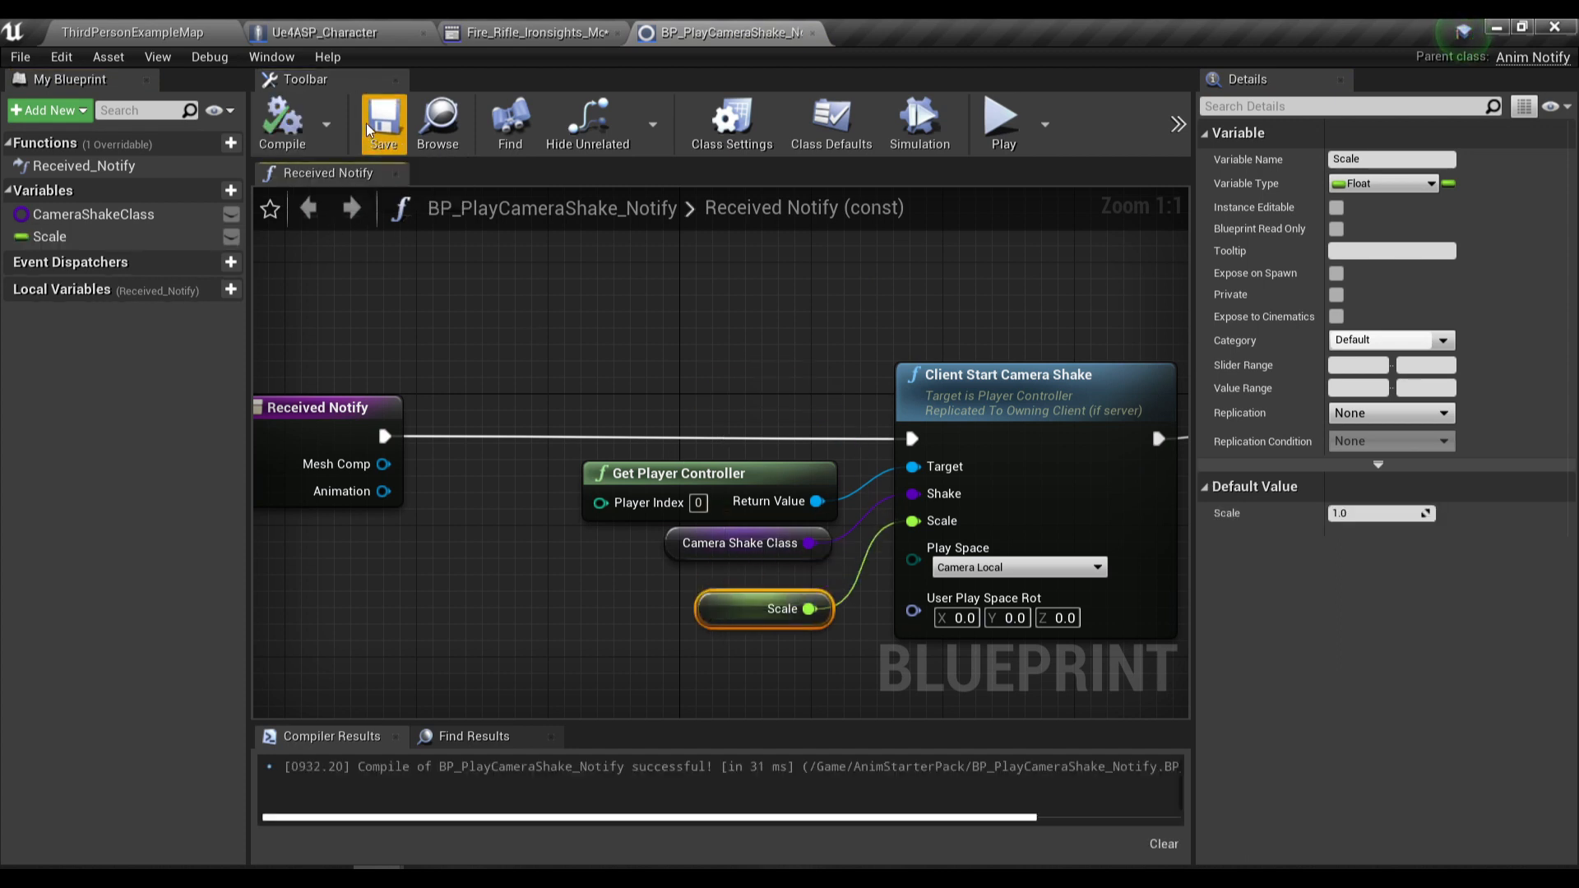
pyautogui.click(526, 33)
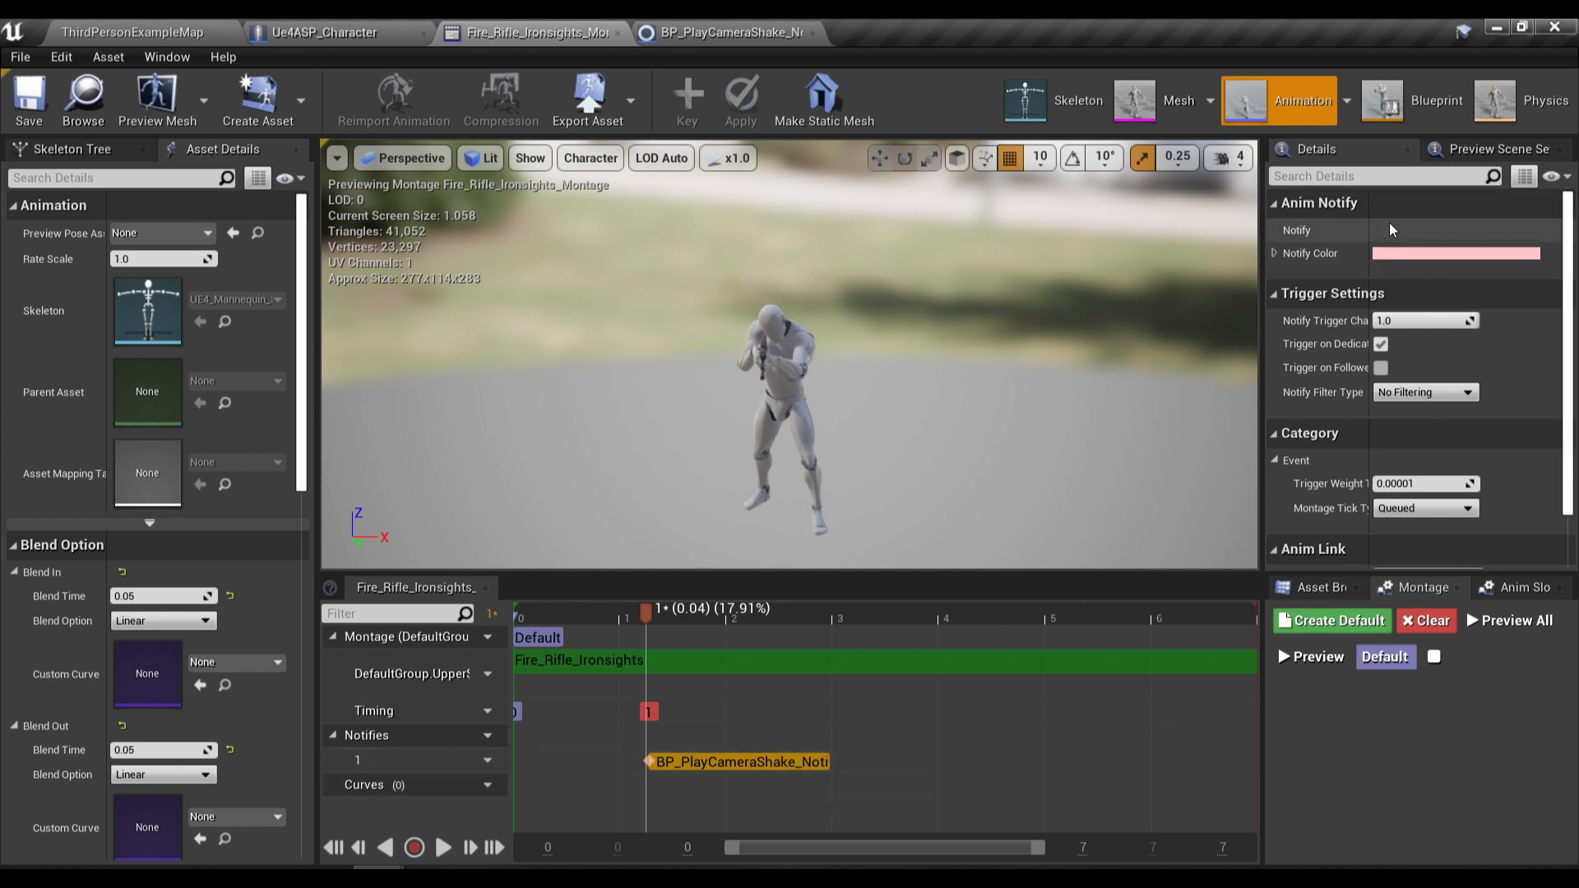
# Step: Make the CameraShakeClass and Scale variables Instance Editable so they appear on the placed notify
pyautogui.click(724, 32)
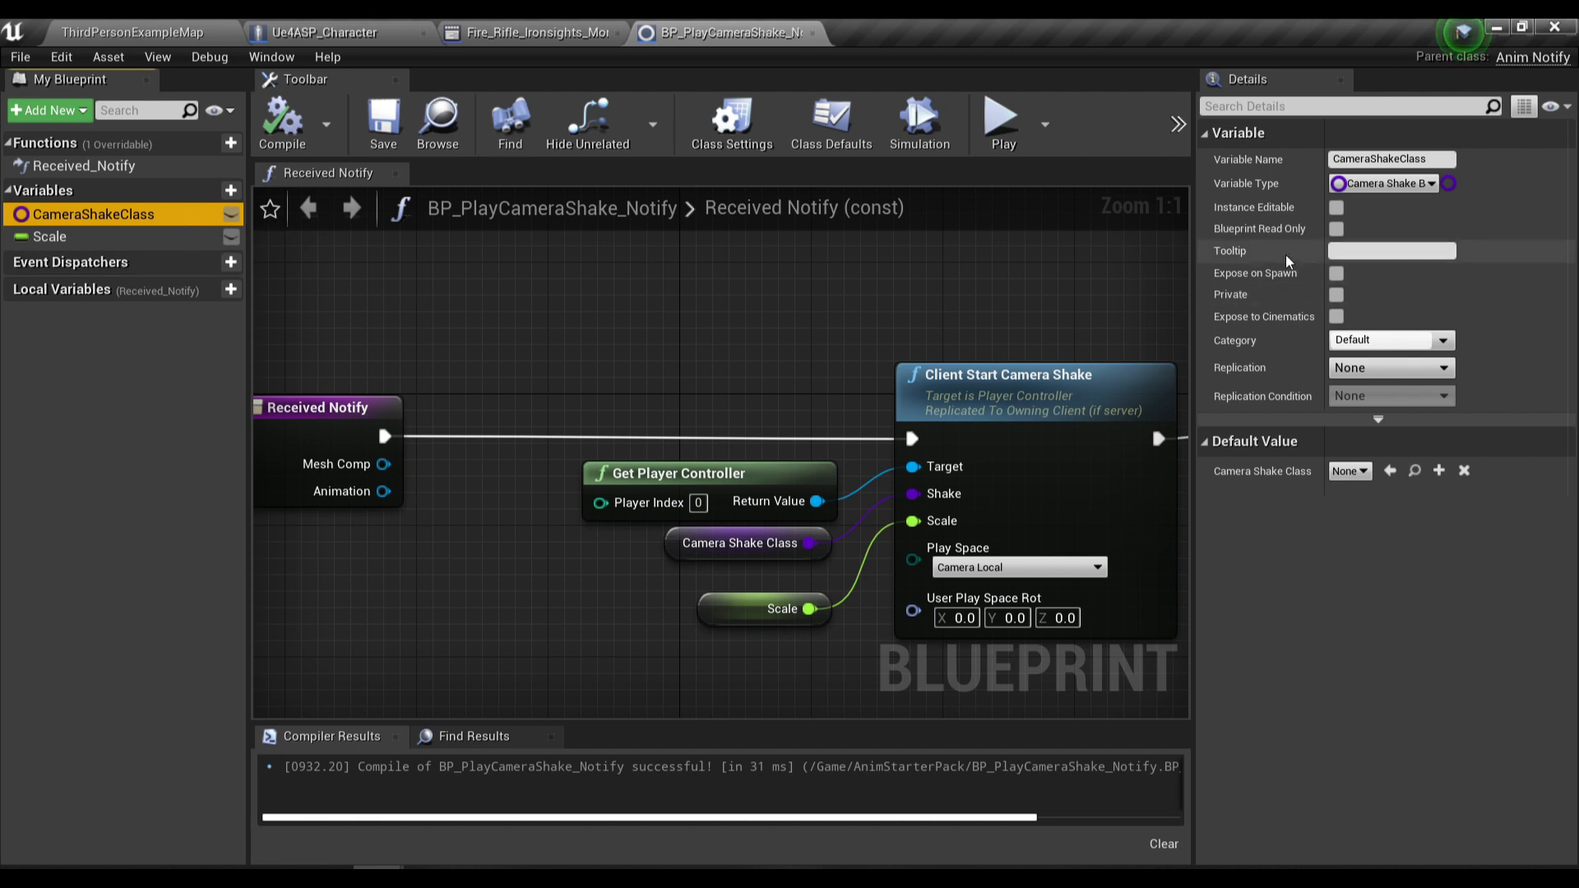
pyautogui.click(49, 235)
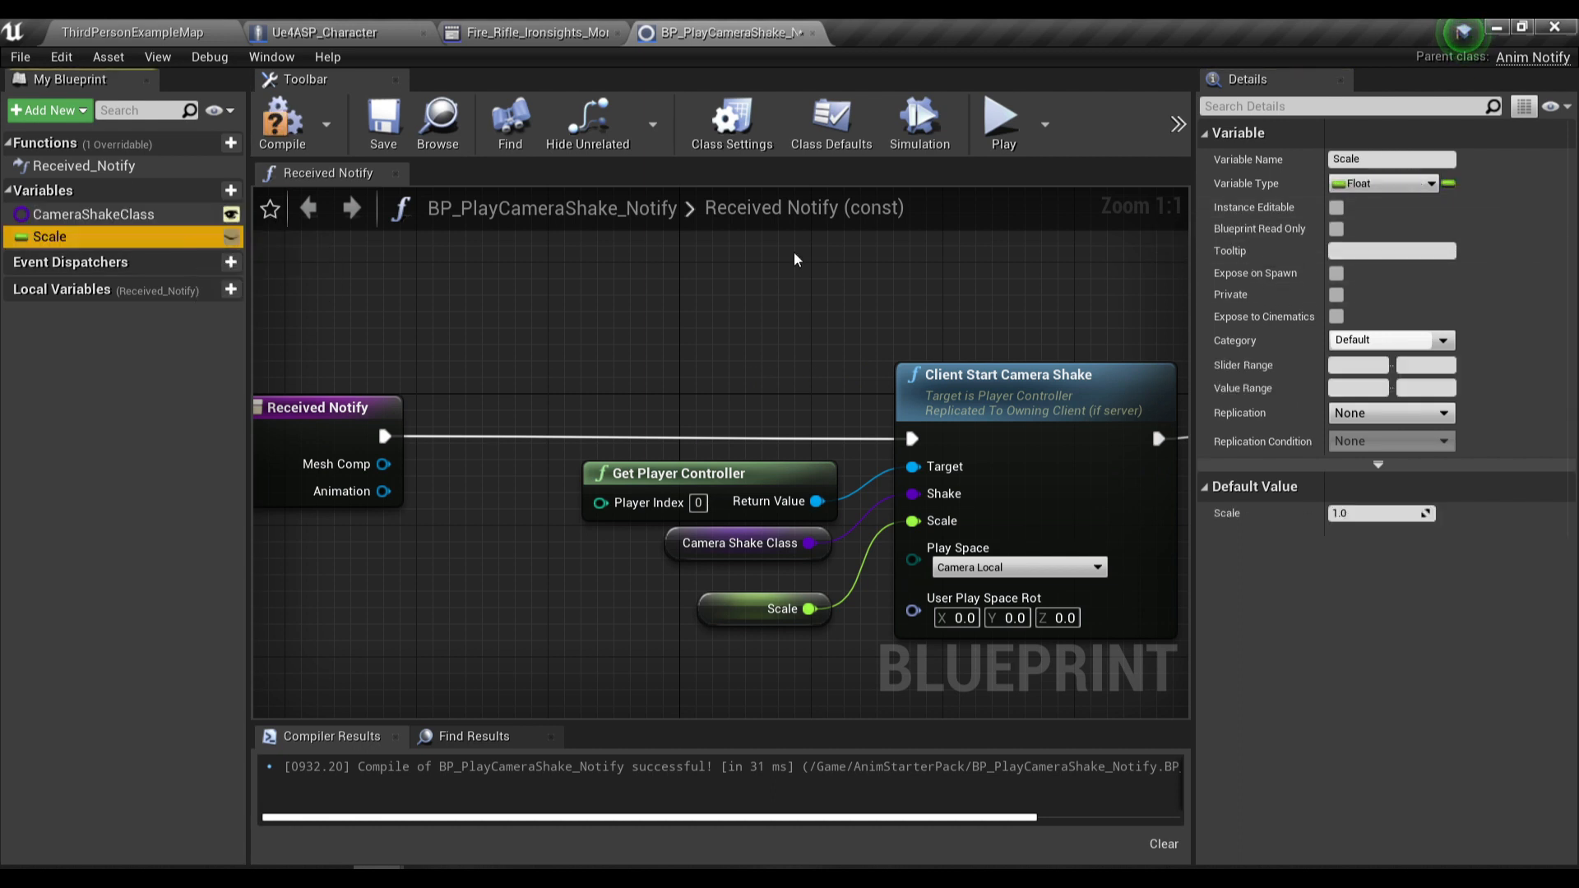
pyautogui.click(1338, 207)
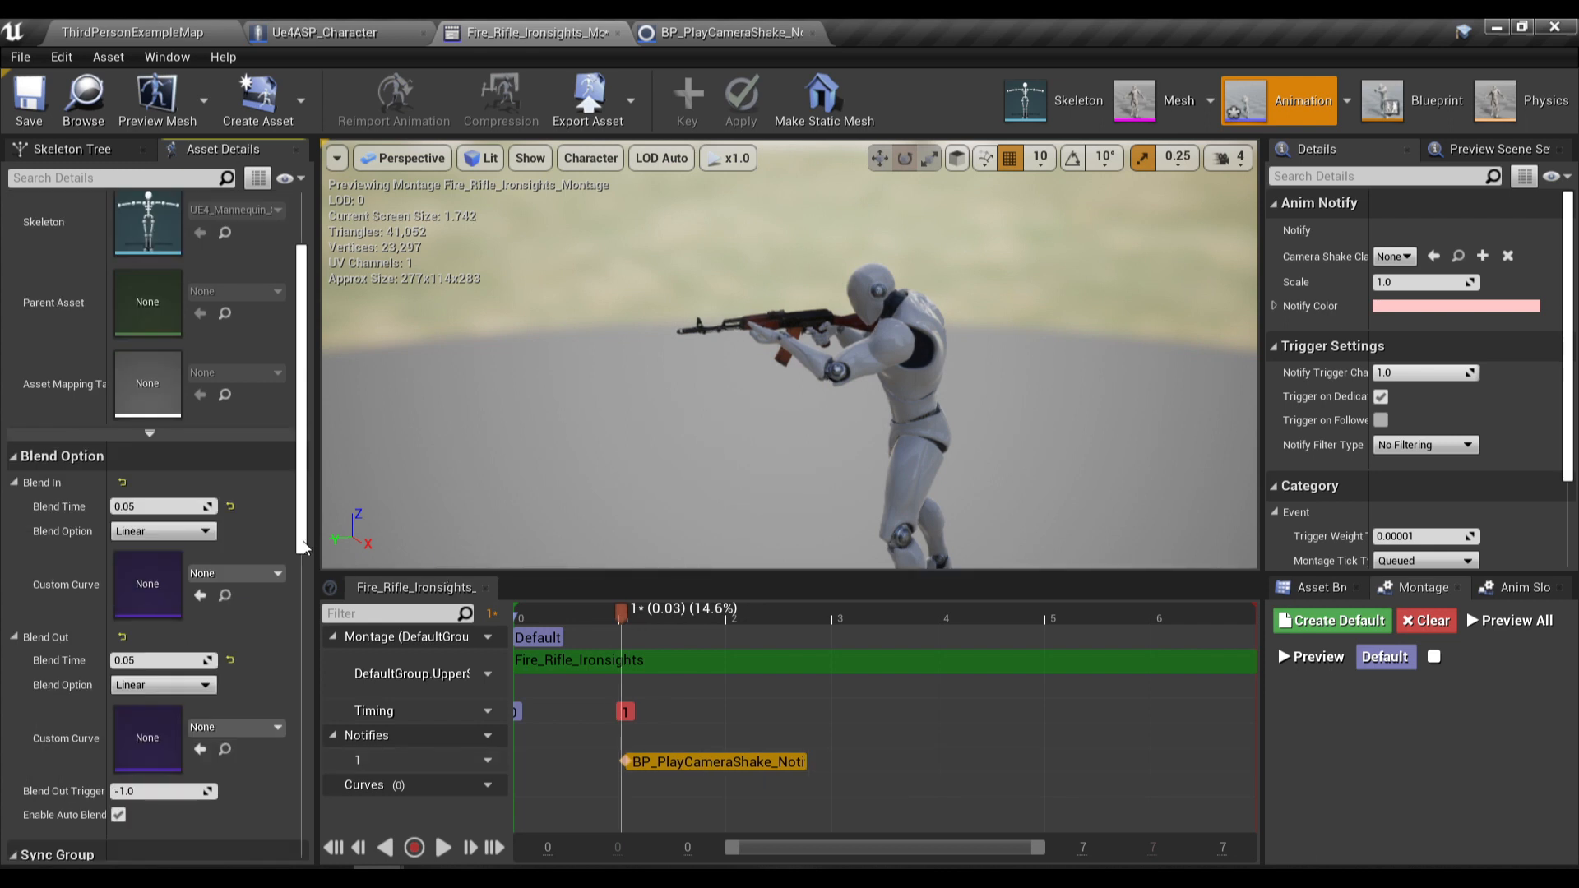
pyautogui.scroll(-3)
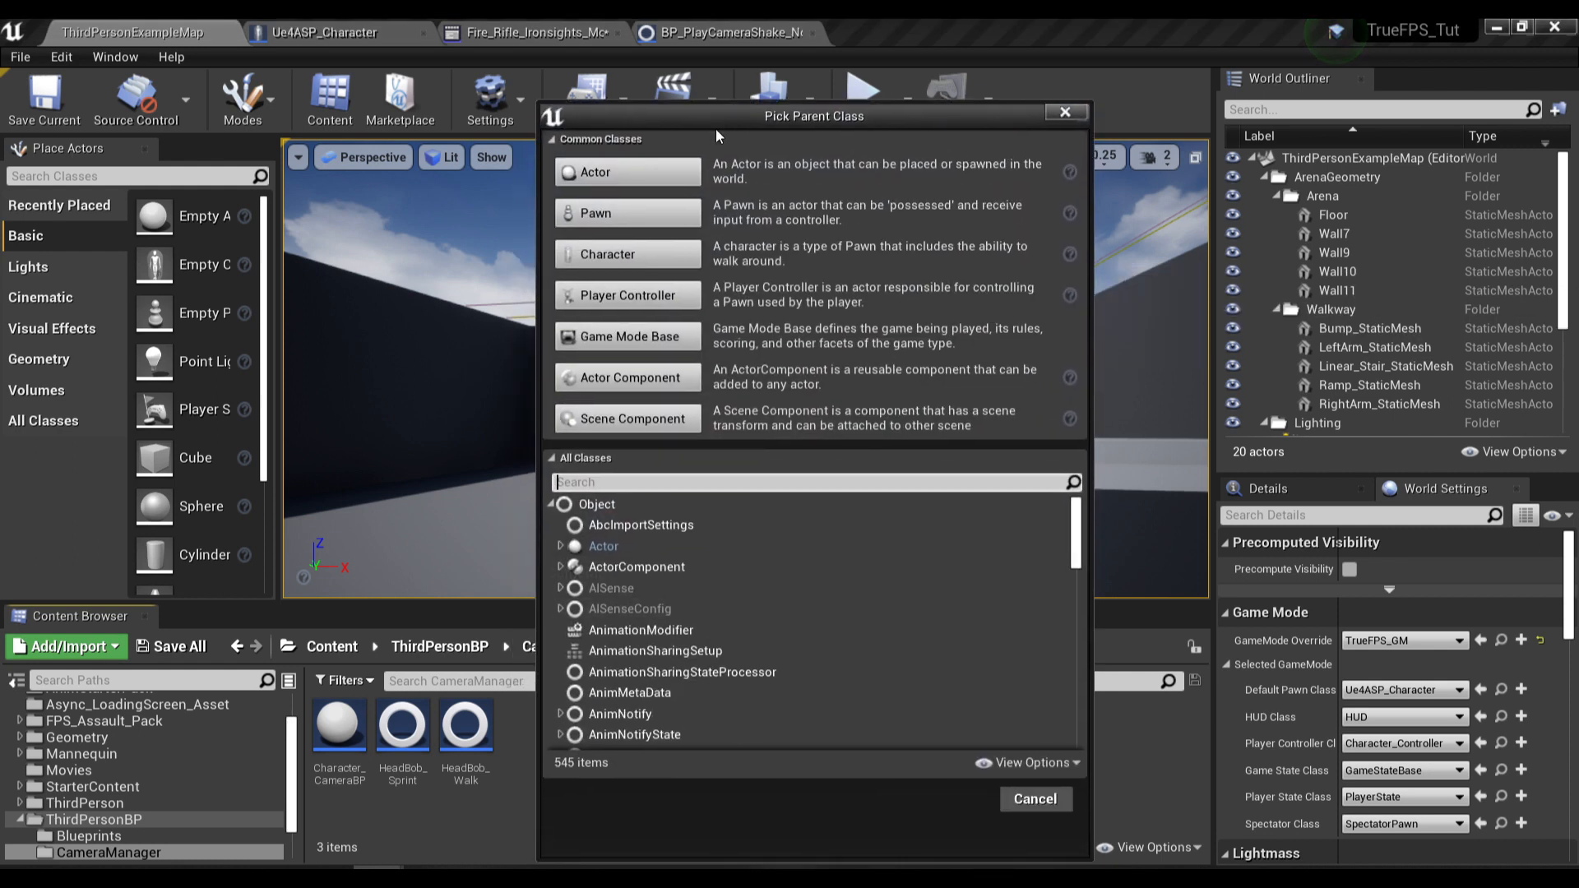
# Step: Create a MatineeCameraShake blueprint named FiringShake and open it
pyautogui.write('camerashake')
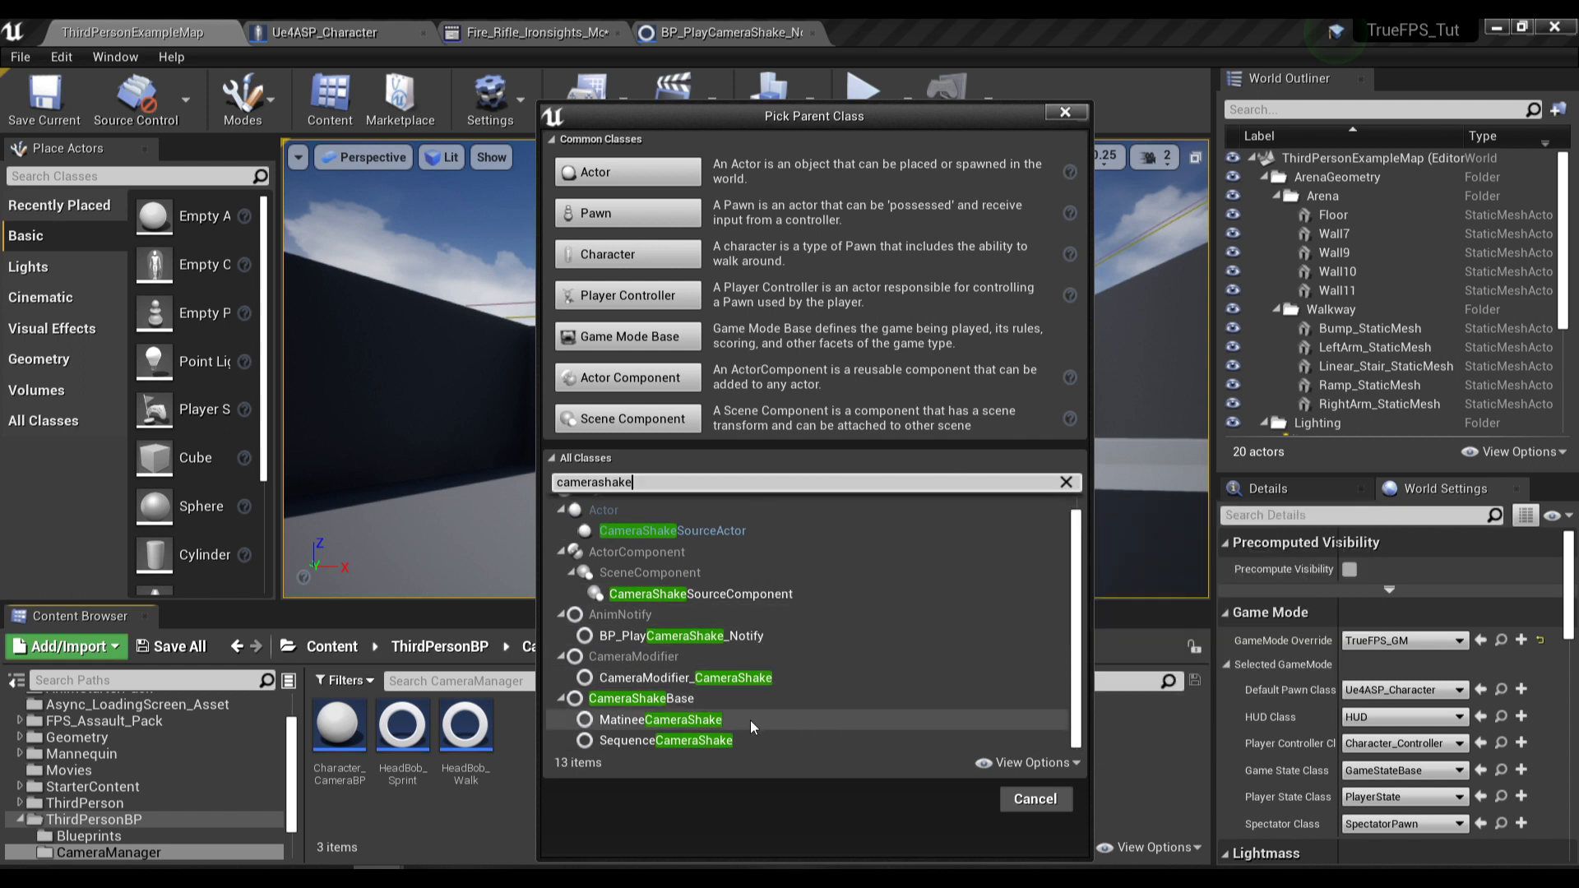
pyautogui.moveTo(660, 719)
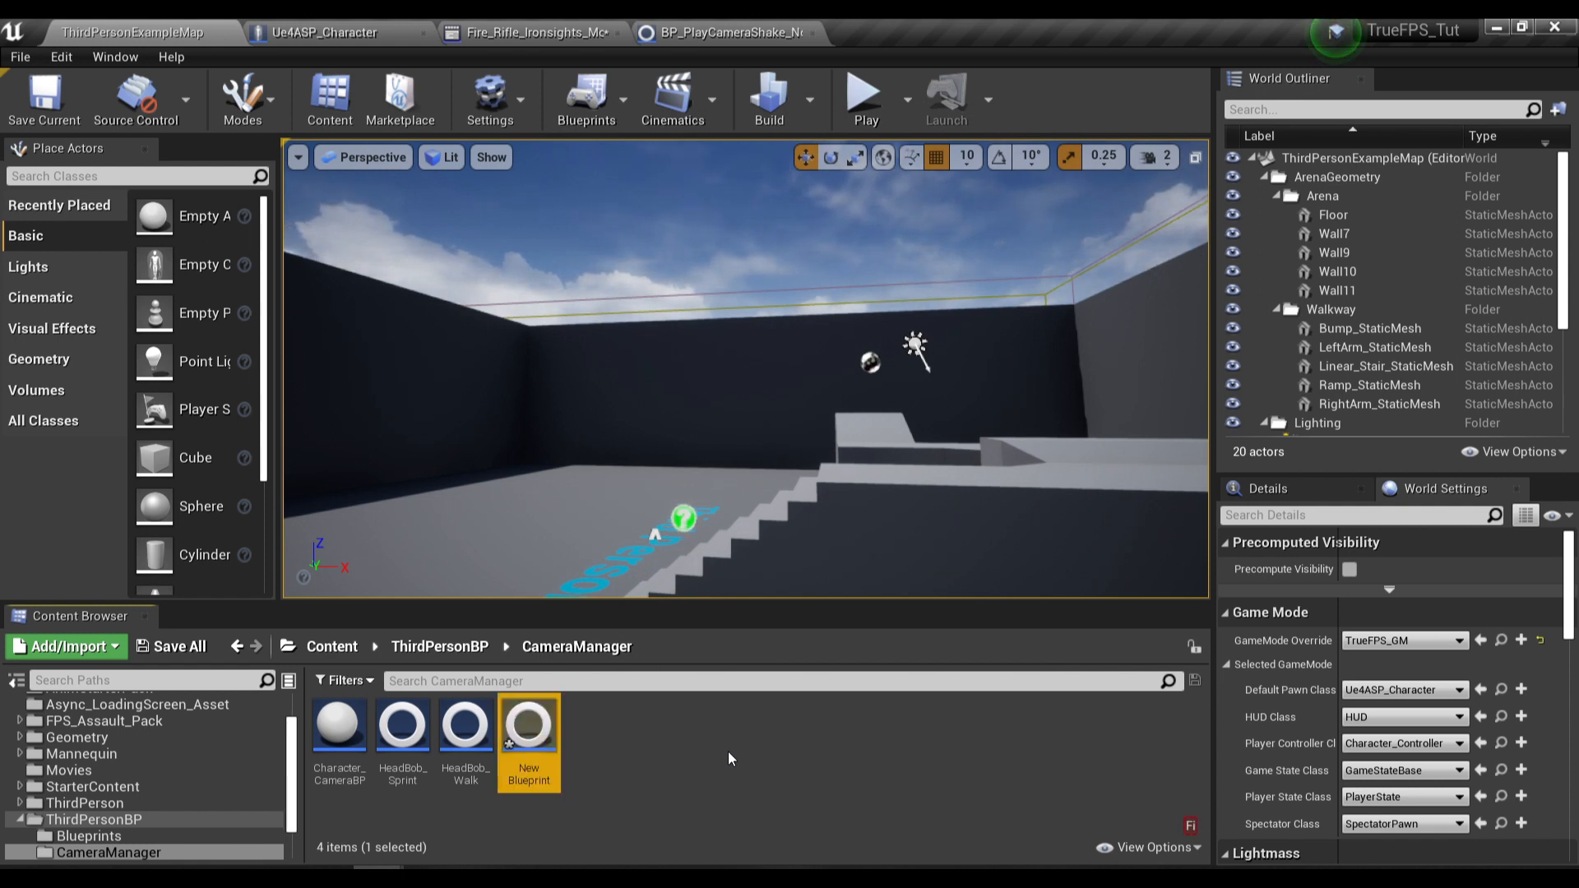
pyautogui.write('FiringShake')
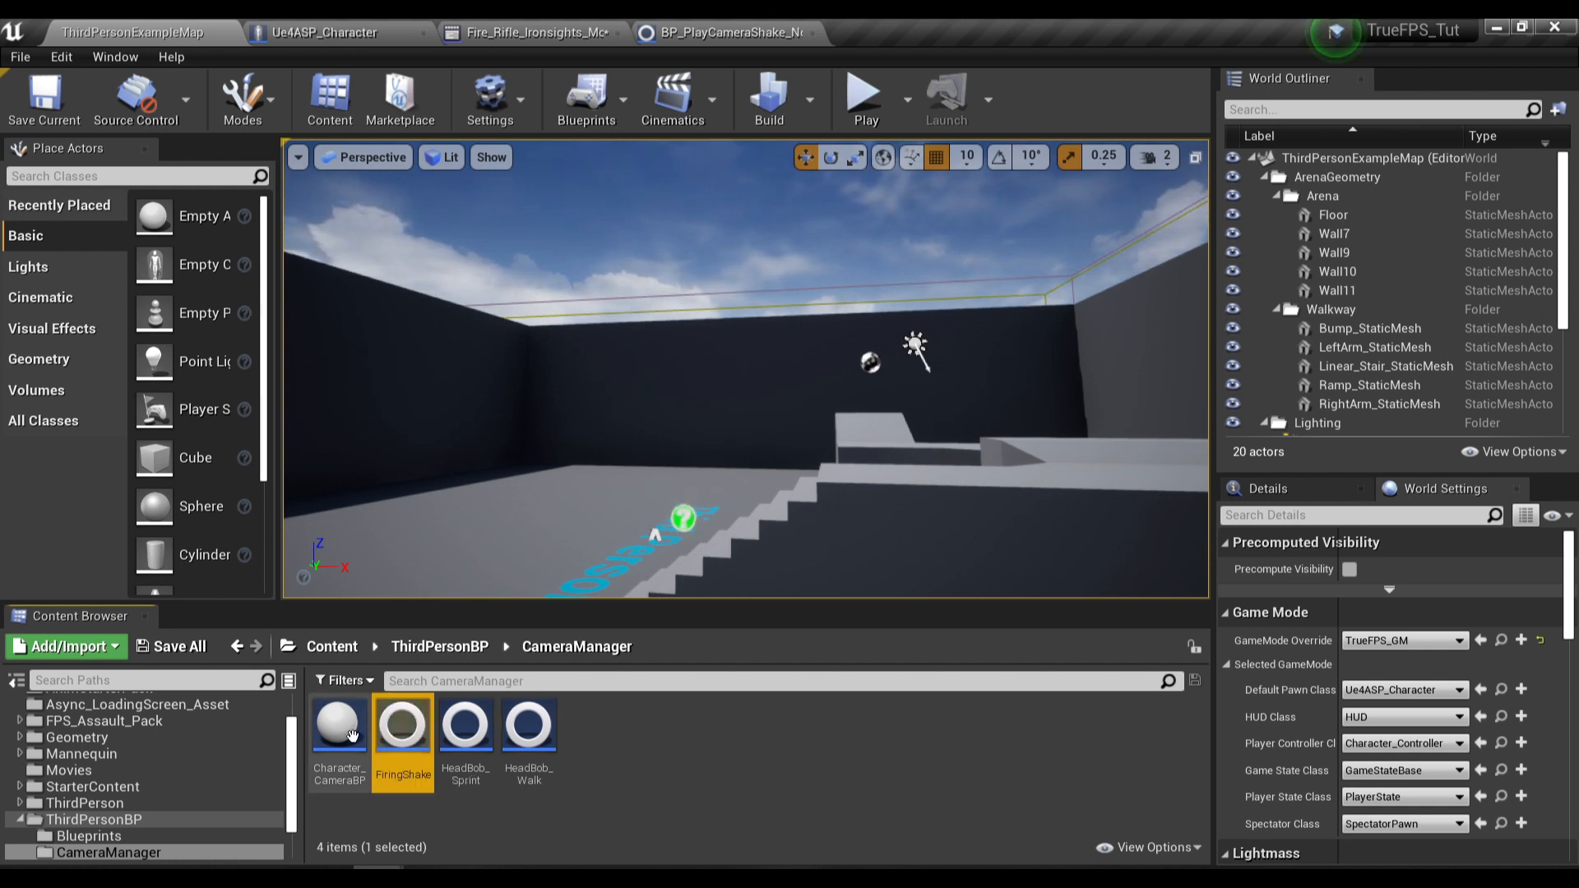
pyautogui.doubleClick(401, 724)
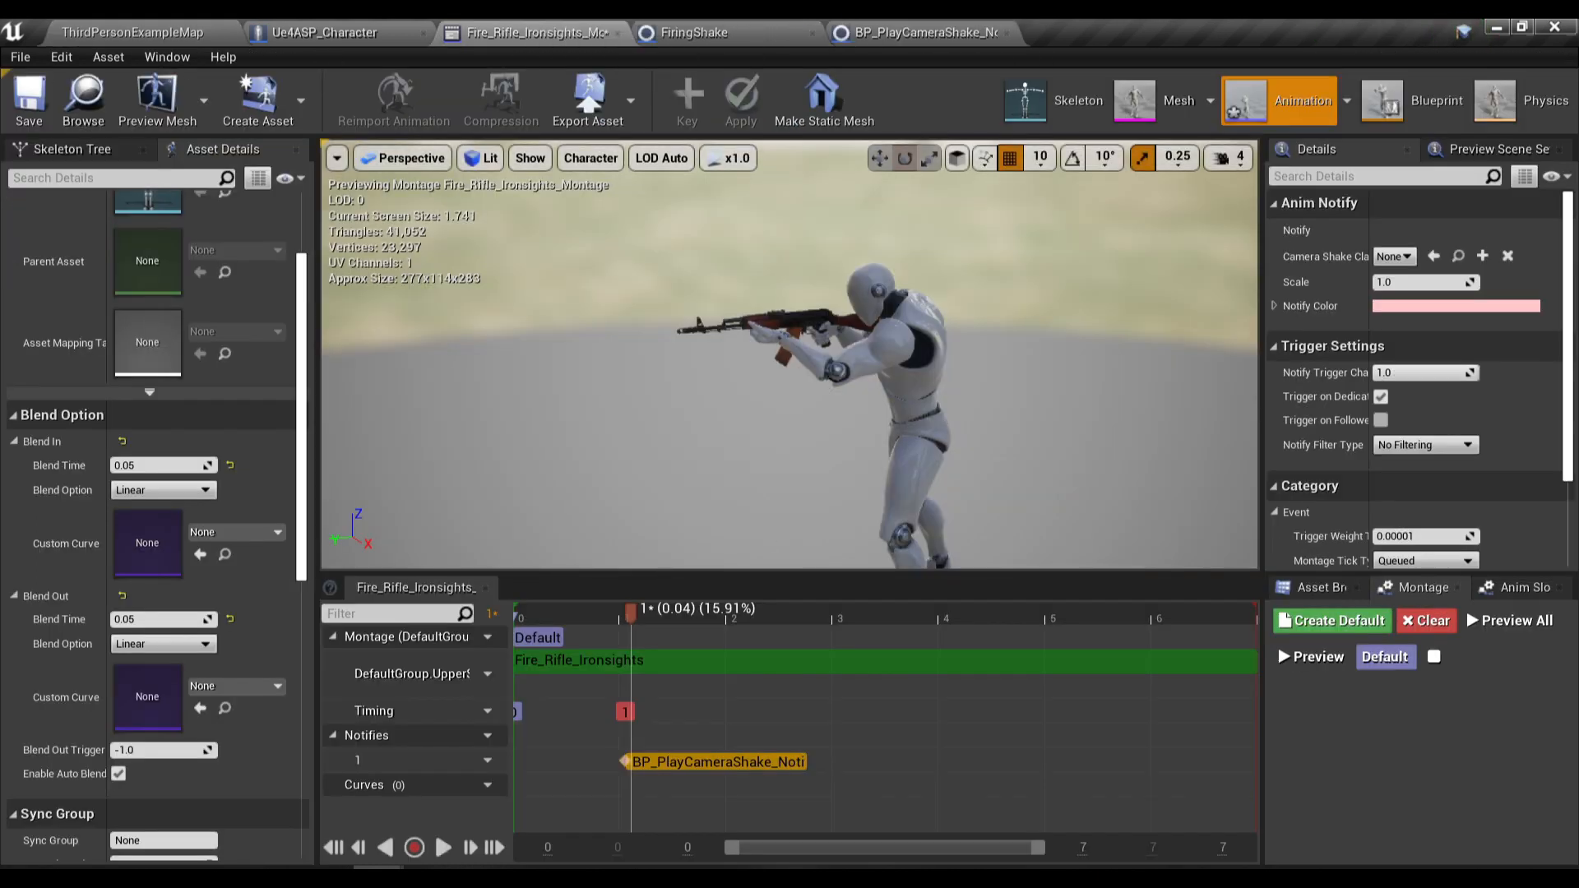
# Step: Set the montage notify's Camera Shake Class to FiringShake
pyautogui.click(1393, 256)
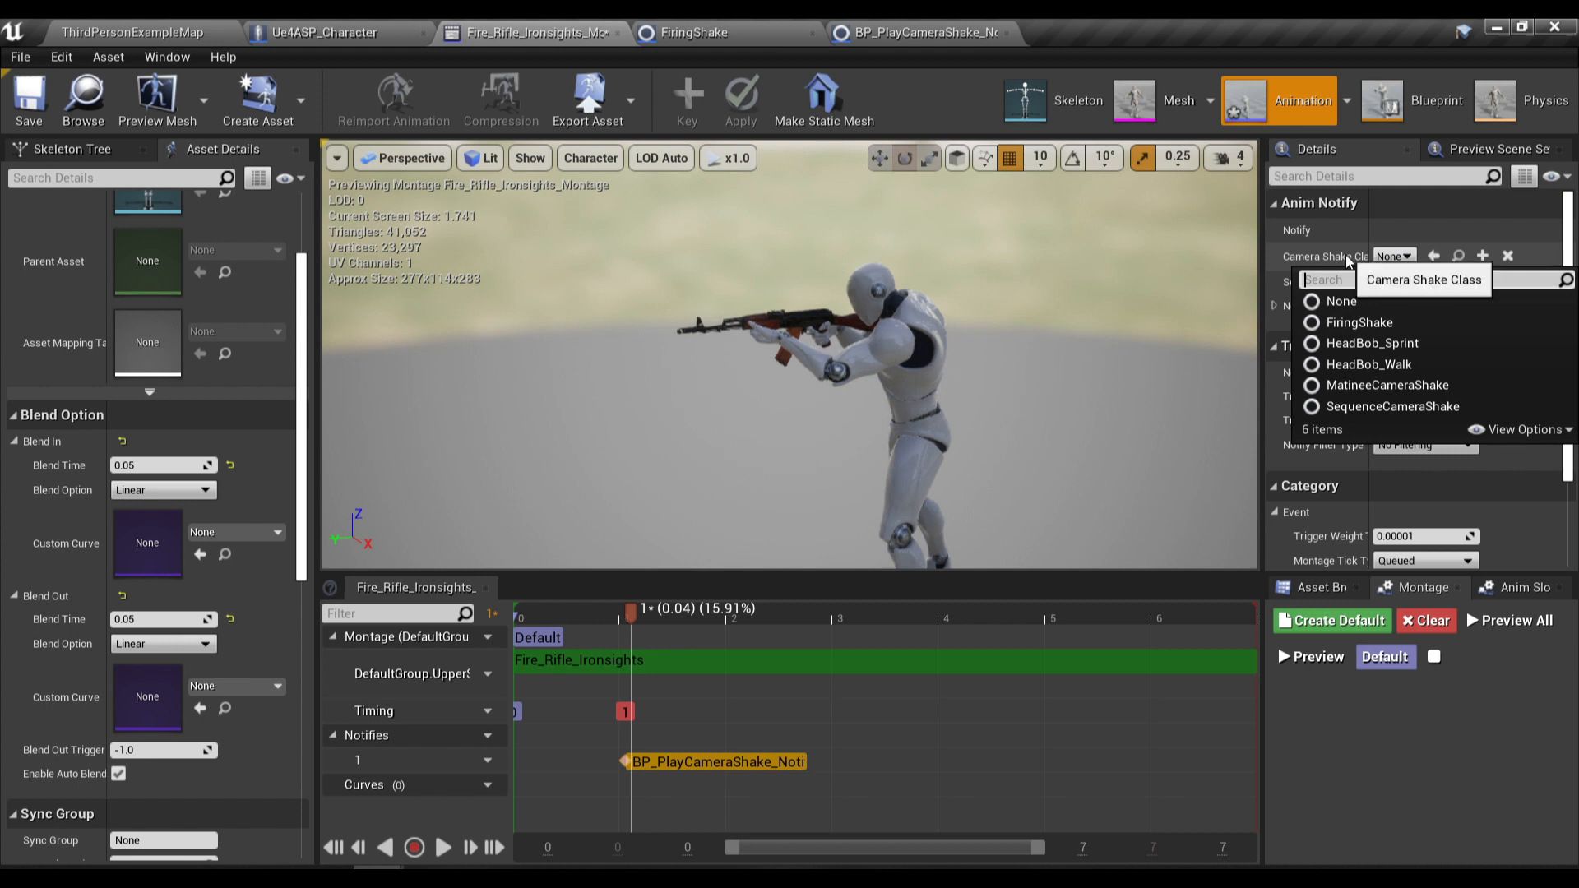
pyautogui.click(1360, 322)
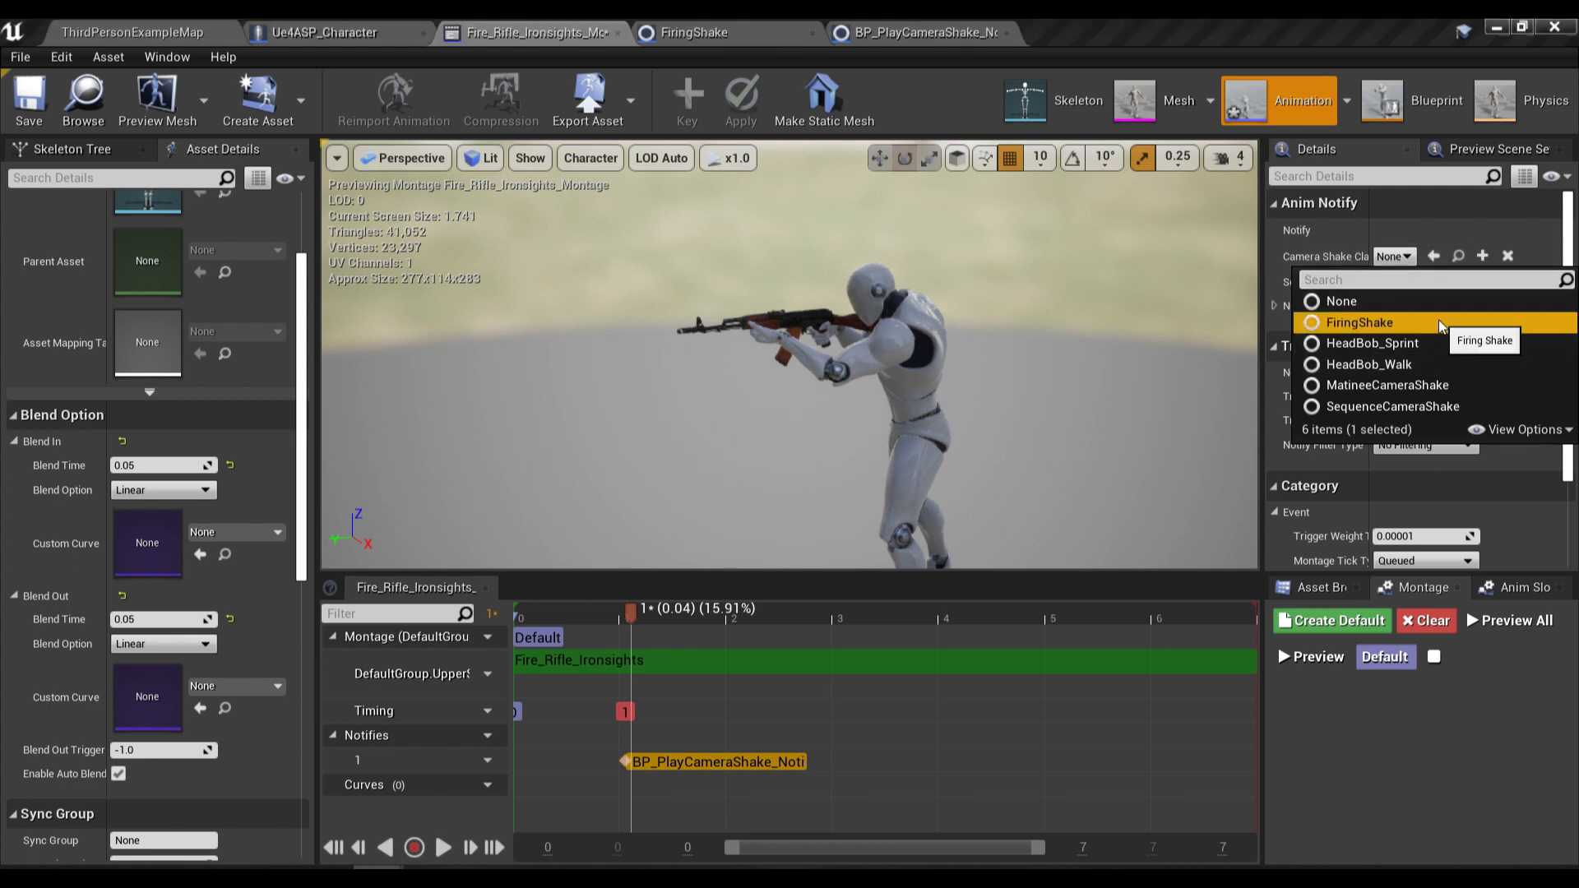
pyautogui.click(1360, 322)
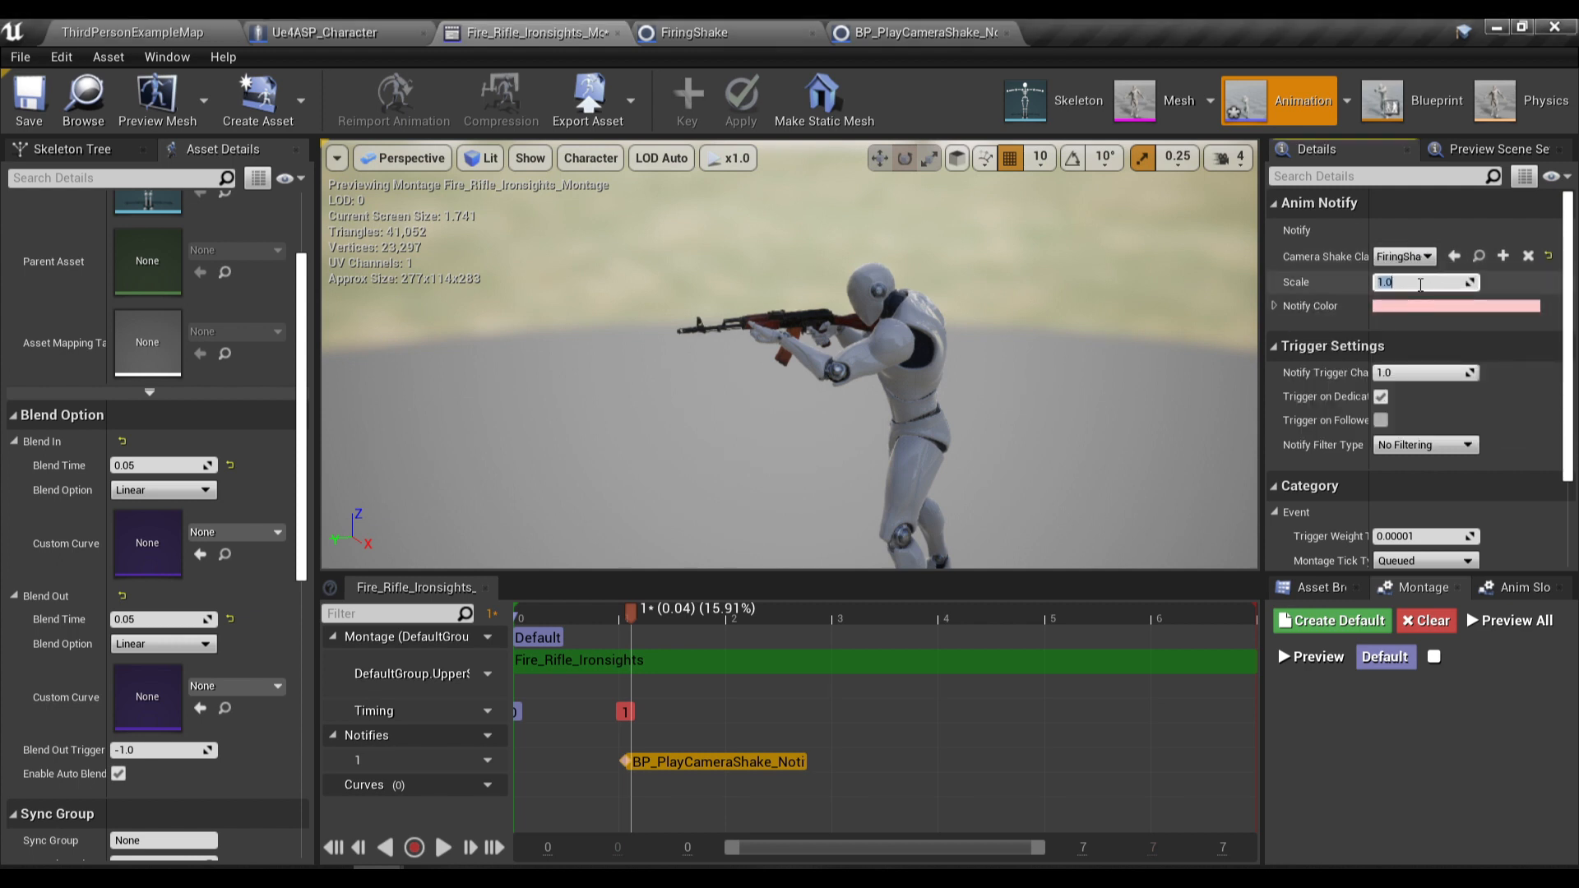
pyautogui.click(692, 33)
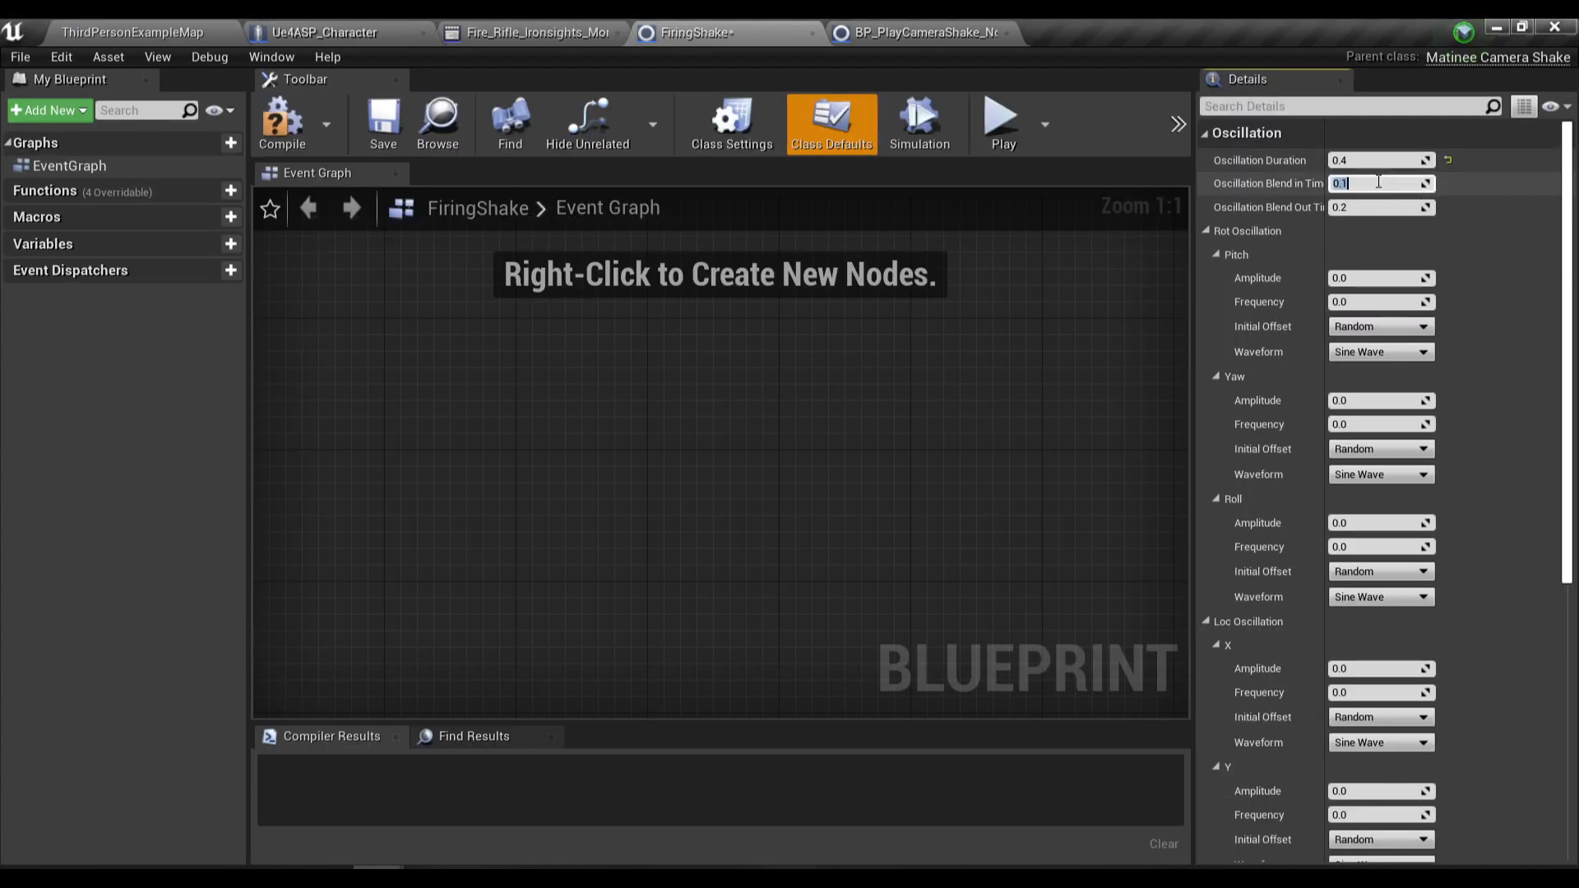
# Step: Set FiringShake oscillation duration 0.4, blend in 0.2, blend out 4.0, yaw 0.5/40, roll 1.0/50, and compile
pyautogui.write('0.2')
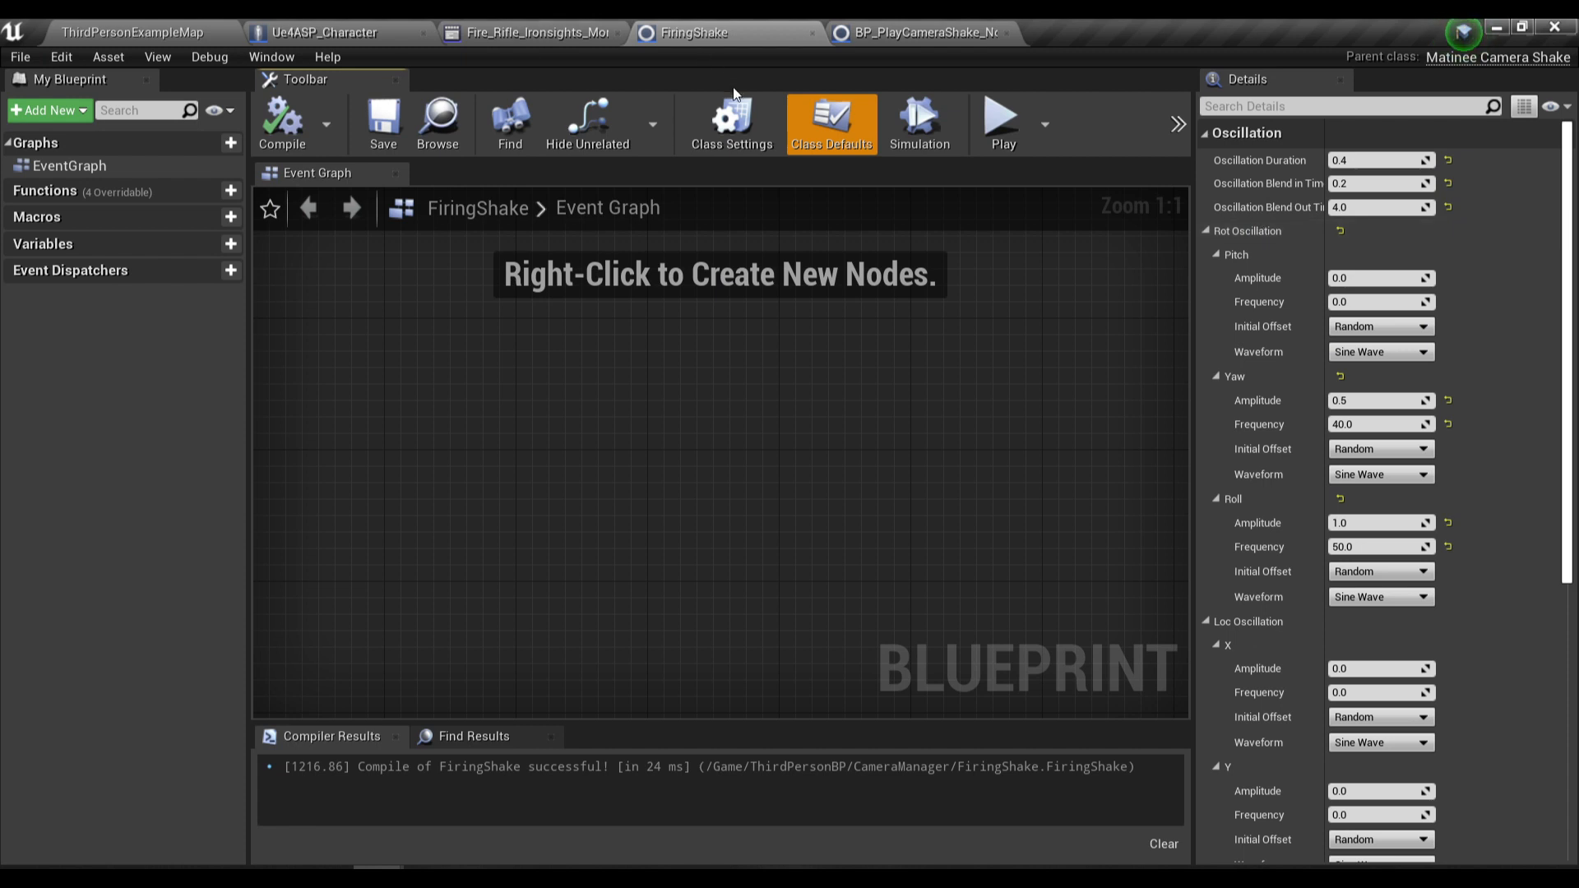
pyautogui.moveTo(700, 392)
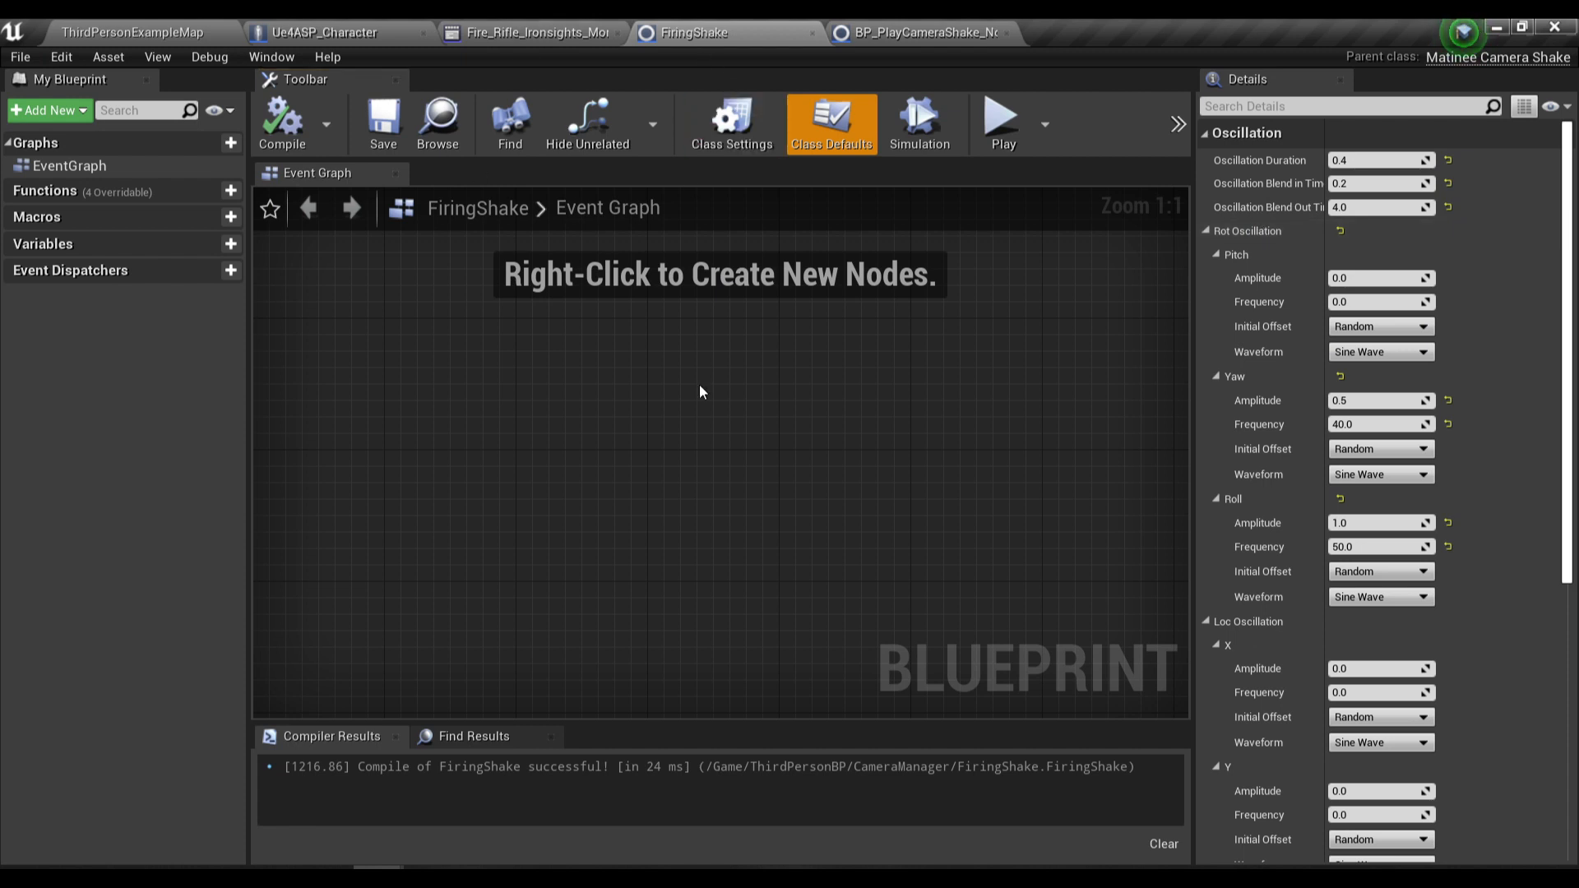
pyautogui.click(322, 33)
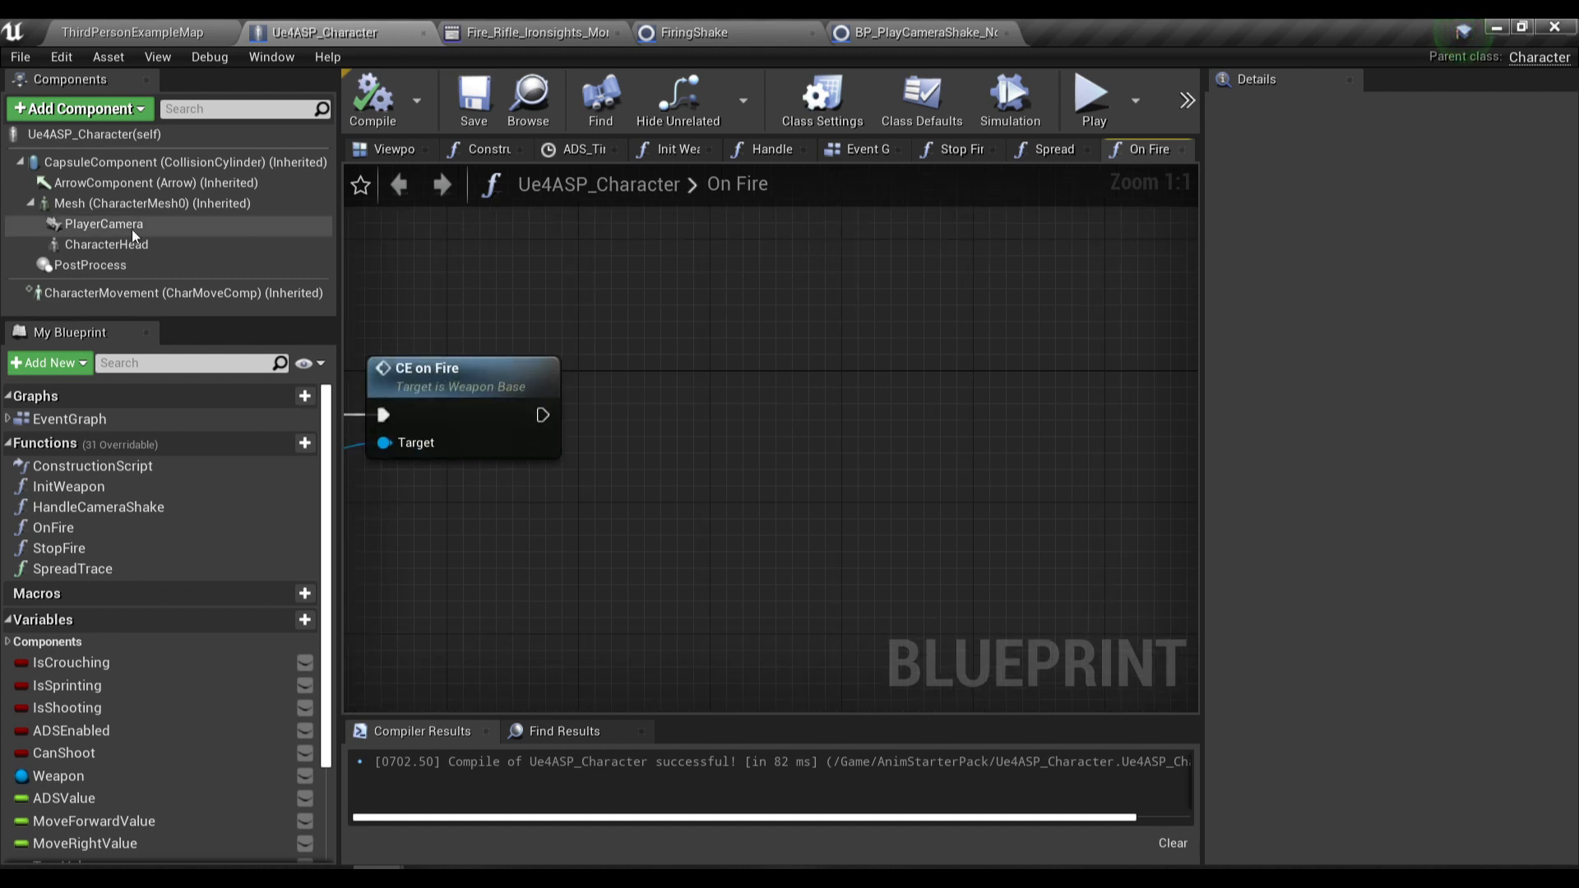
# Step: Add Mesh > Get Anim Instance > Montage Play nodes wired after CE on Fire
pyautogui.click(151, 202)
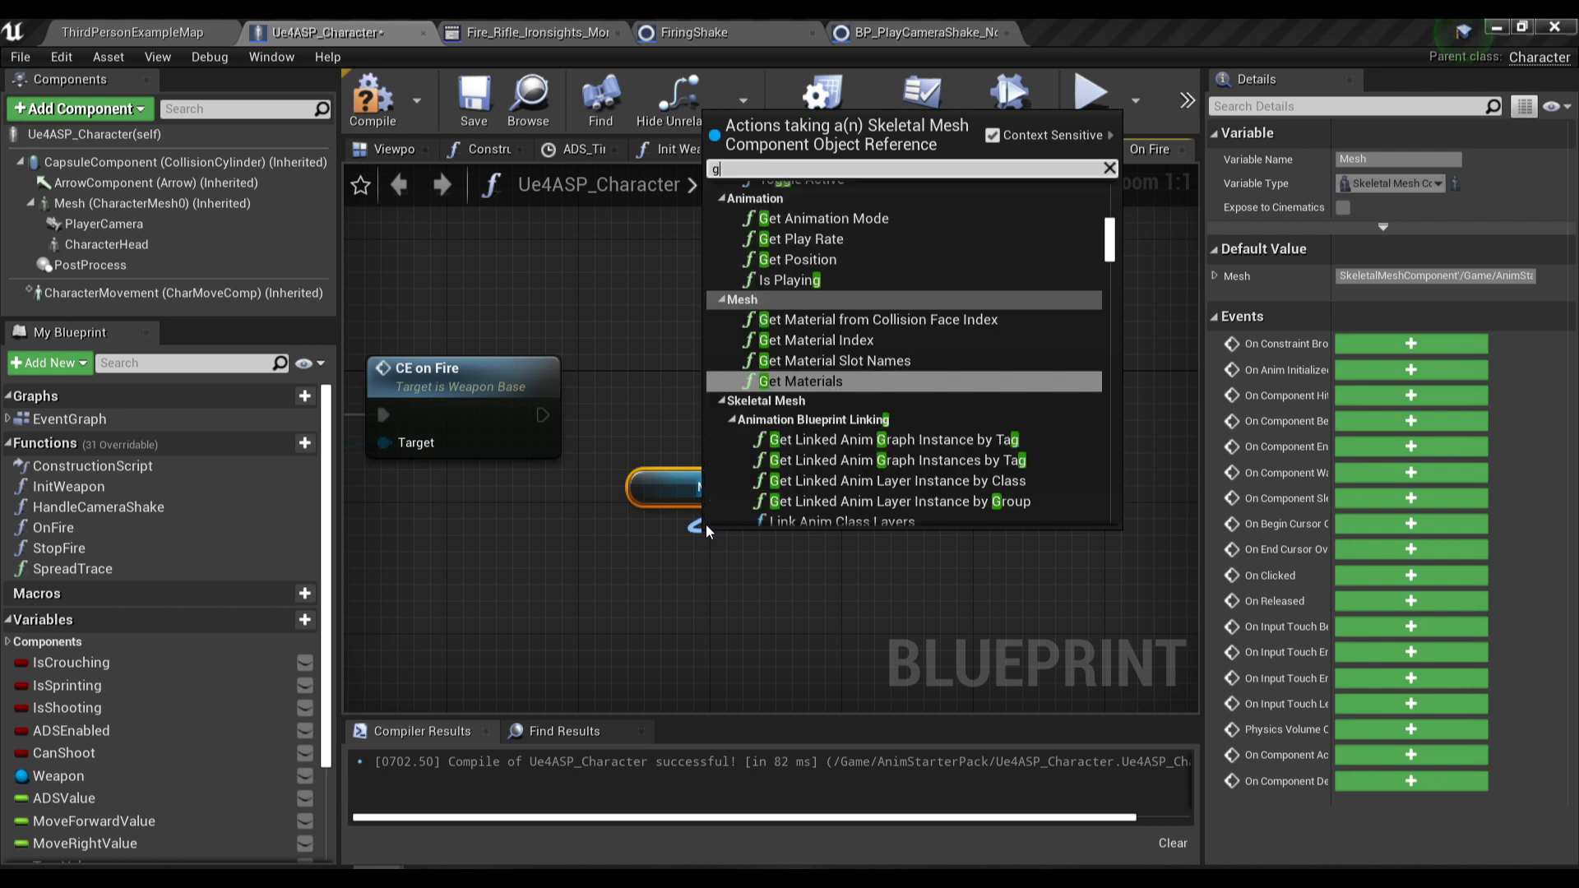
pyautogui.write('get animin')
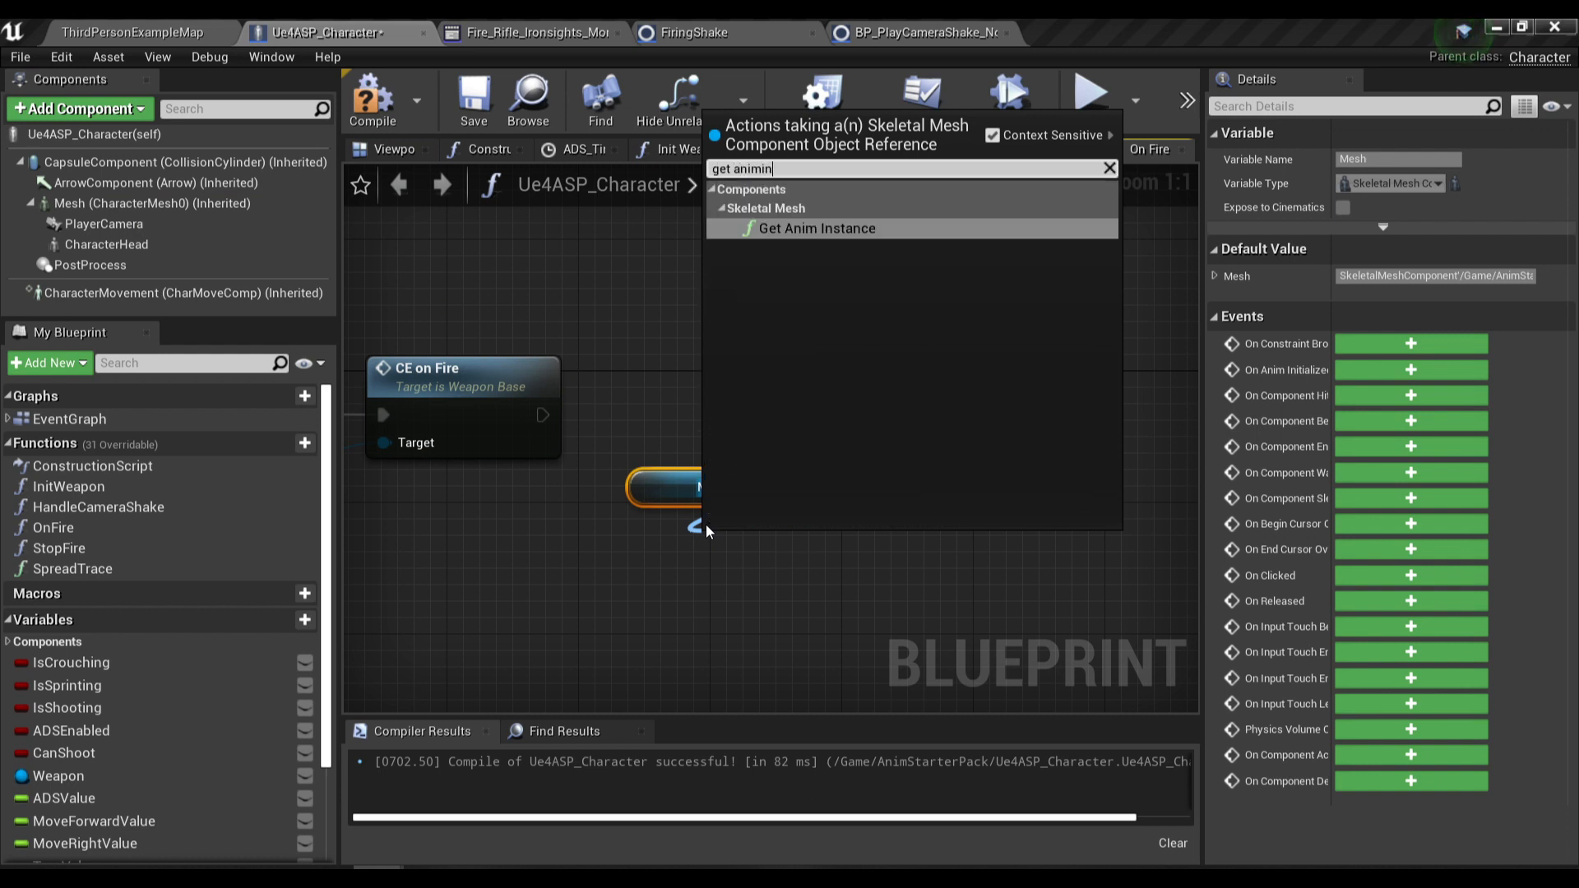
pyautogui.click(818, 229)
pyautogui.write('monta')
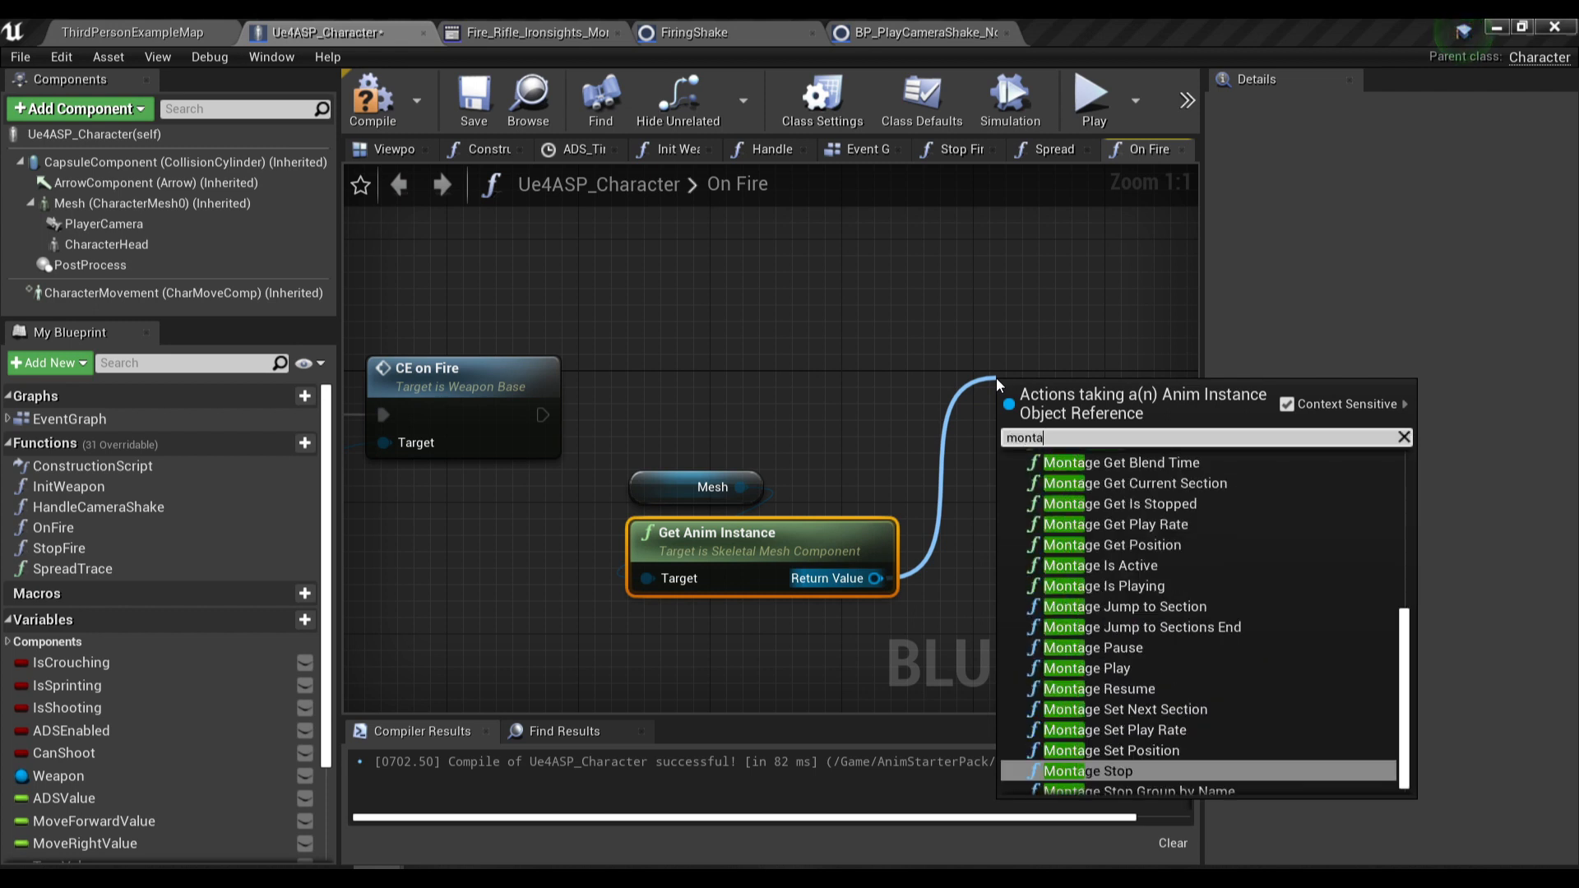
pyautogui.click(1087, 668)
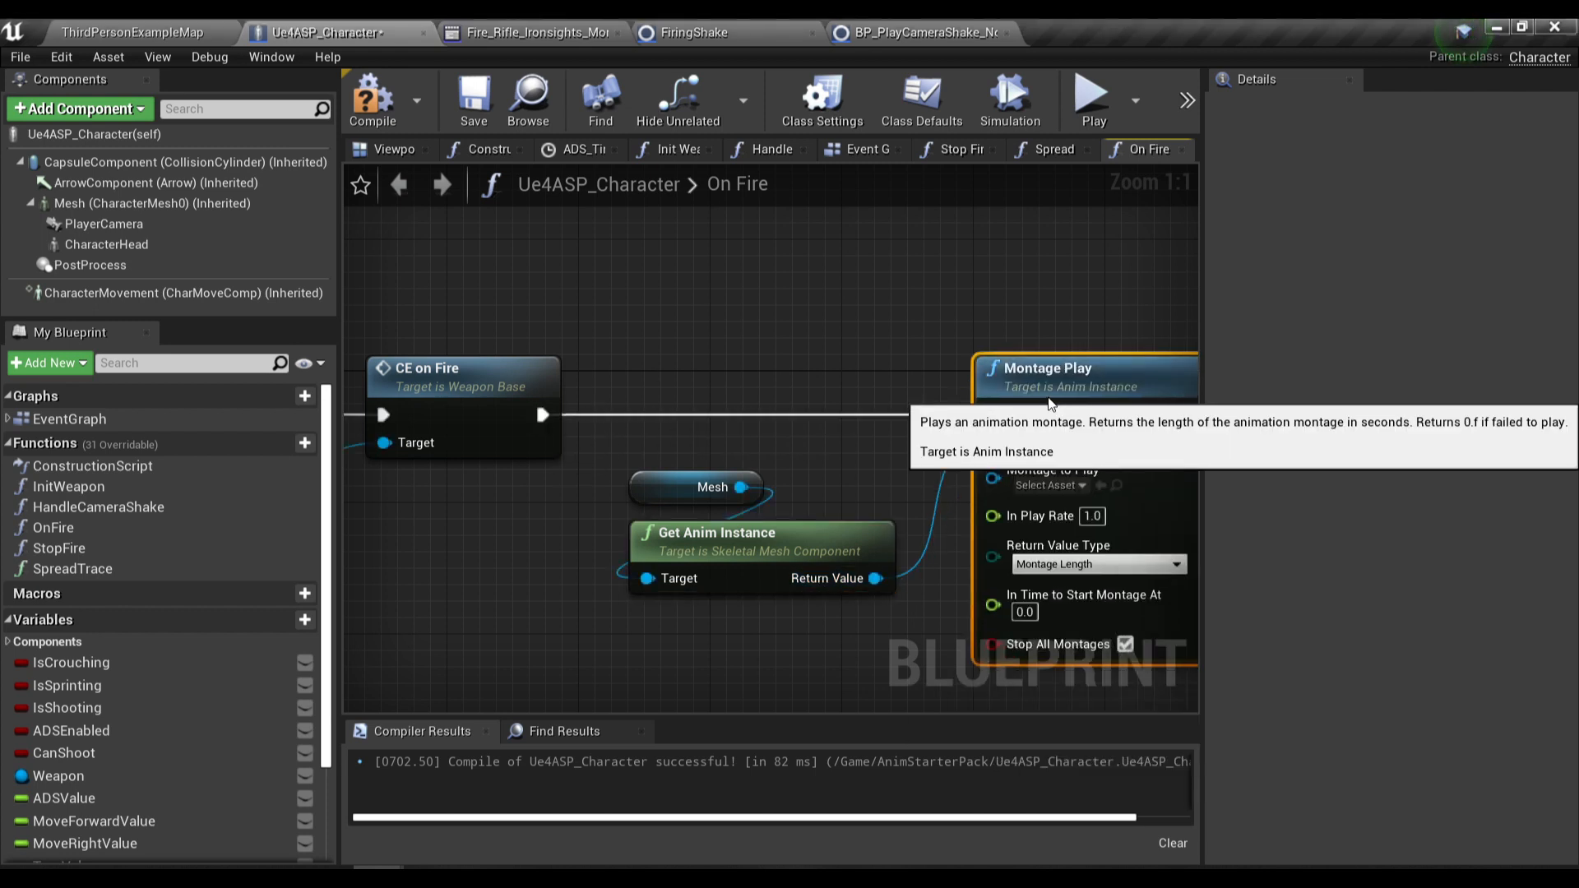
# Step: Set Montage to Play to Fire_Rifle_Ironsights_Montage and compile
pyautogui.click(1048, 483)
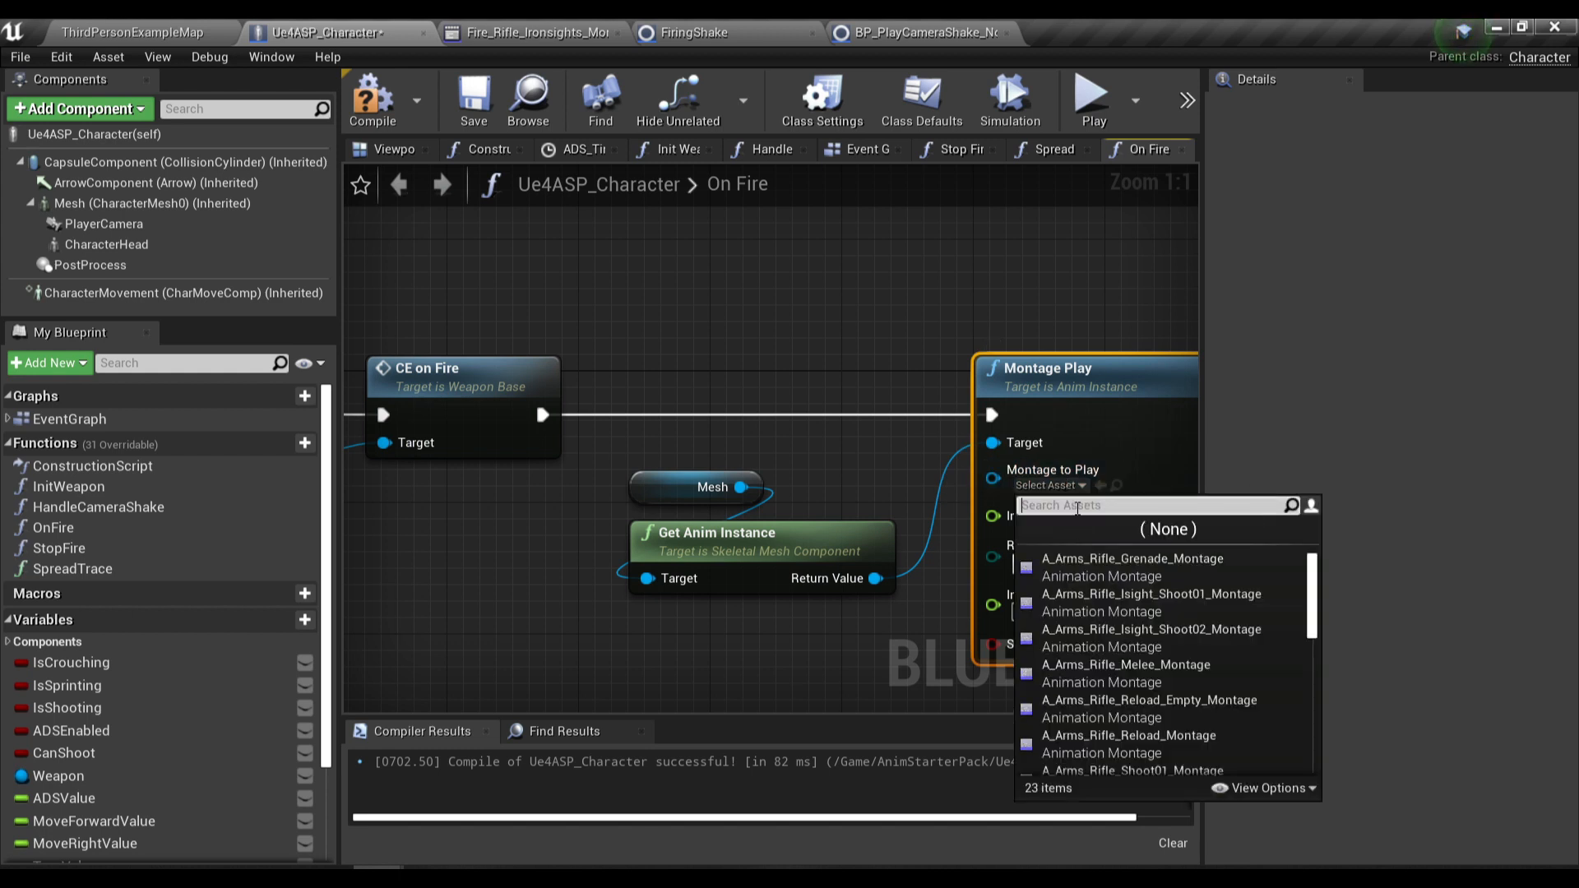
pyautogui.write('fire')
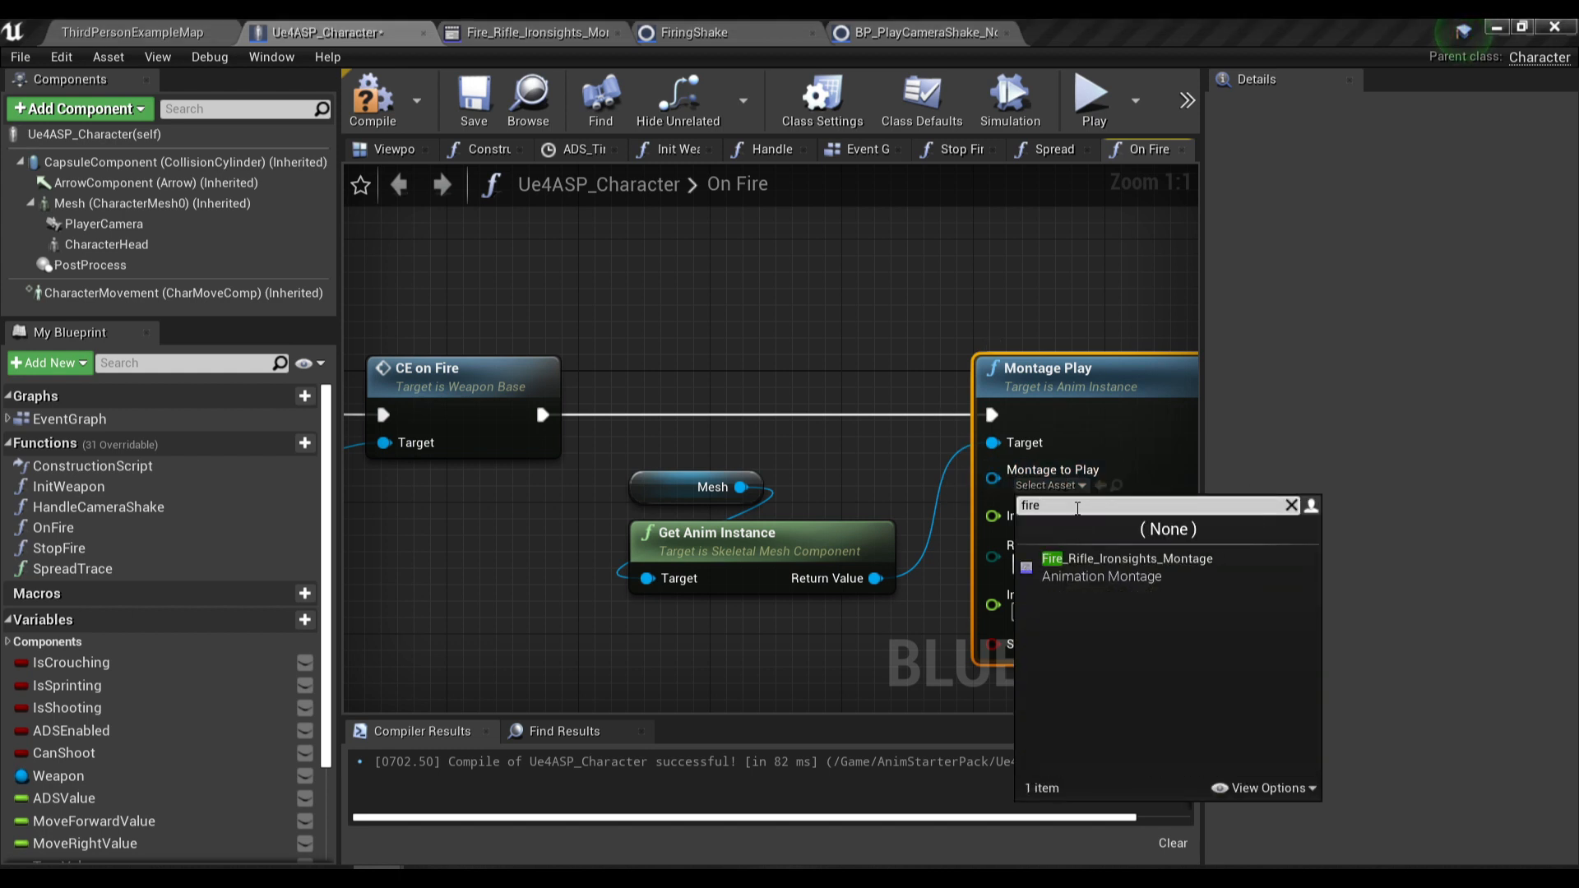
pyautogui.click(1124, 559)
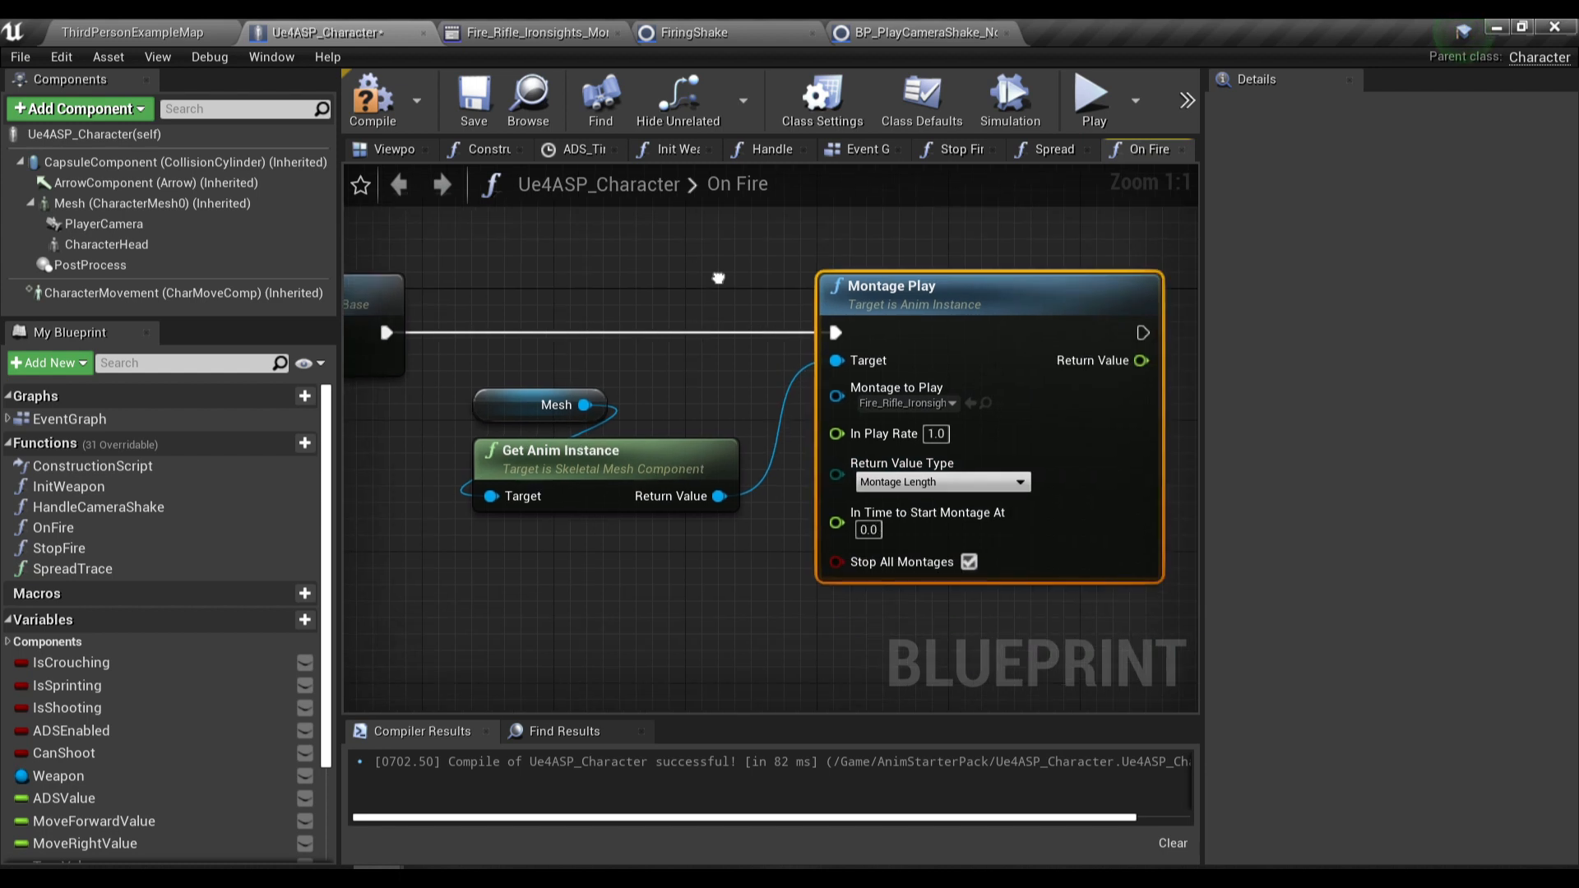
pyautogui.click(18, 56)
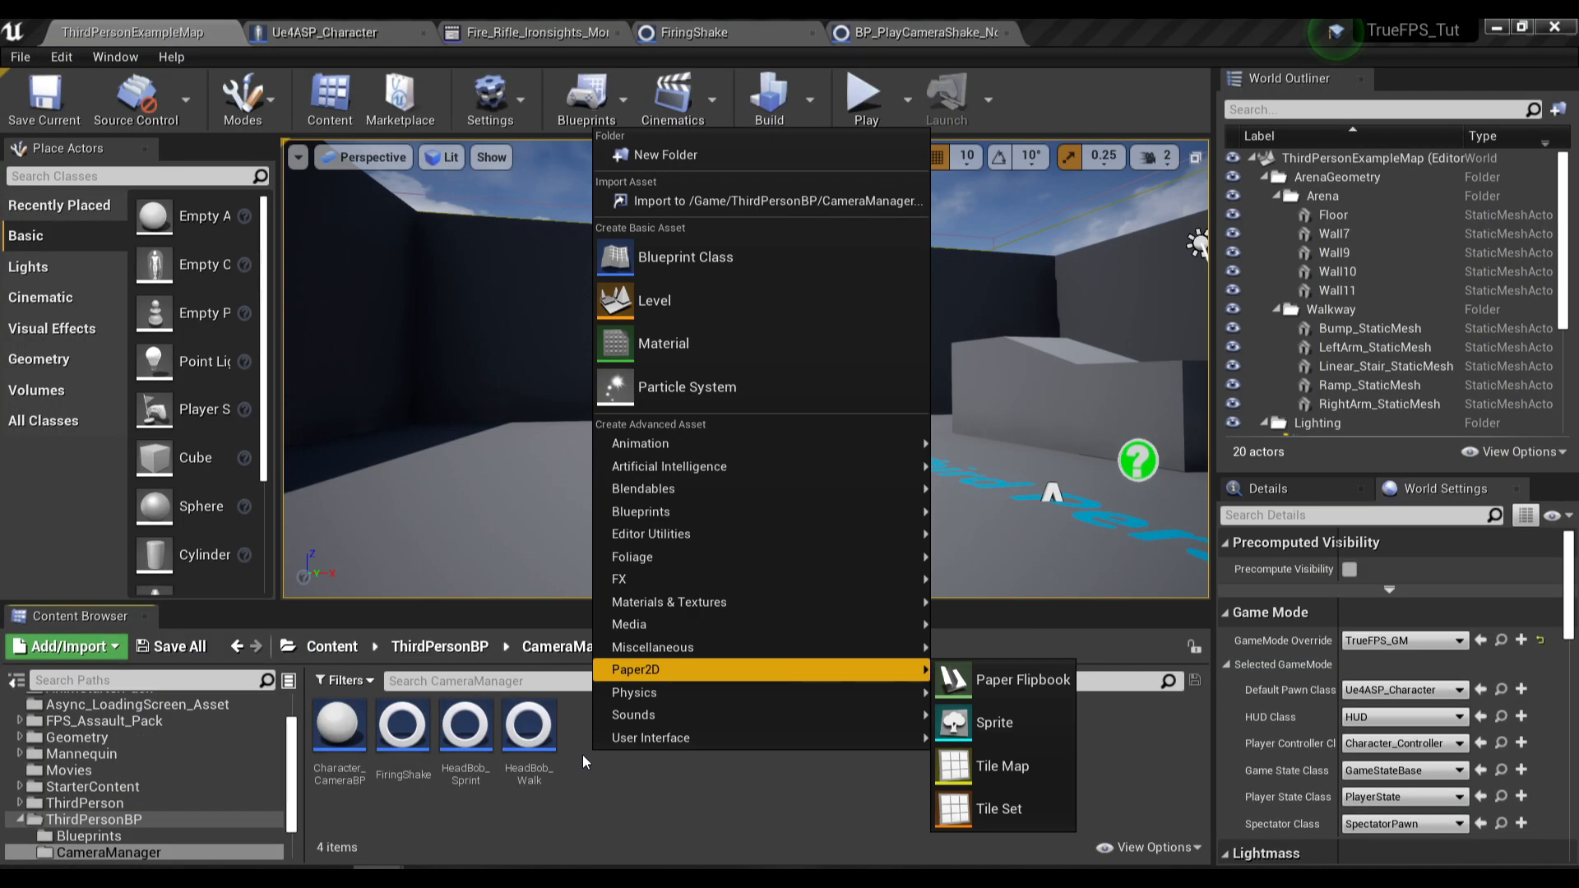
# Step: Create a MatineeCameraShake blueprint named RecoilShake and open it
pyautogui.click(686, 257)
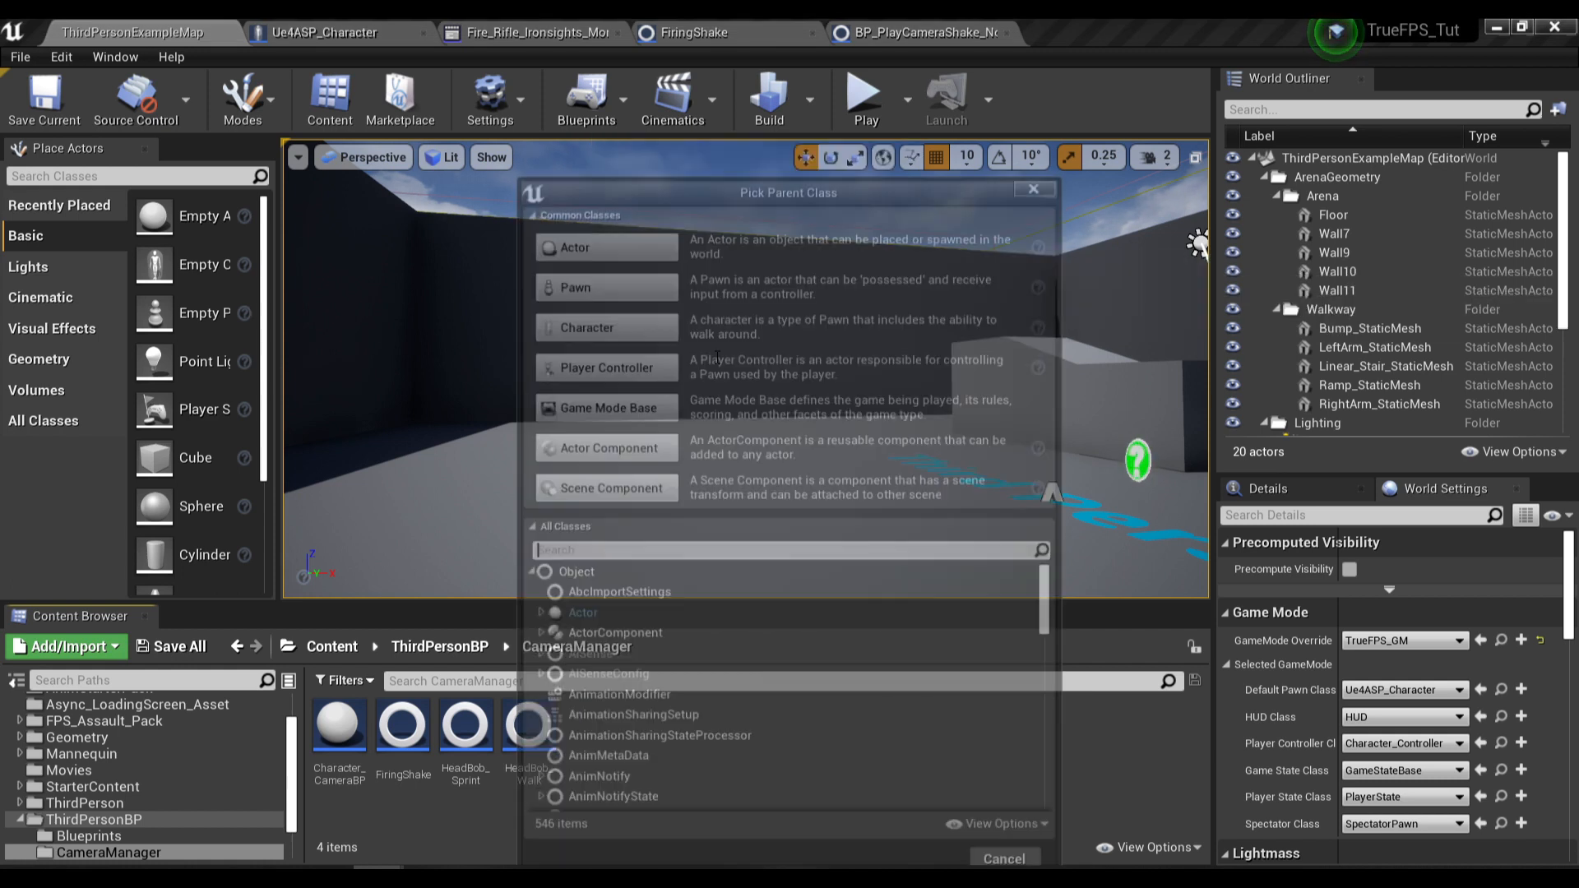
pyautogui.write('camerashake')
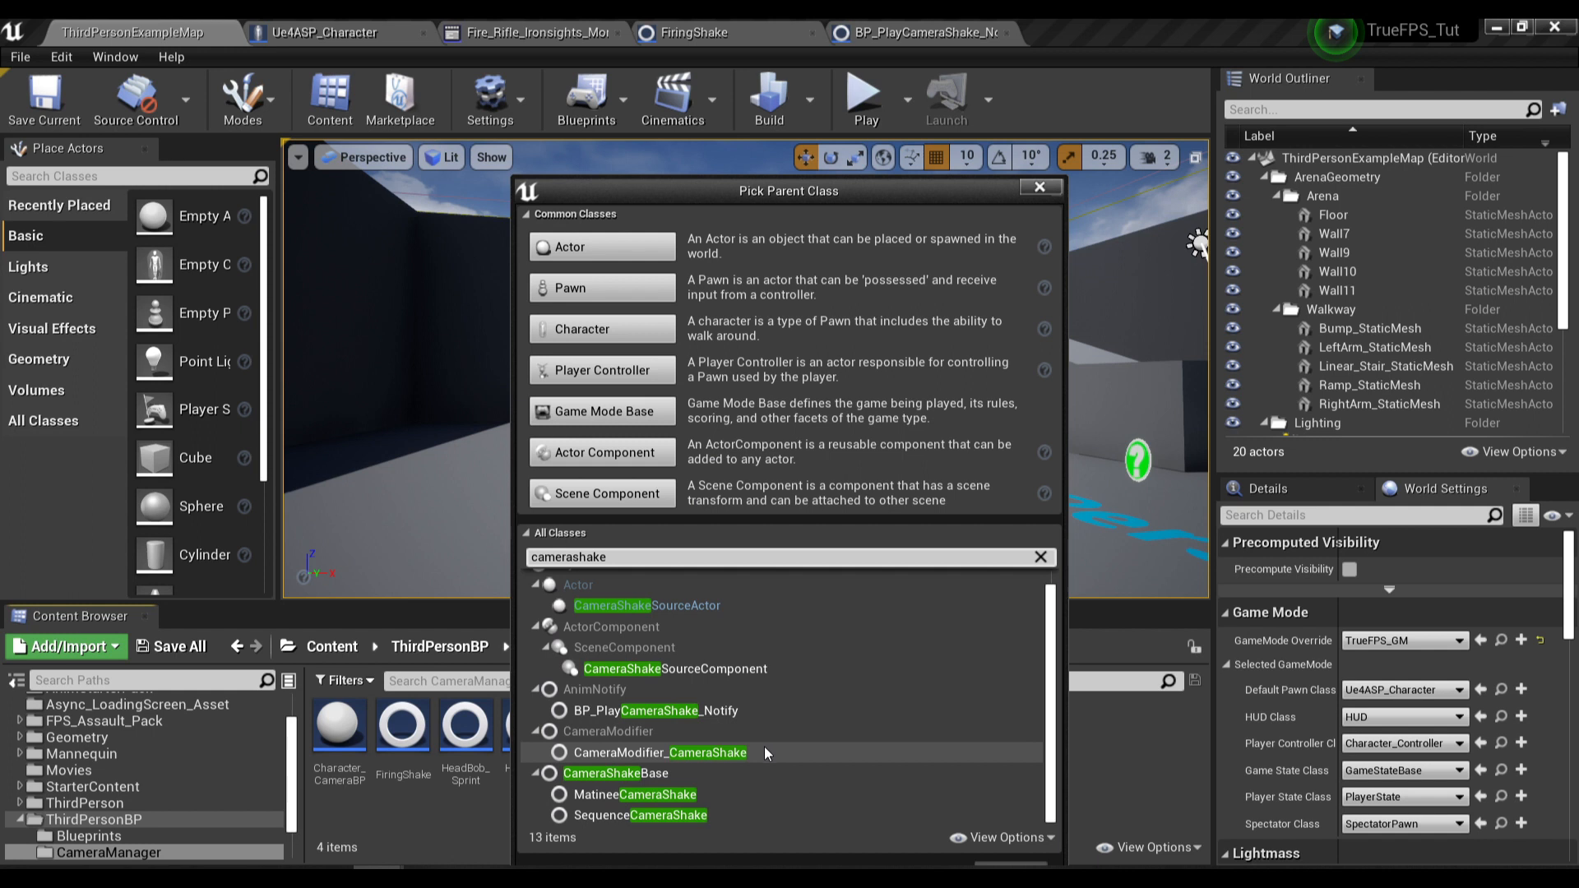
pyautogui.click(635, 794)
pyautogui.write('REcoilS')
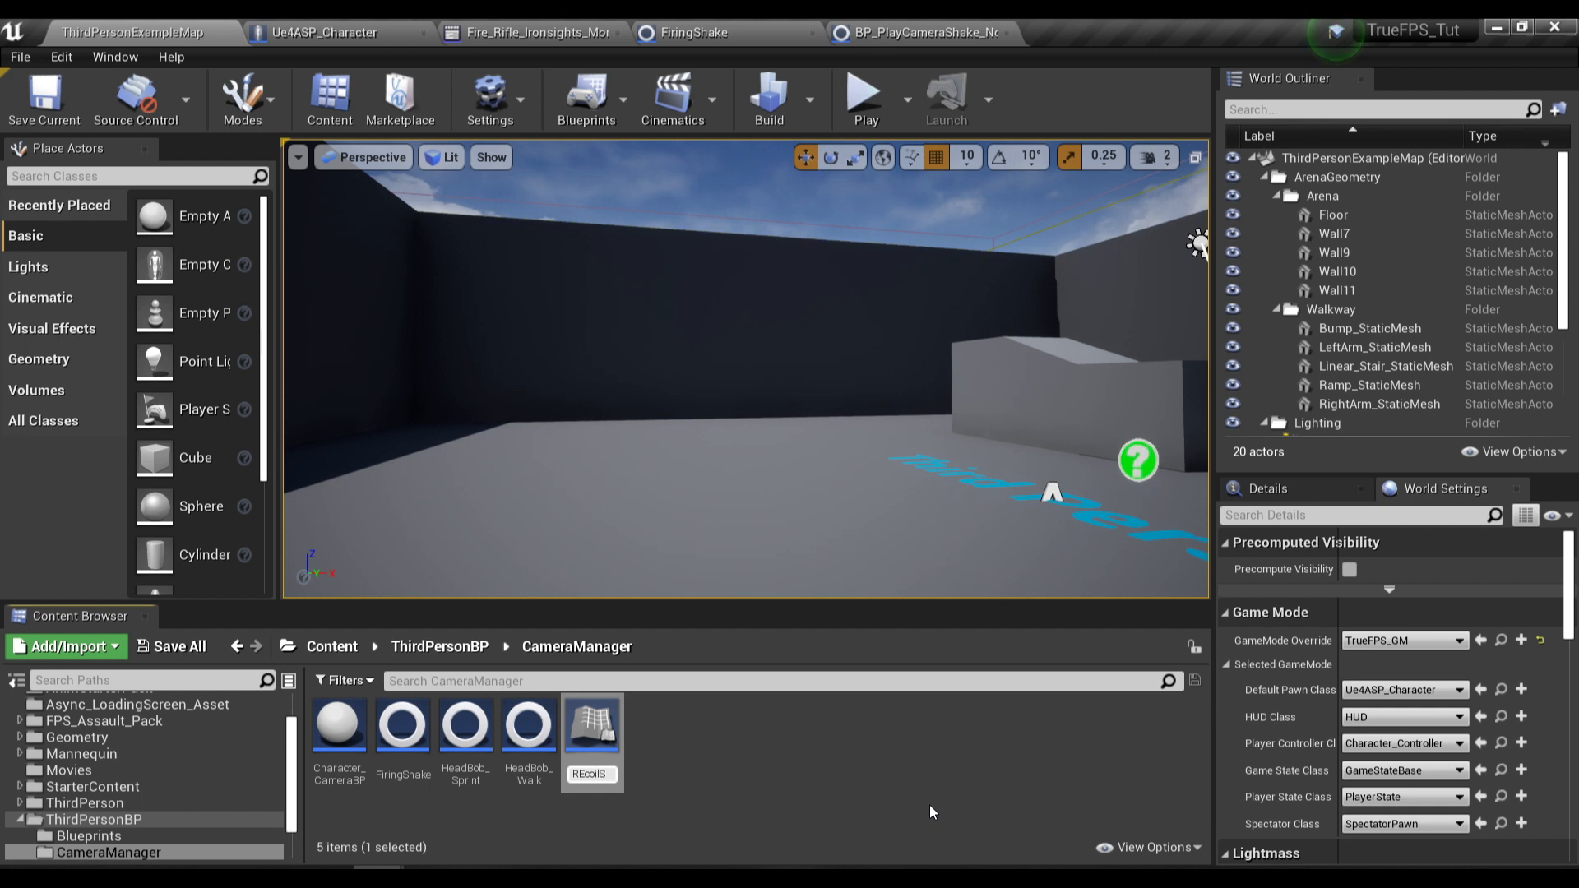
pyautogui.doubleClick(590, 726)
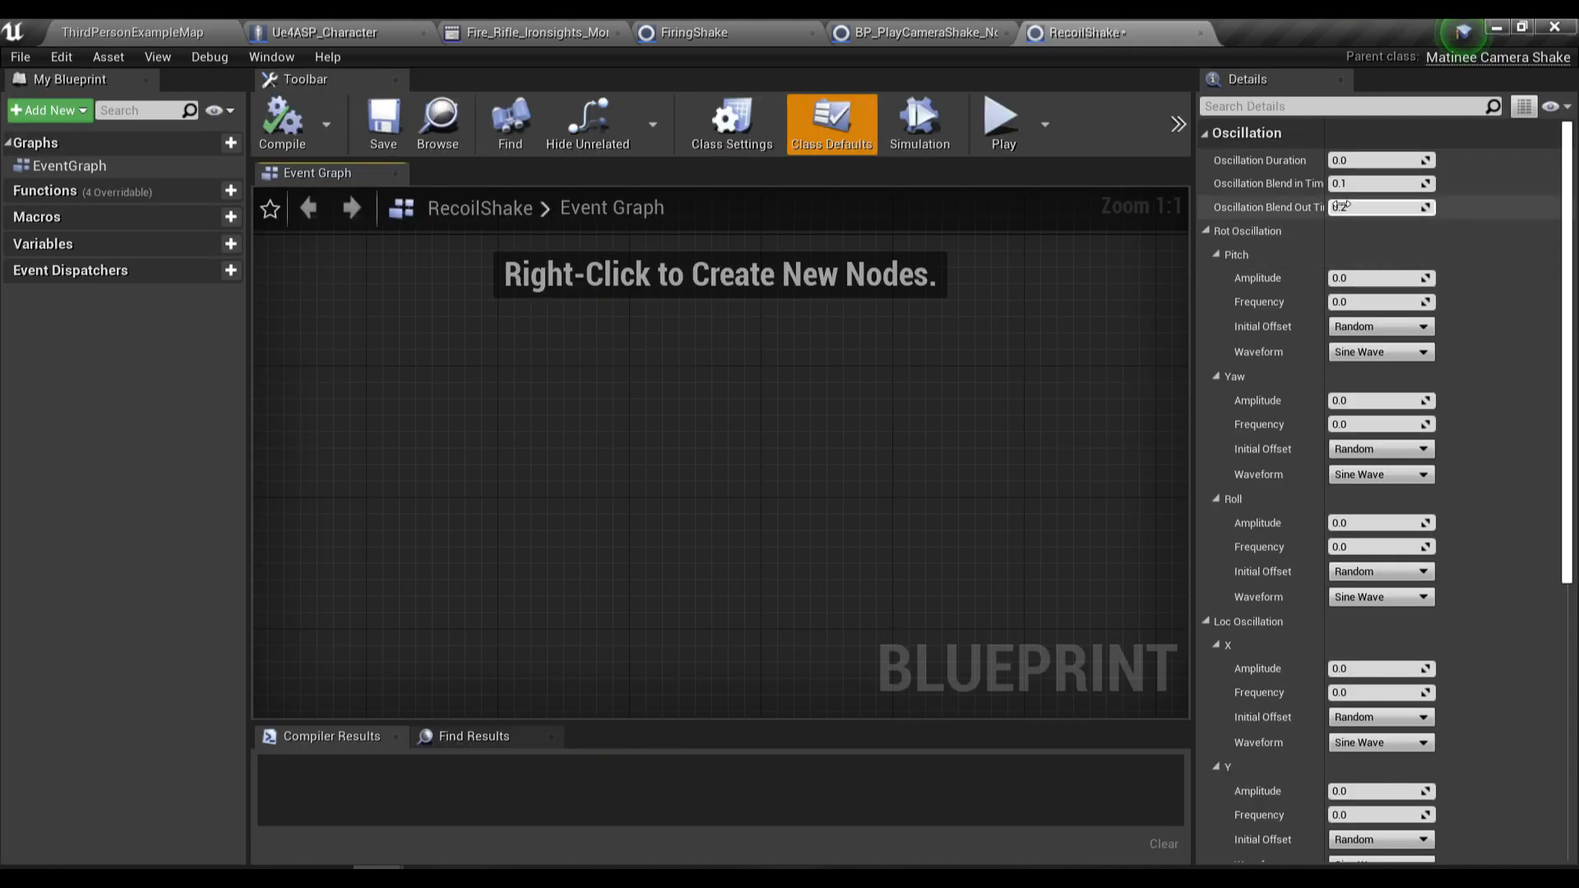
# Step: Set RecoilShake duration 0.1, blend out 0.05, pitch 20/1 and X location 60/1 zero-offset, then compile and save
pyautogui.write('0.1')
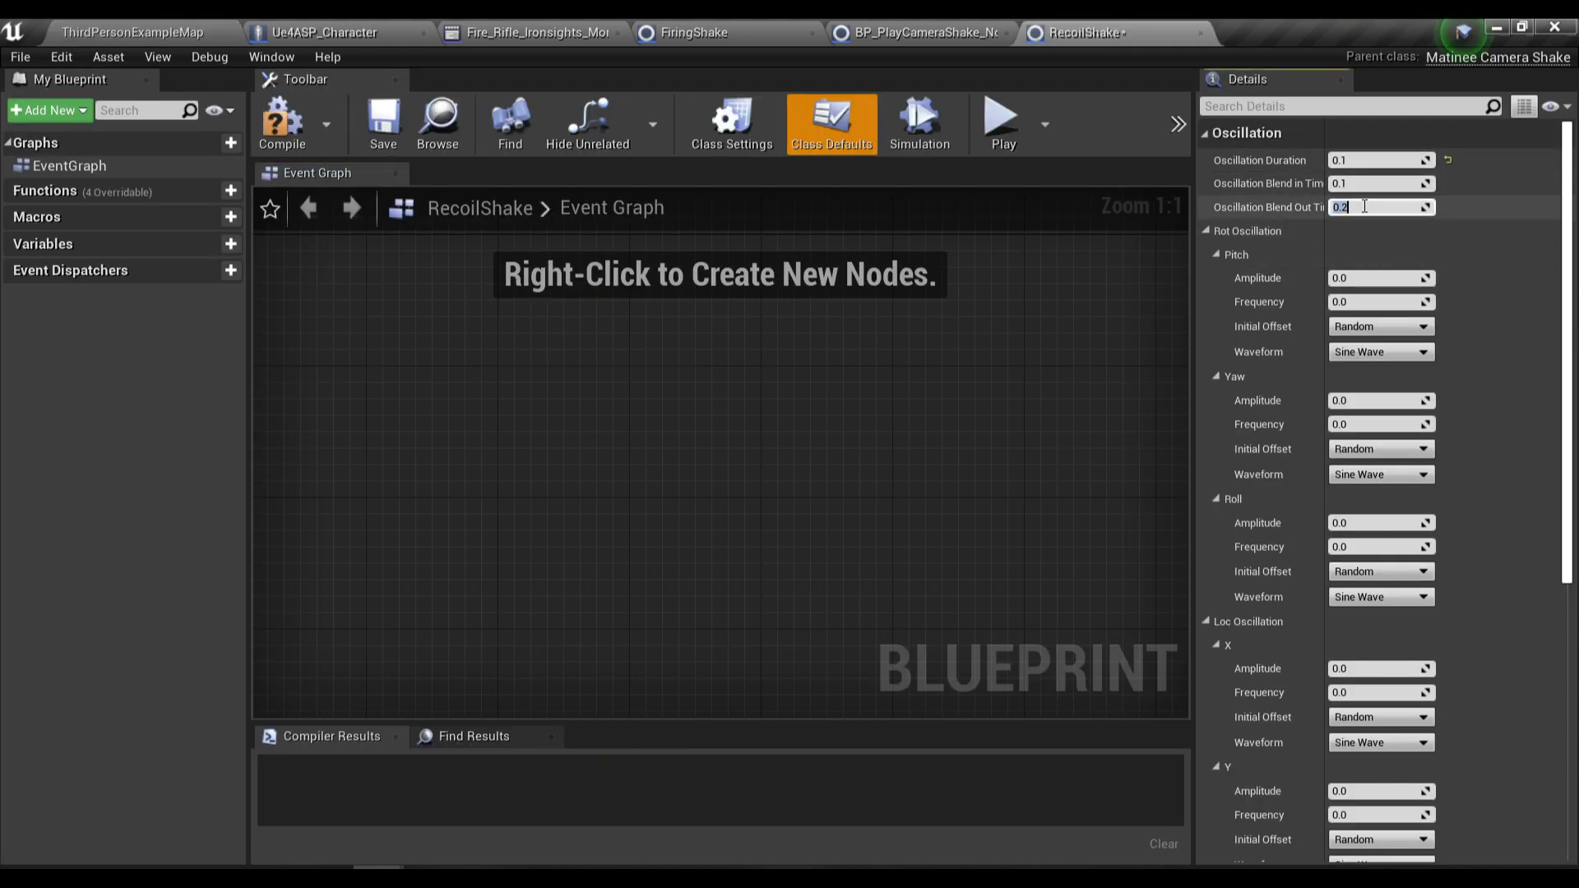
pyautogui.write('05')
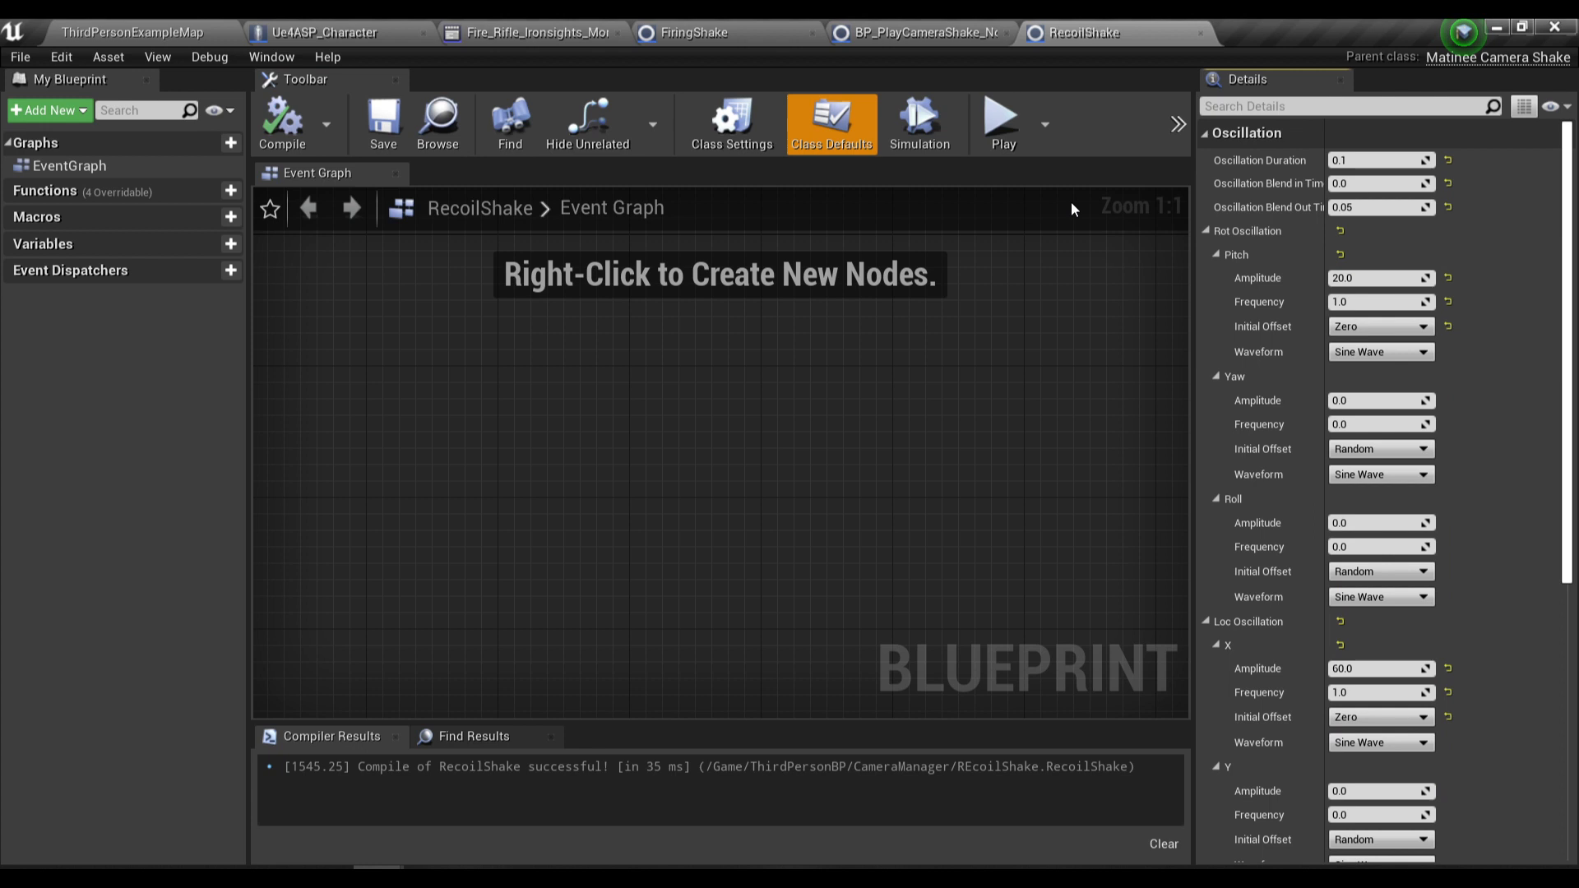
pyautogui.moveTo(765, 222)
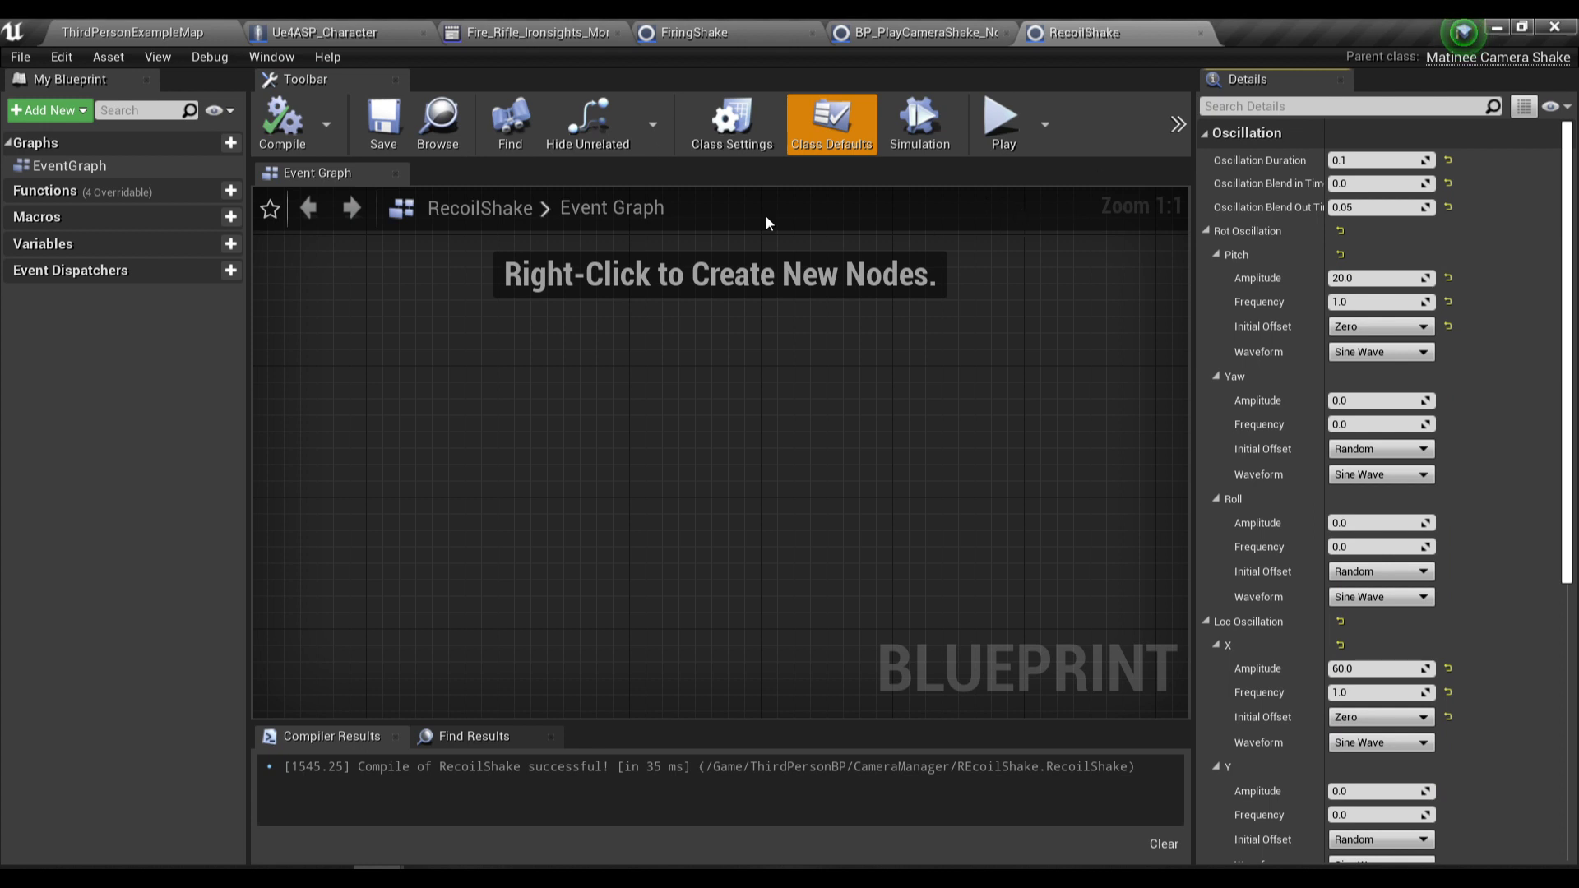
pyautogui.click(528, 33)
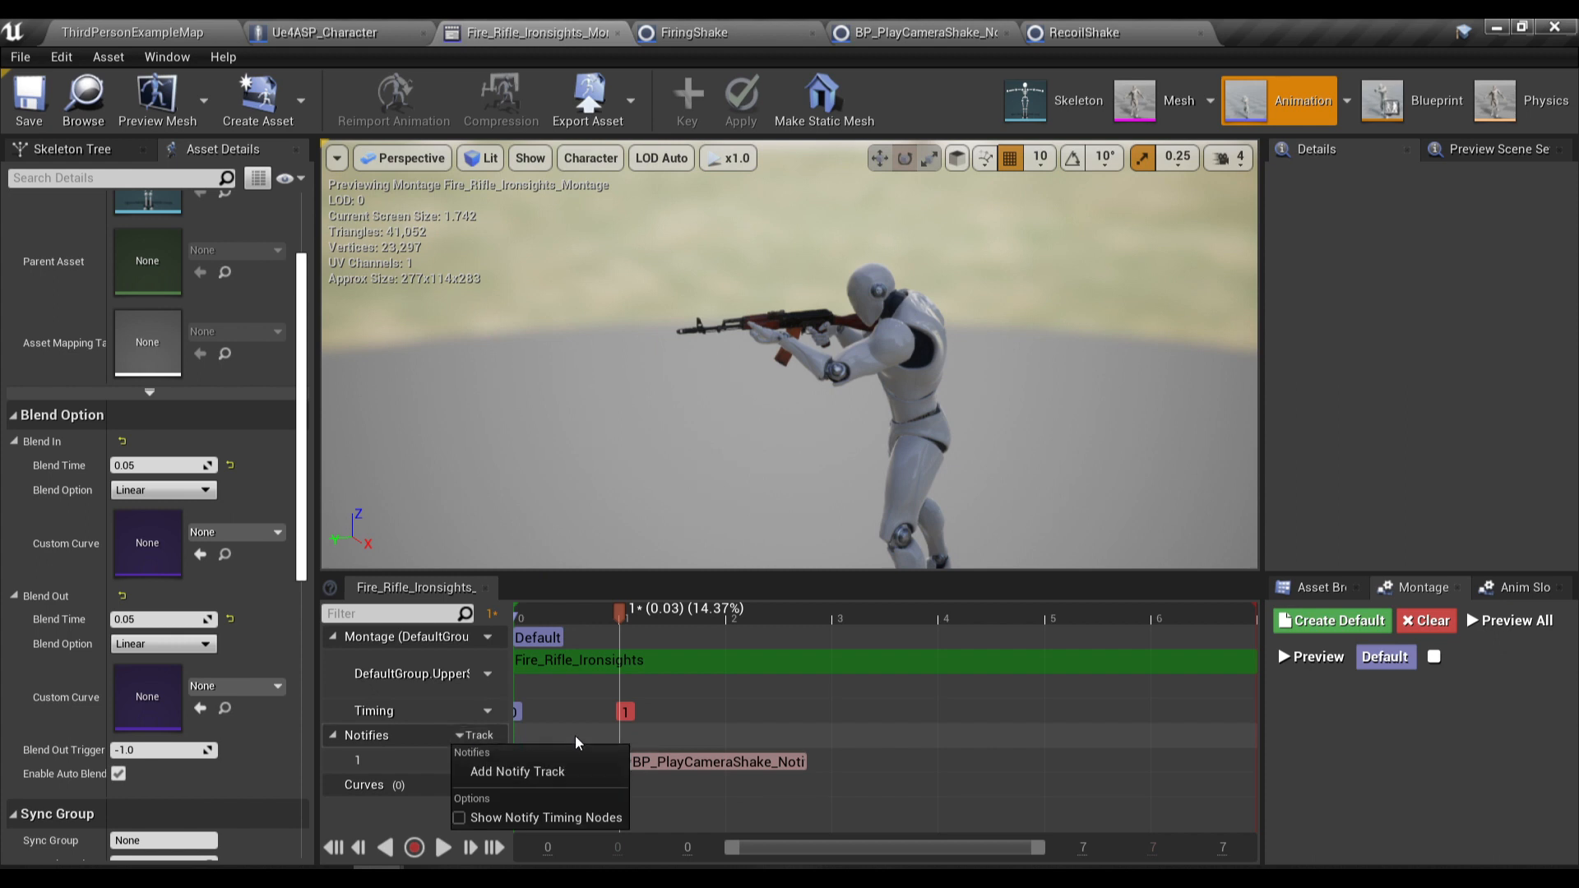
# Step: Add a second notify track with a BP_PlayCameraShake_Notify using RecoilShake, aligned with the first notify
pyautogui.click(517, 769)
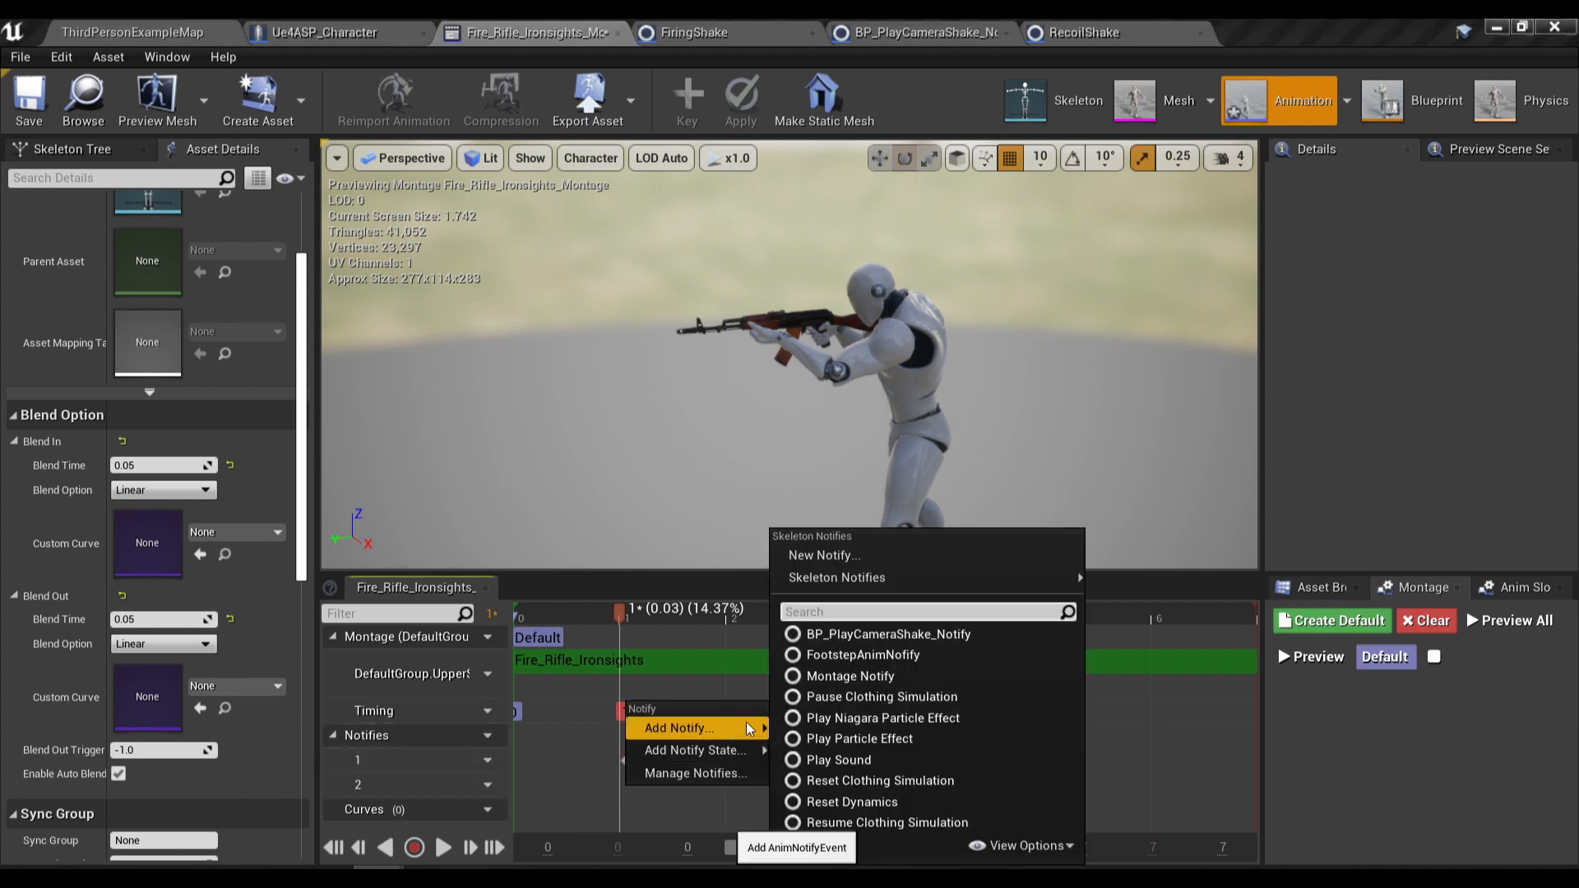
pyautogui.click(888, 633)
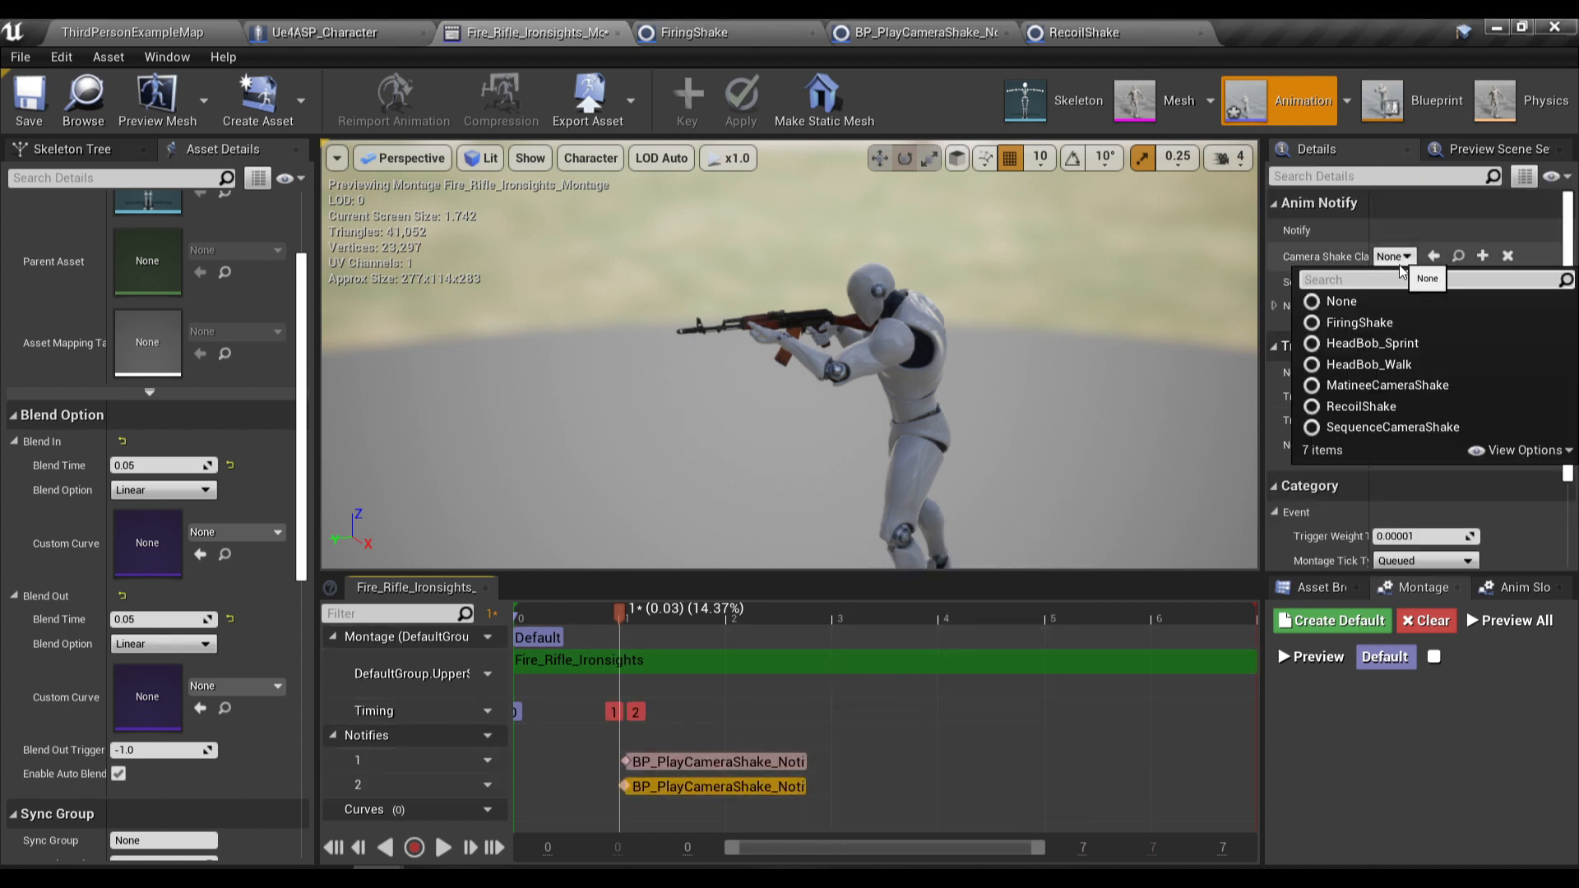
pyautogui.click(1360, 407)
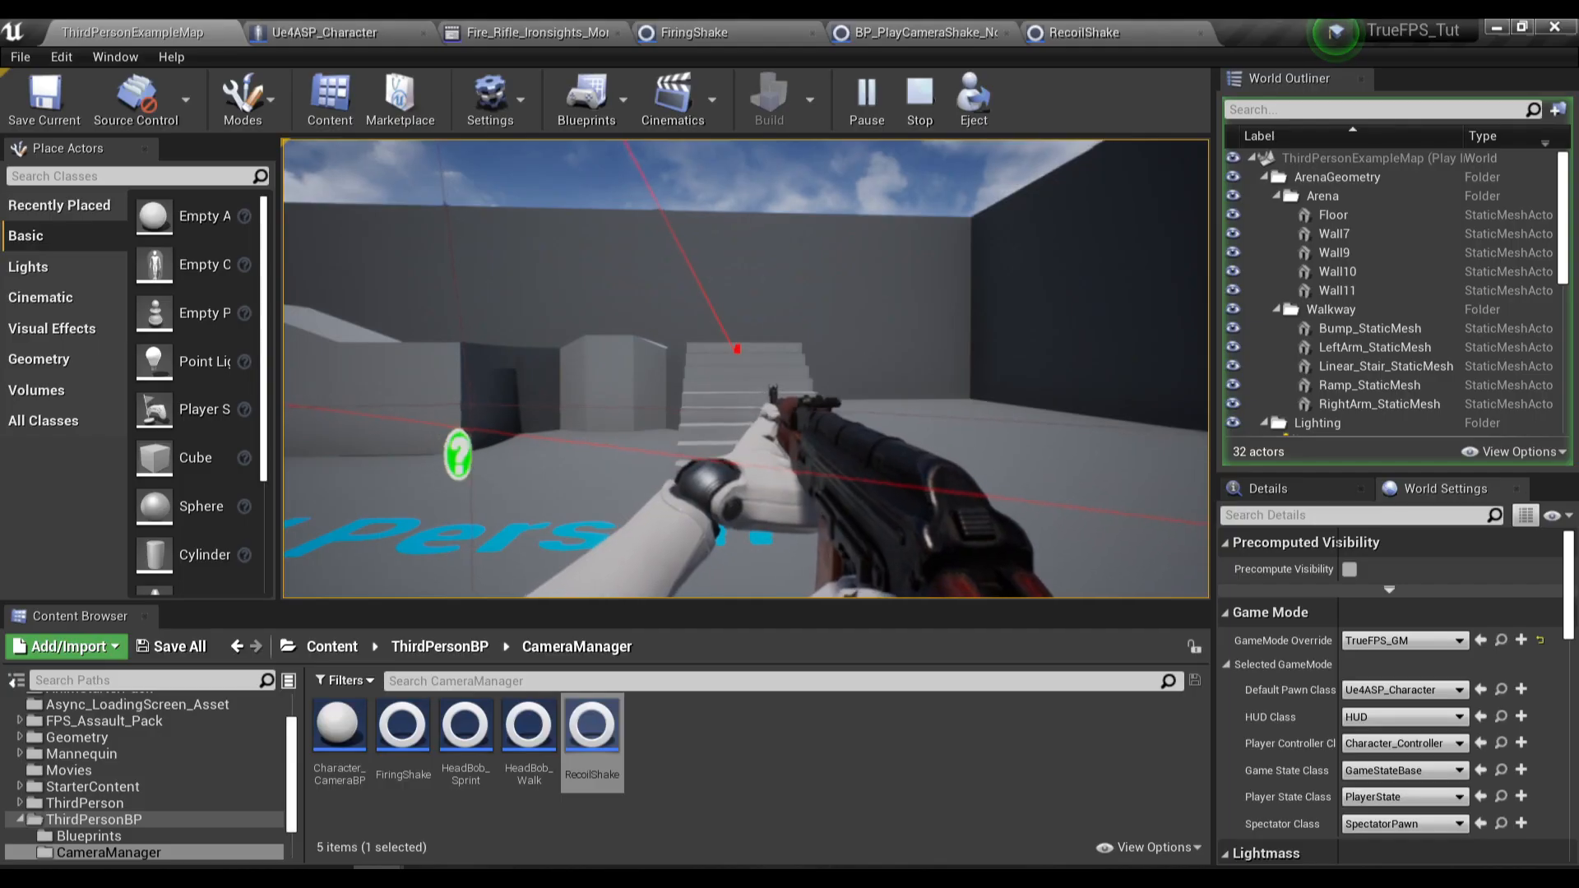
# Step: End the play session and give the Fire_Rifle_Ironsights montage a Blend Out time of 0.1
pyautogui.click(916, 100)
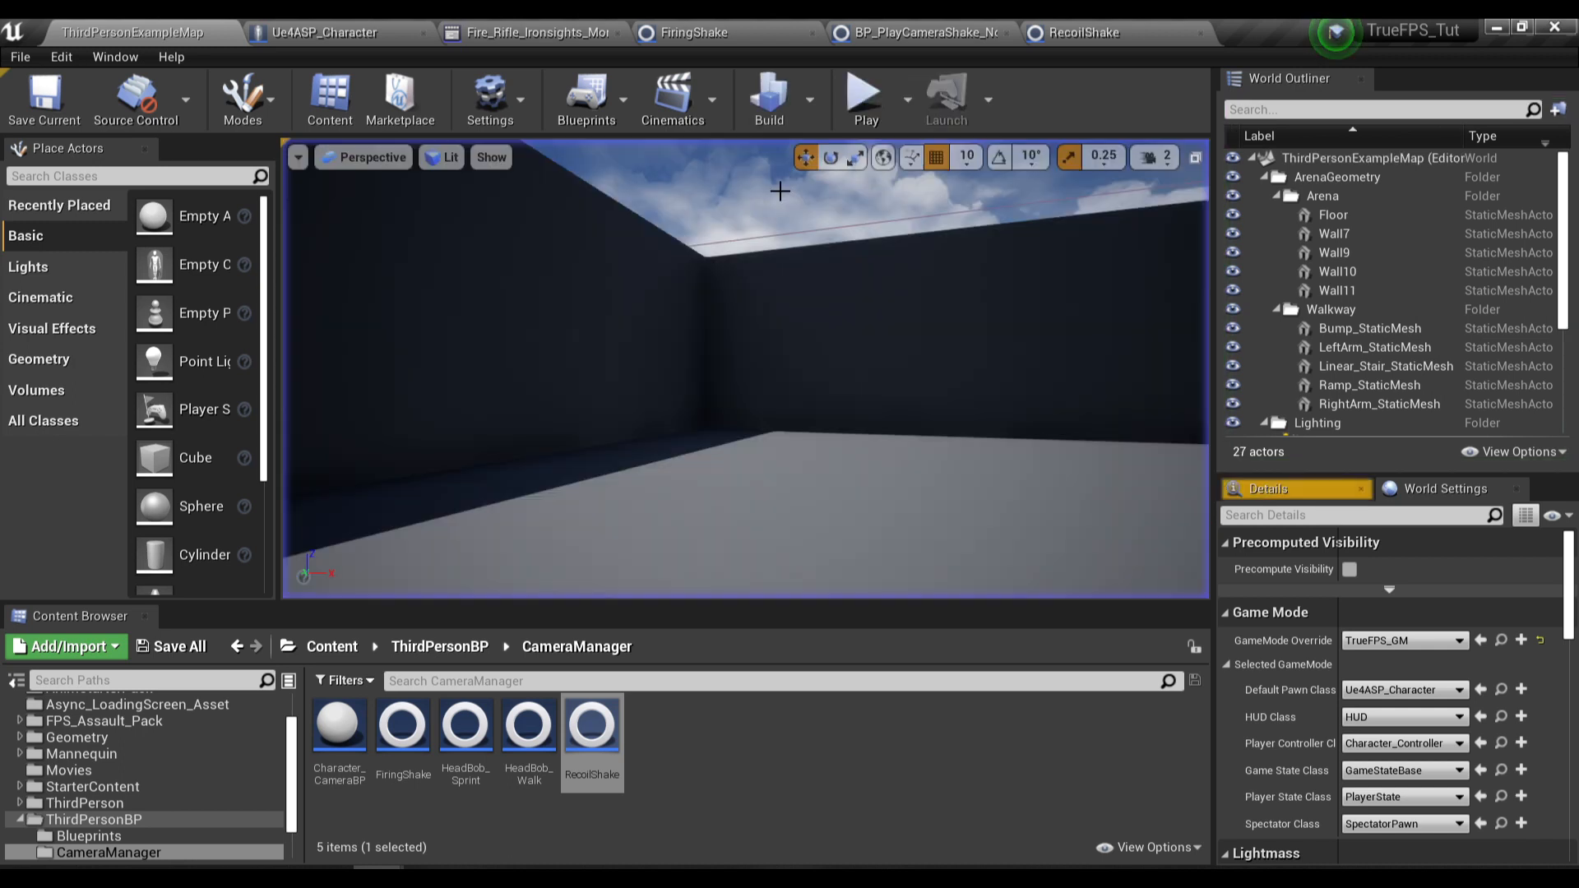
pyautogui.click(531, 31)
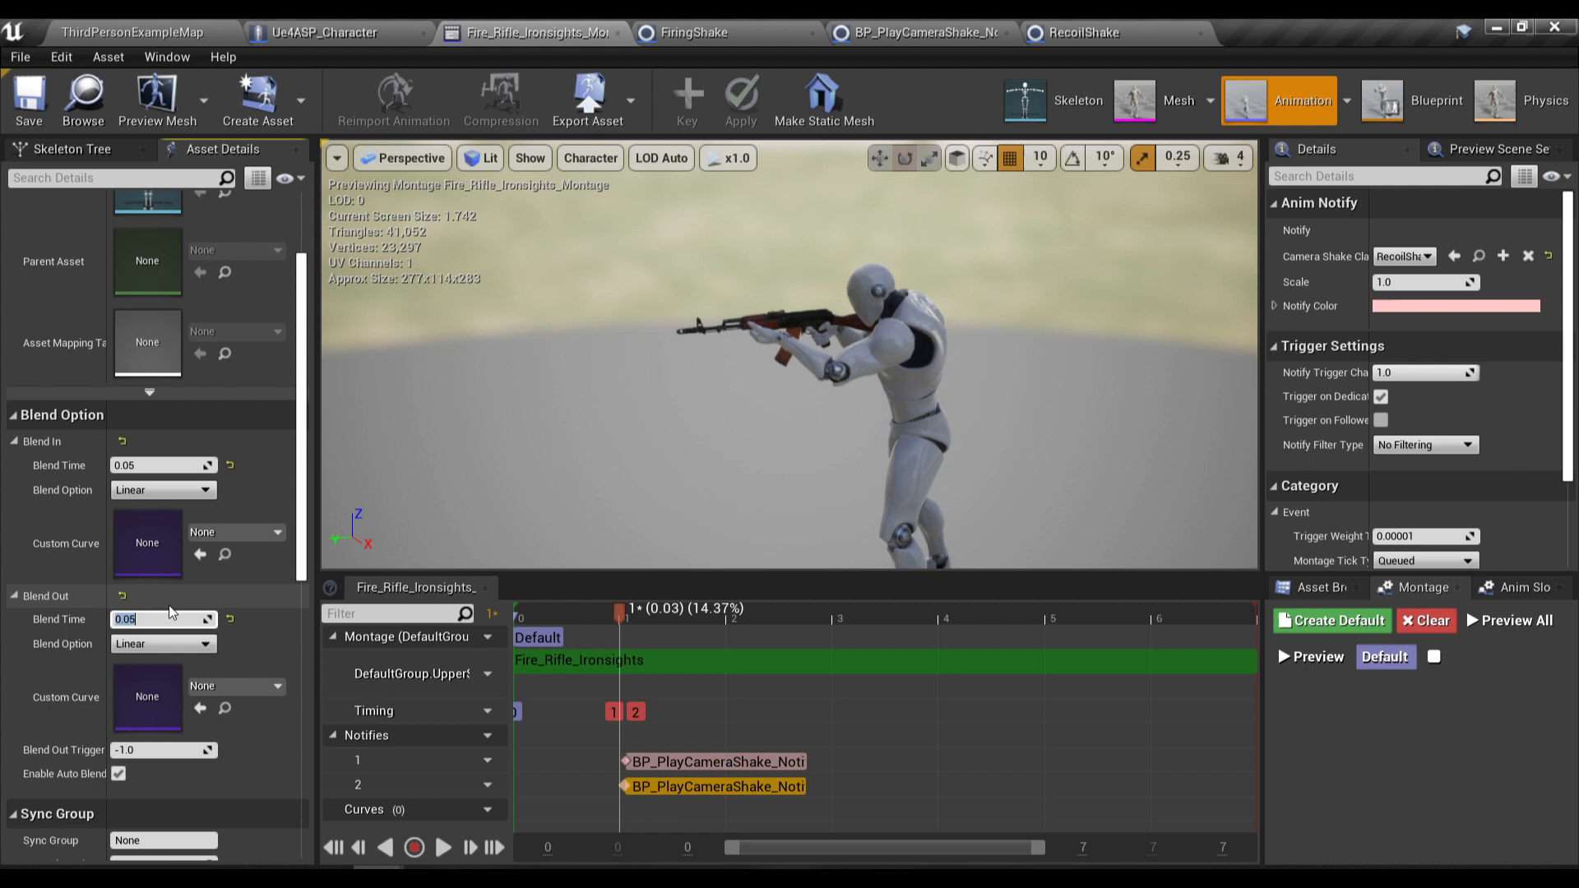
pyautogui.write('0.1')
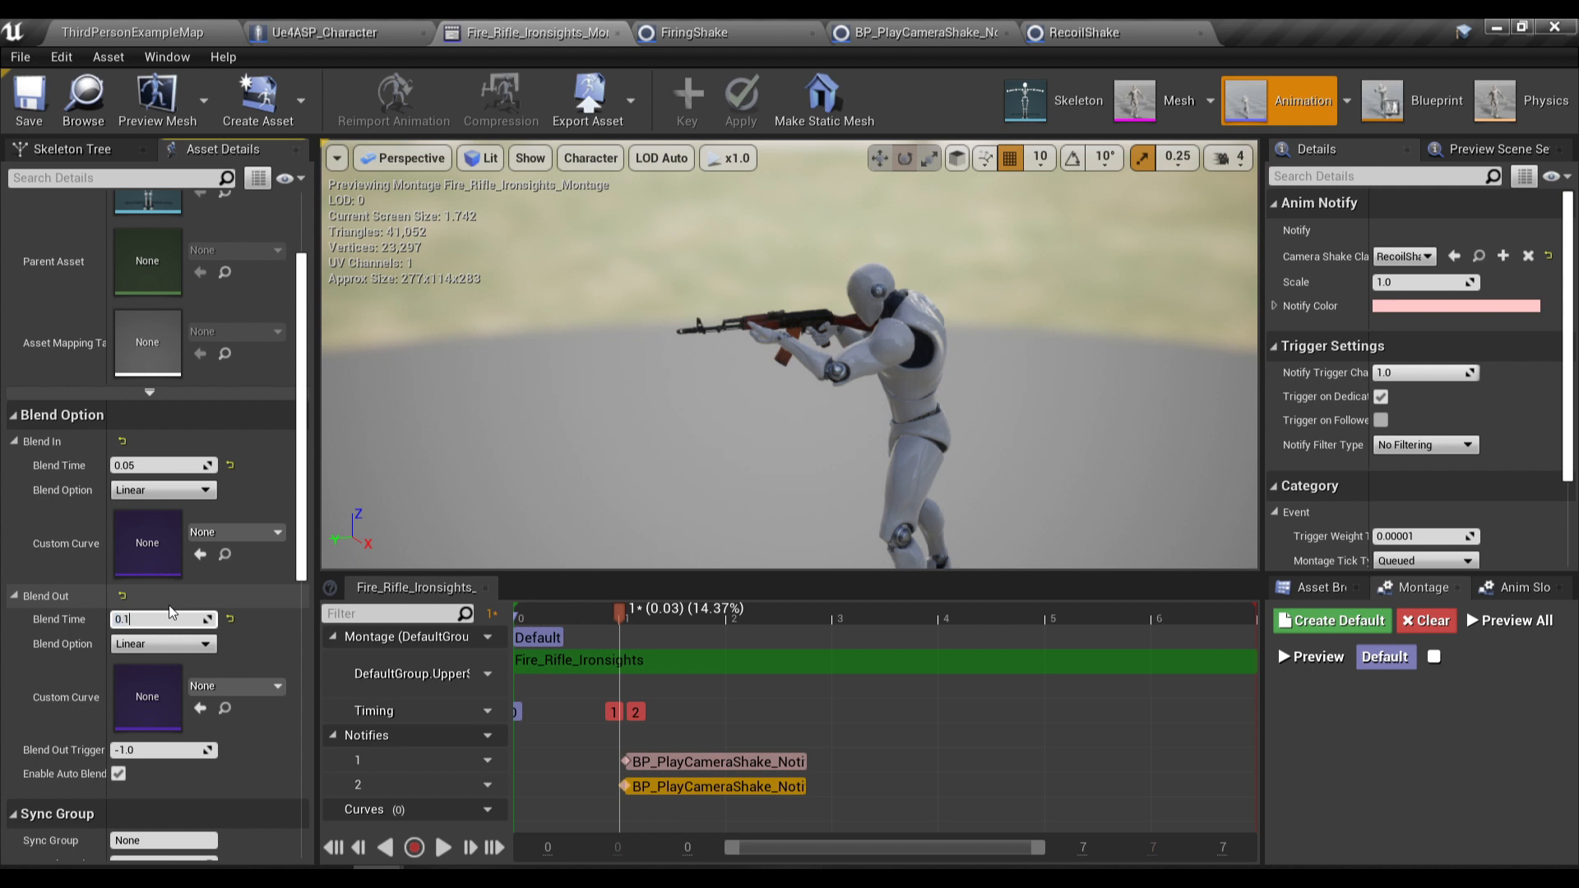
pyautogui.click(28, 98)
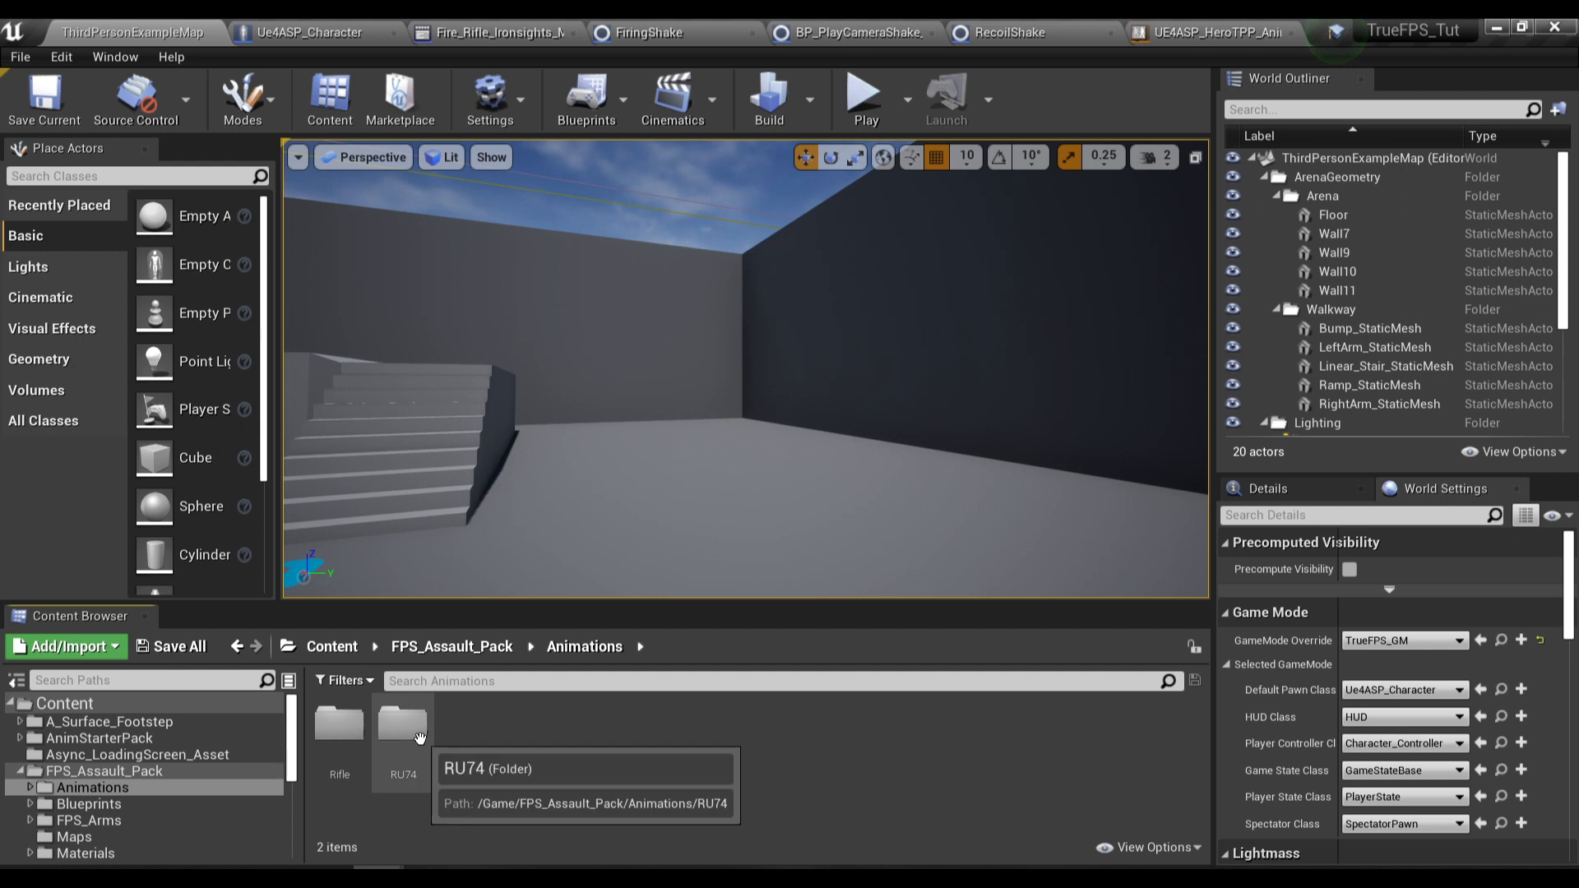
# Step: Inspect A_RU74_Shoot01's sound, shell eject and muzzle flash notifies in the RU74 folder
pyautogui.doubleClick(401, 725)
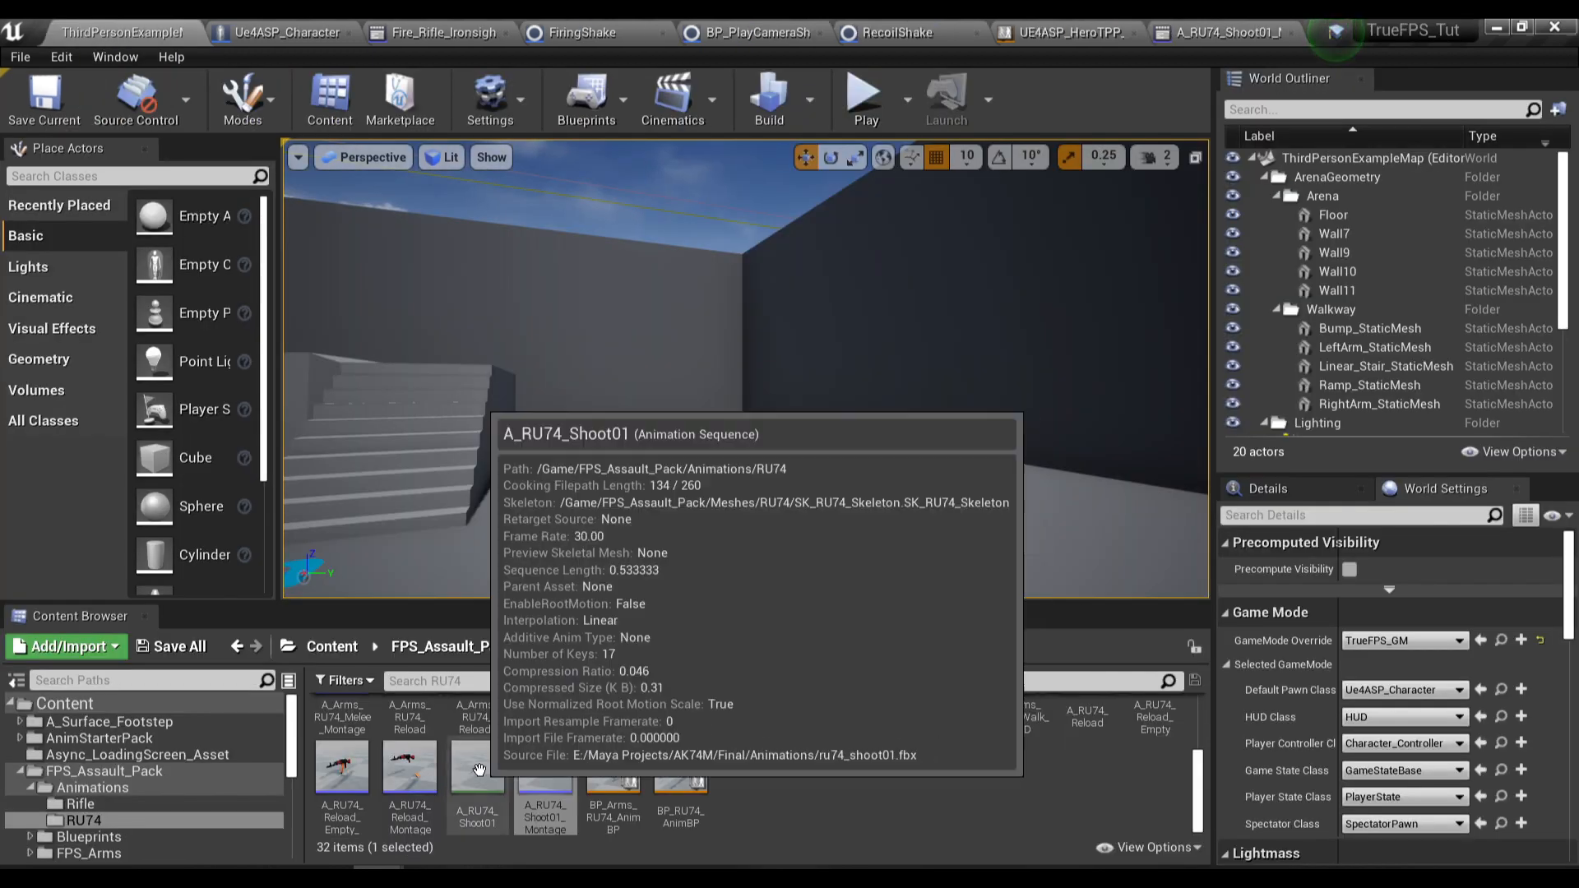
pyautogui.doubleClick(477, 768)
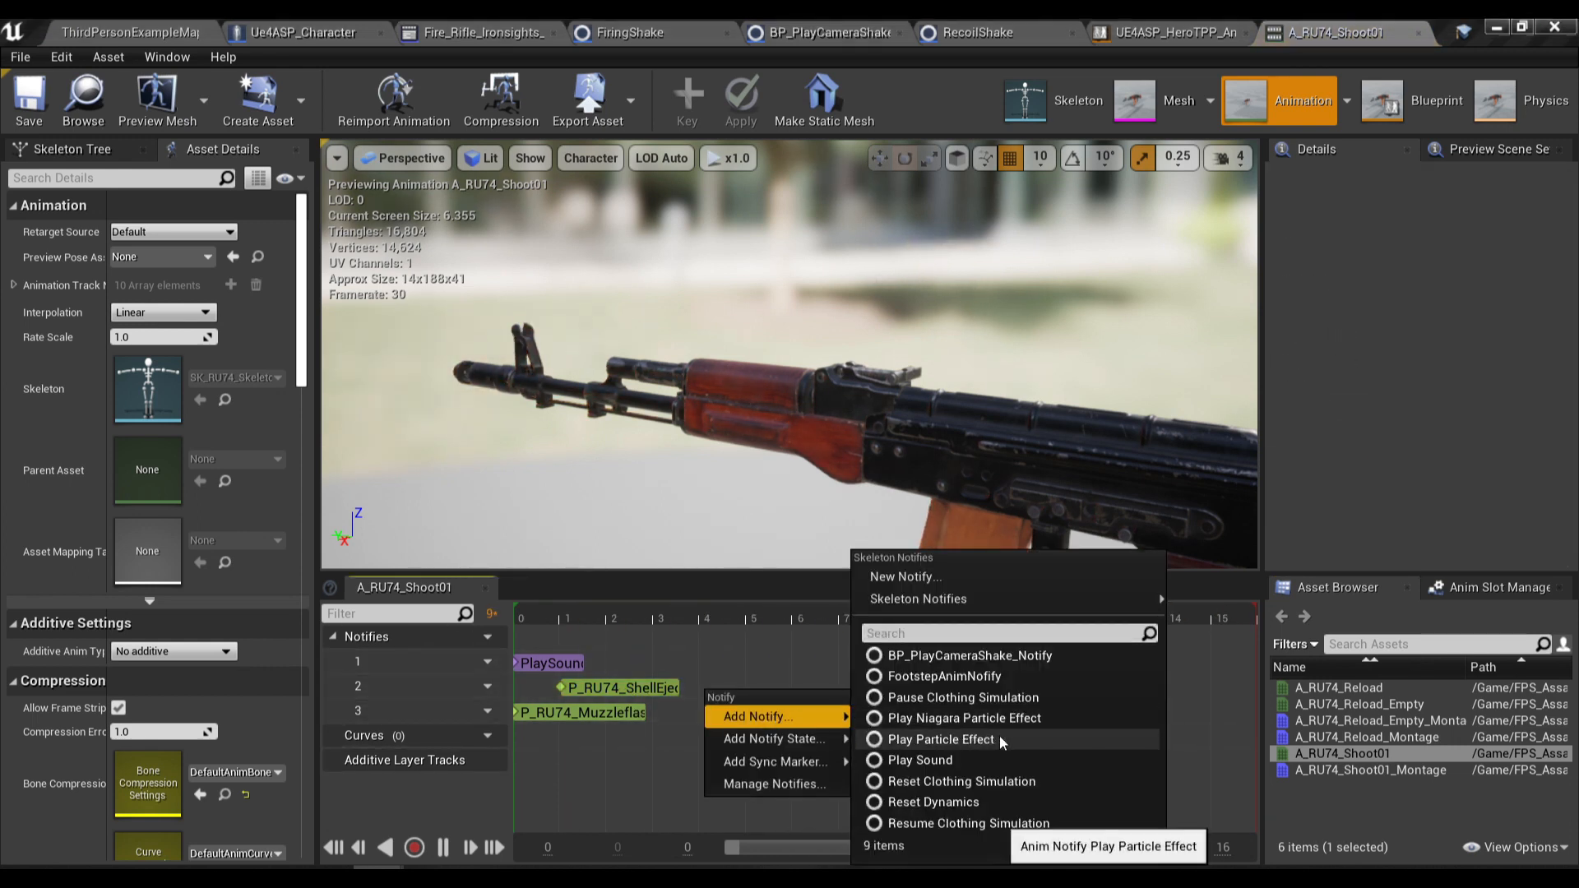
pyautogui.click(941, 738)
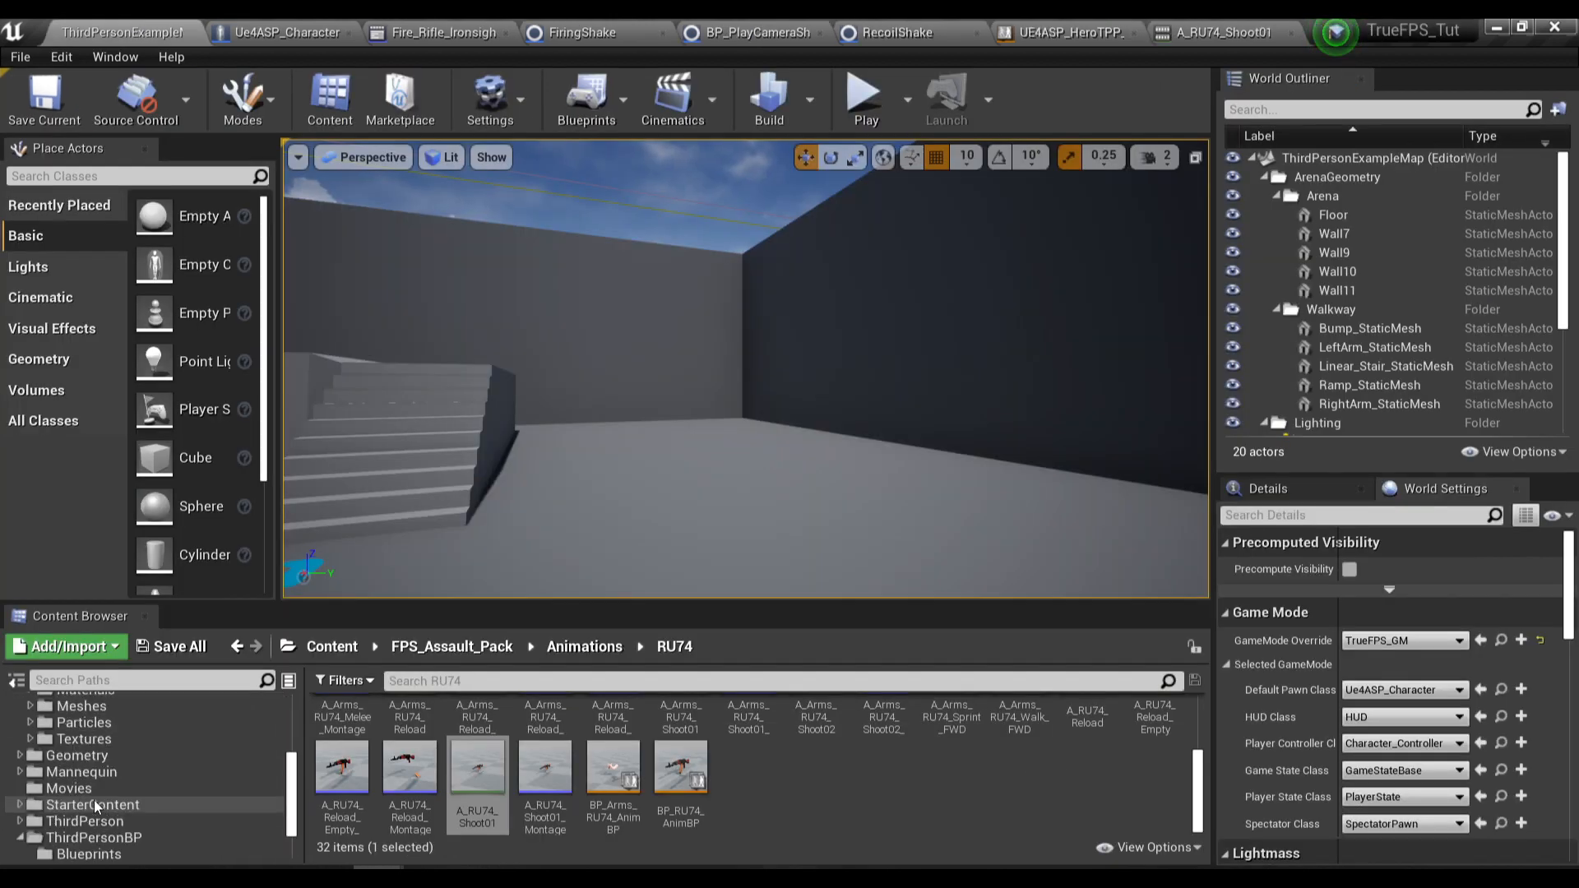
# Step: In Weapon_AK, add Get Anim Instance from Weapon Mesh feeding a Montage Play node
pyautogui.click(71, 852)
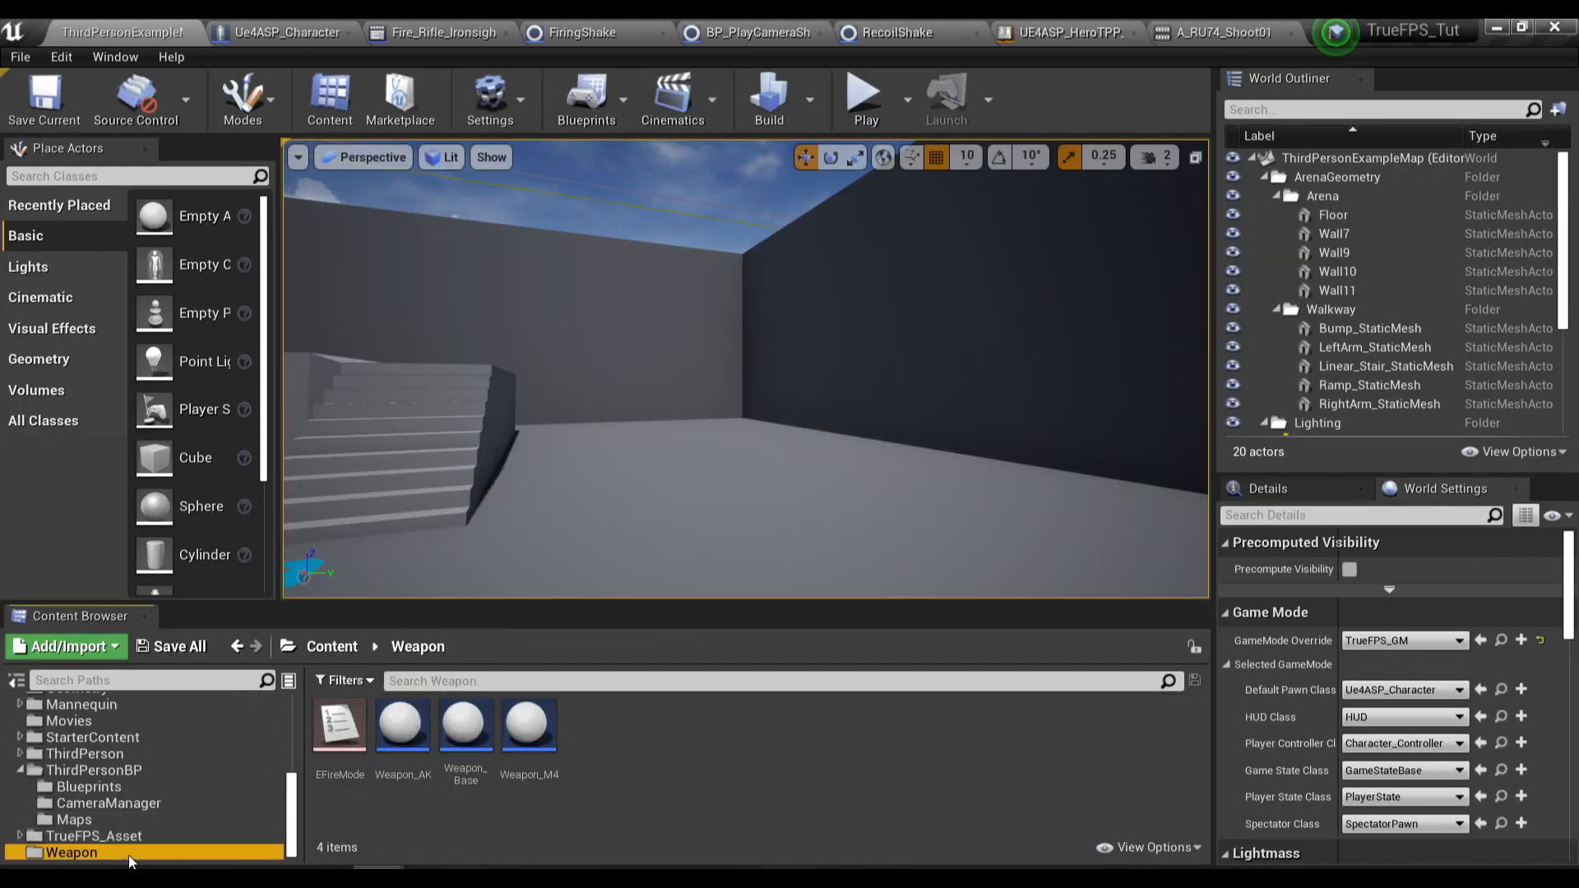
pyautogui.doubleClick(403, 723)
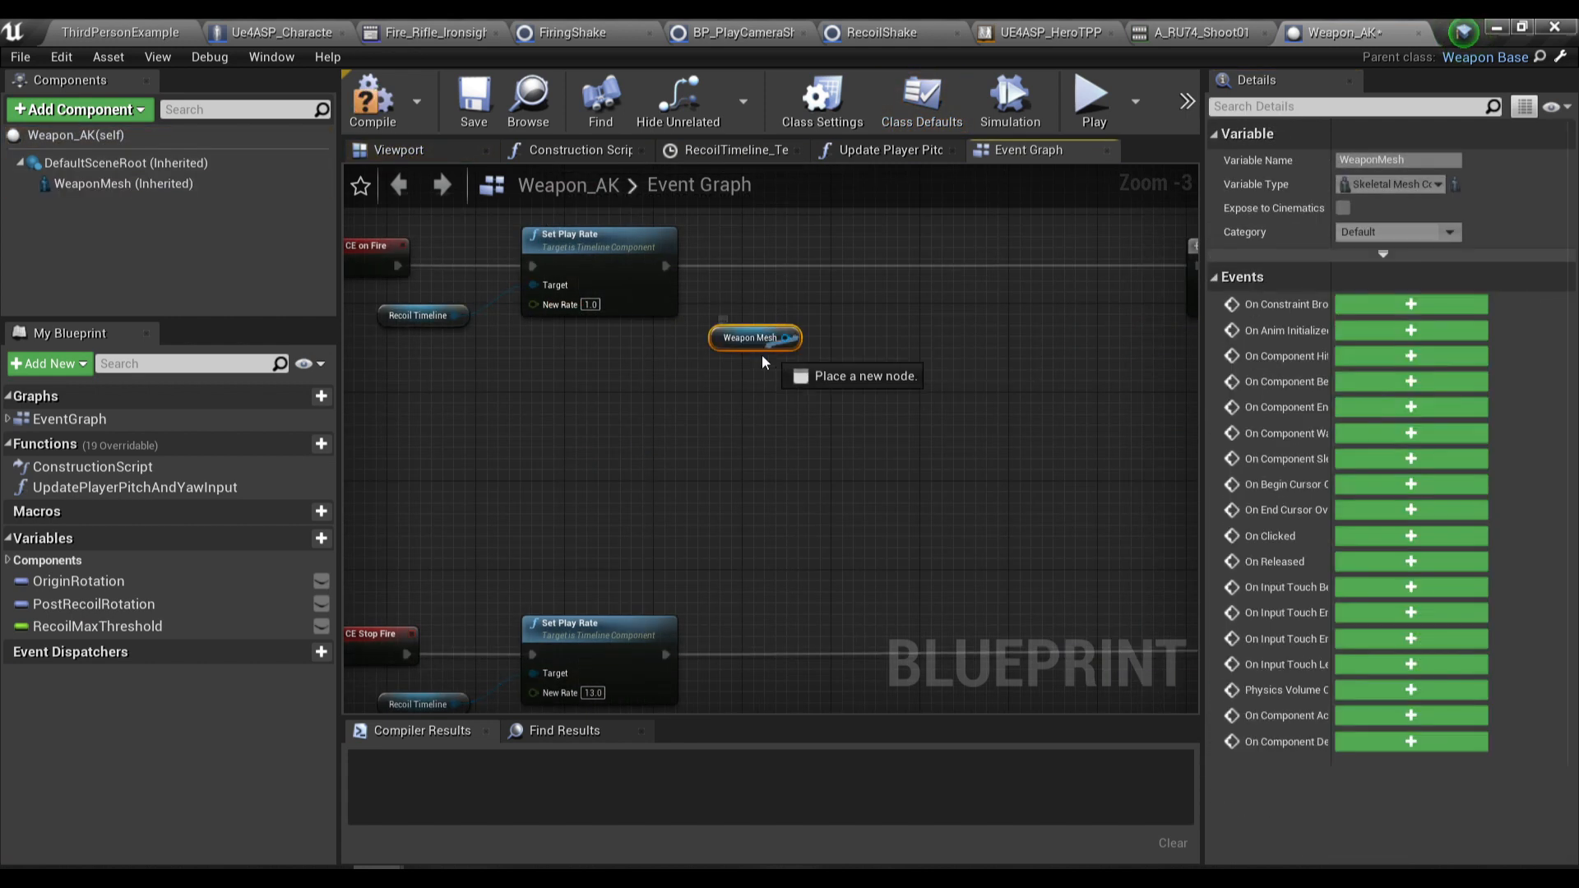
pyautogui.write('get anim')
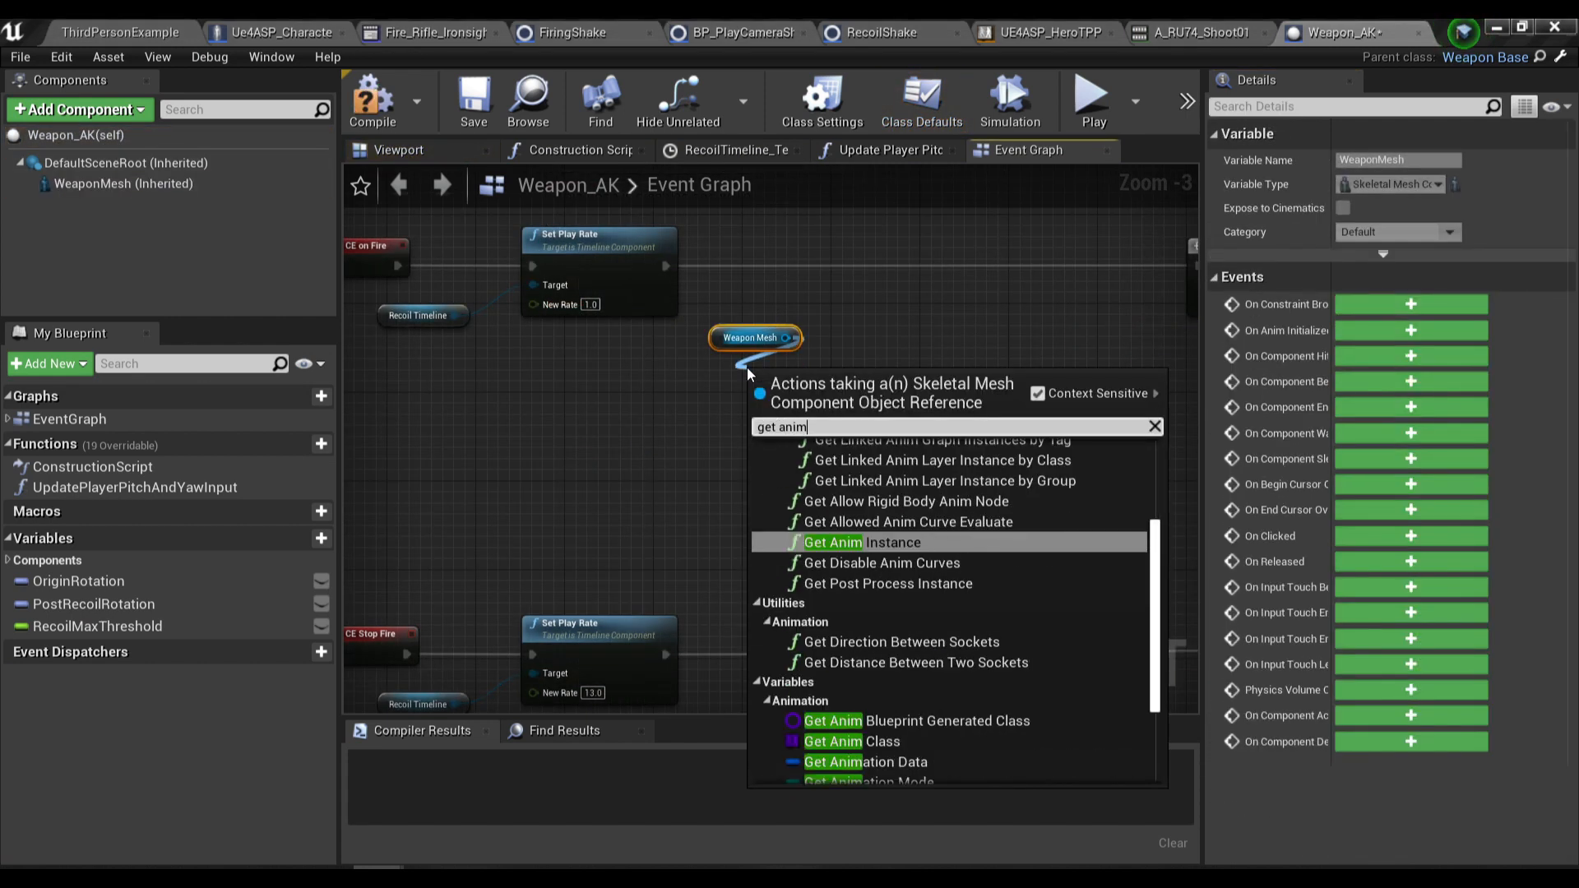
pyautogui.click(867, 541)
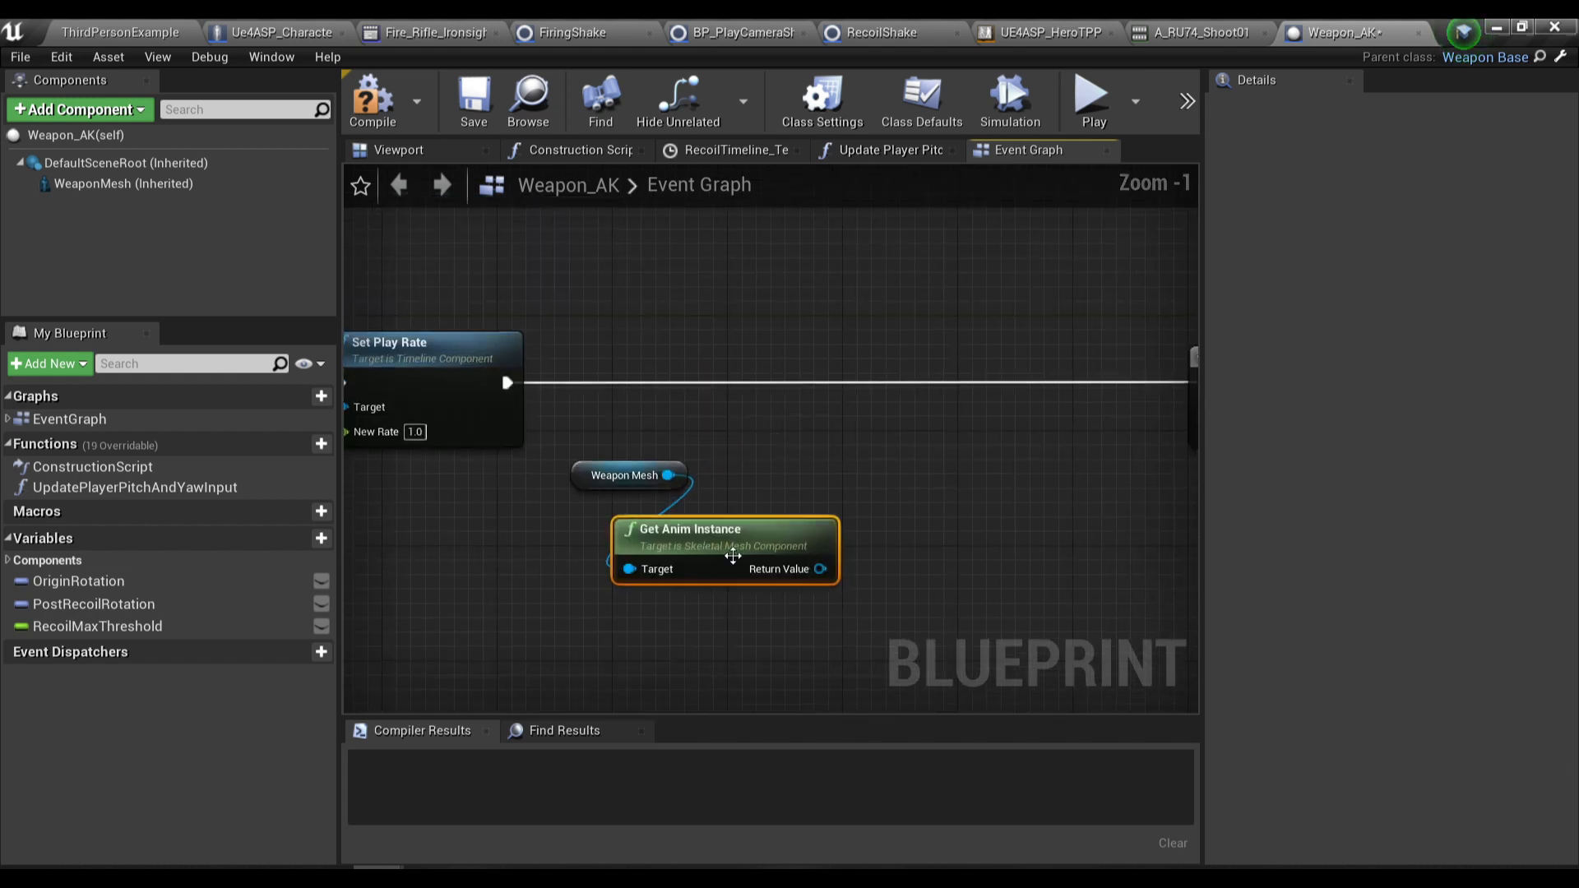
pyautogui.moveTo(822, 568); pyautogui.dragTo(842, 367)
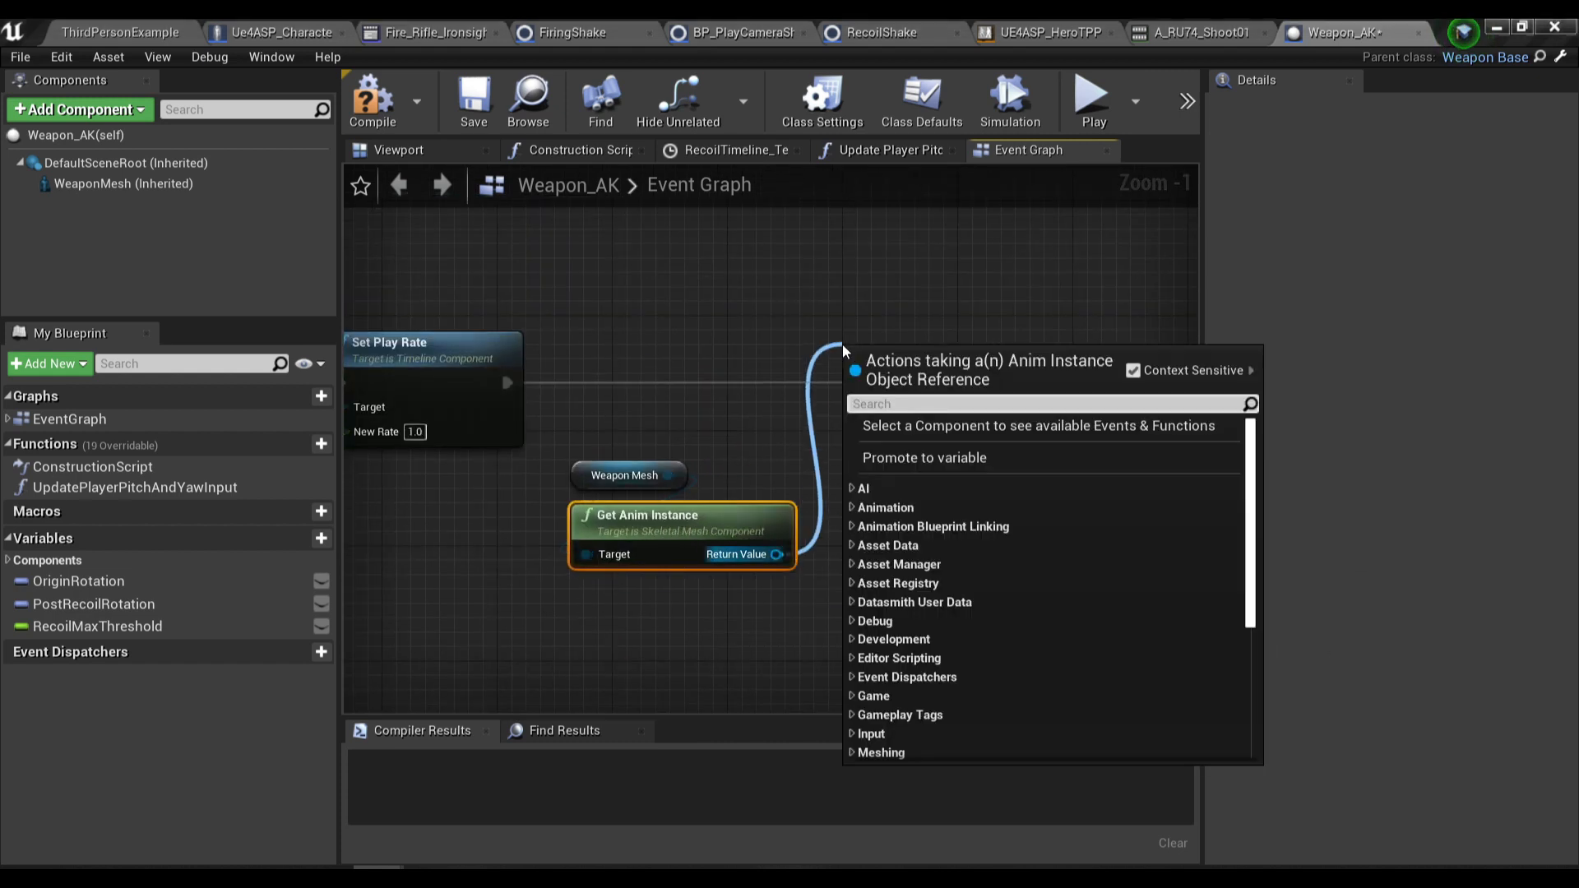
pyautogui.write('play montage')
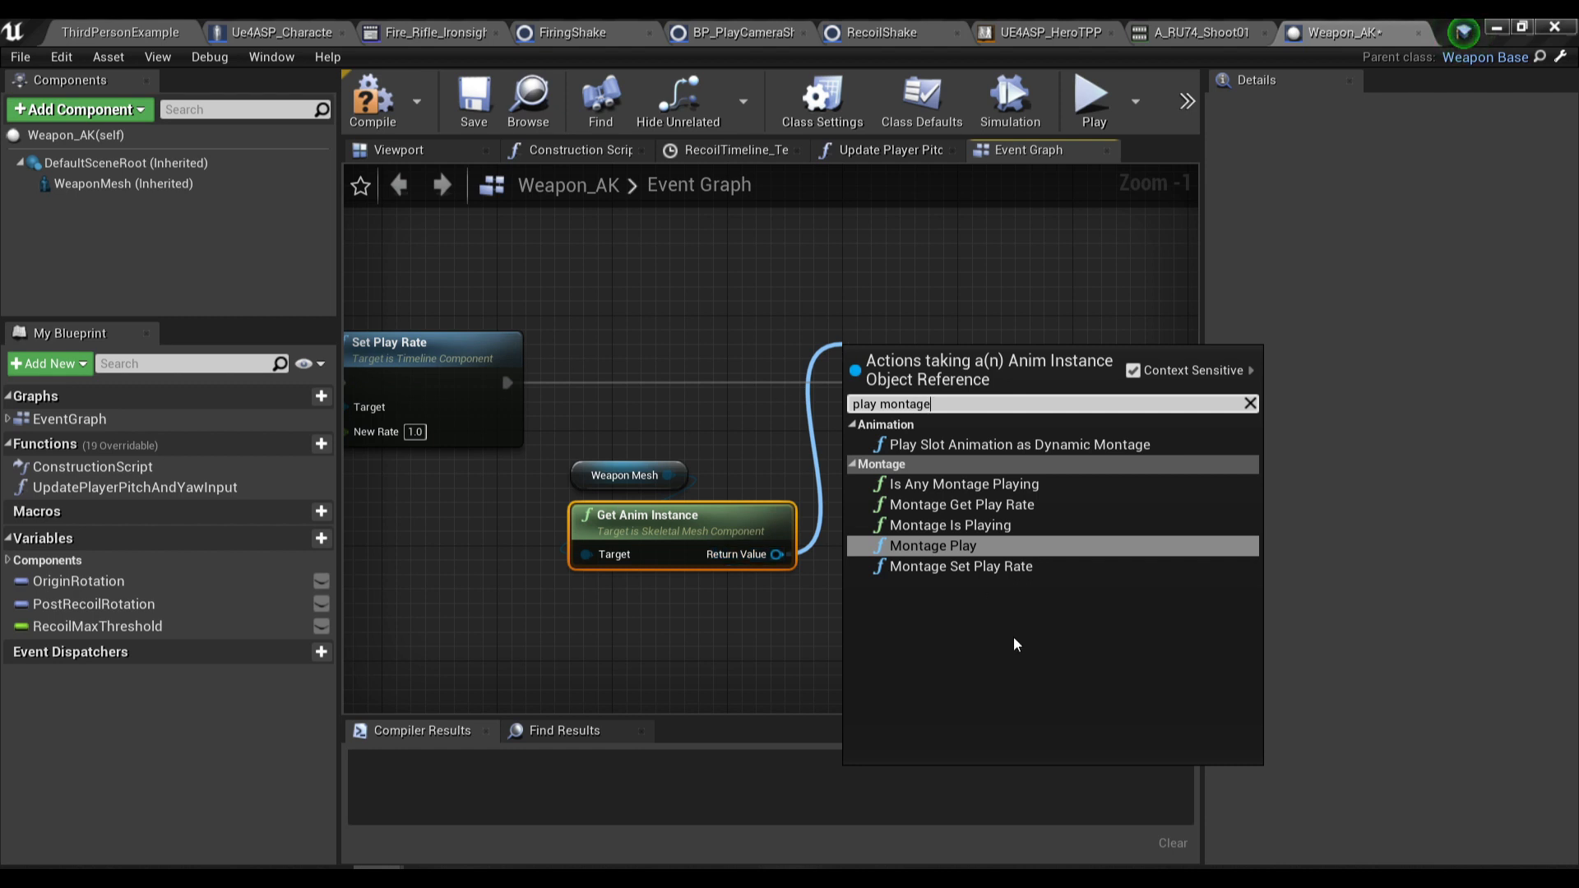
pyautogui.click(930, 544)
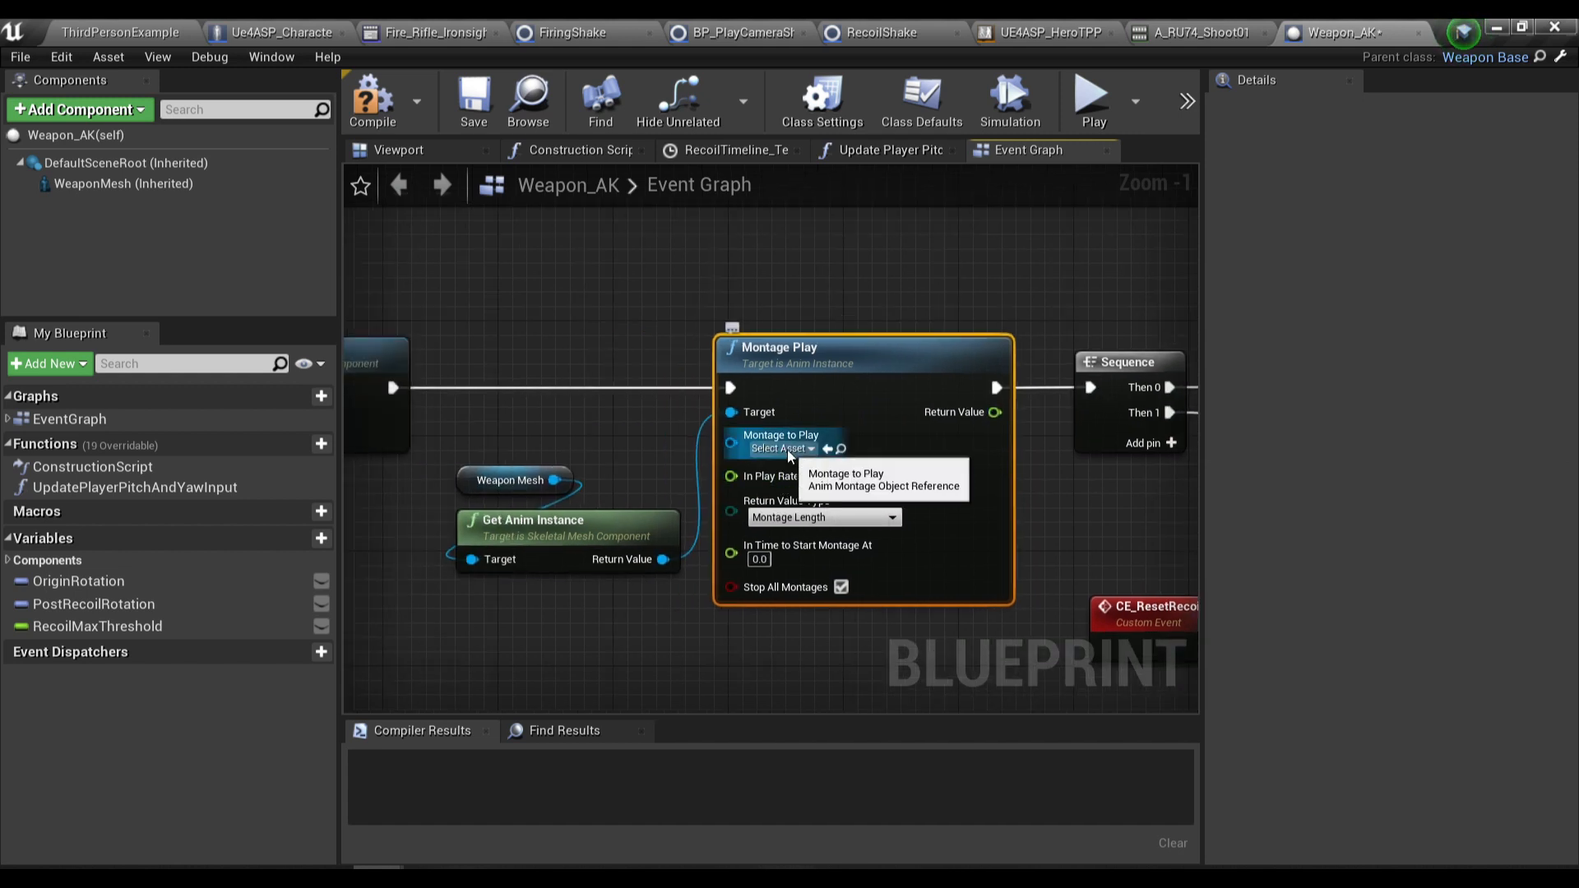
# Step: Look up the RU74 shoot montage to assign as the node's Montage to Play
pyautogui.click(1197, 33)
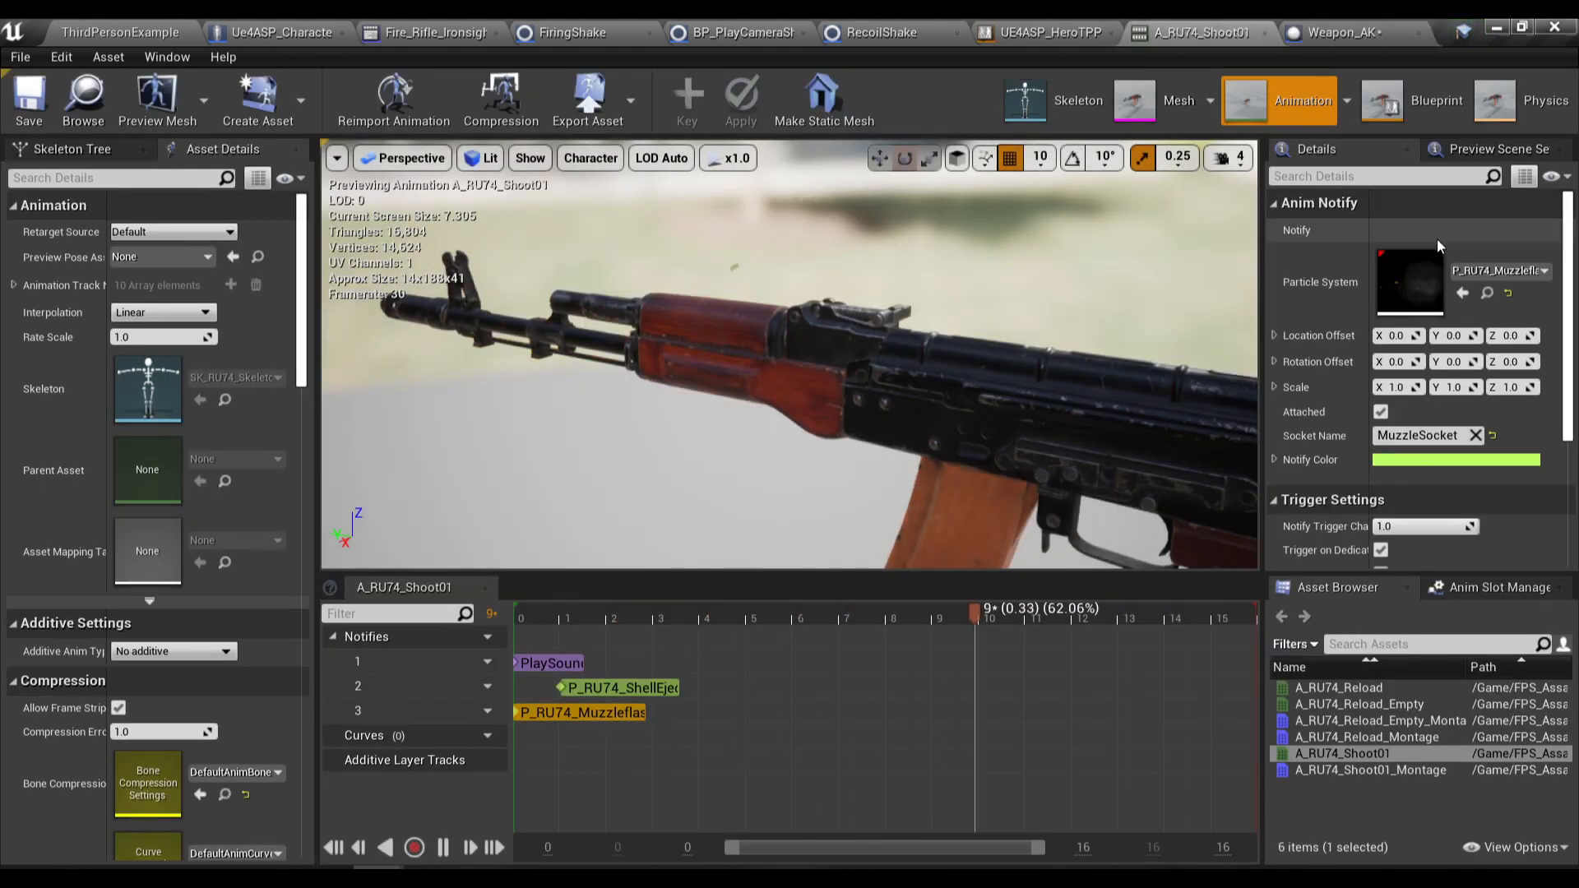
pyautogui.click(110, 31)
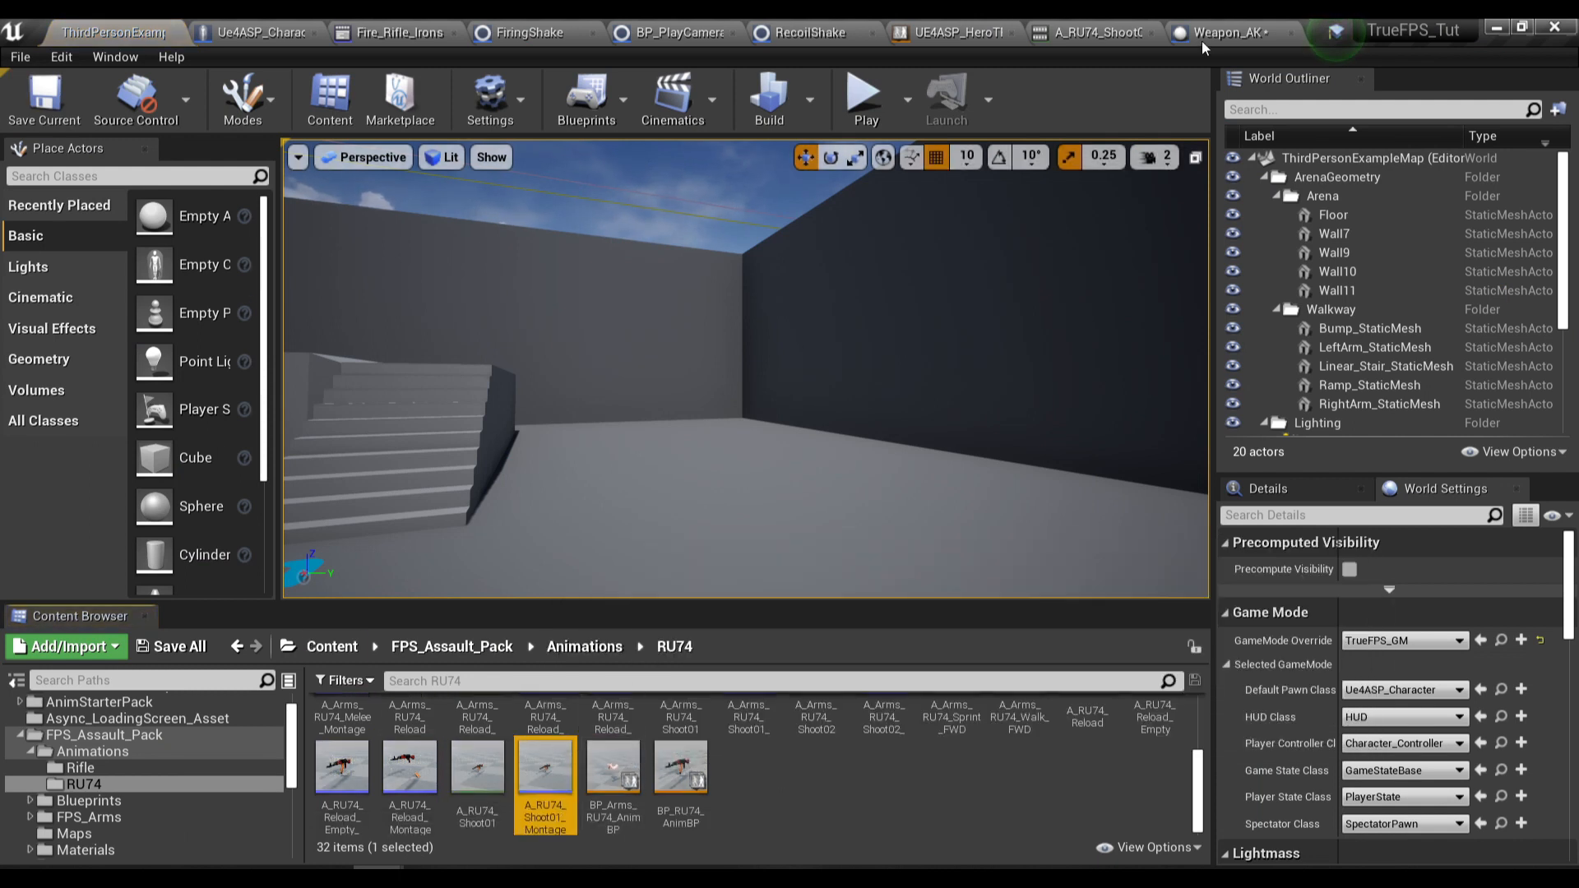
pyautogui.click(1222, 31)
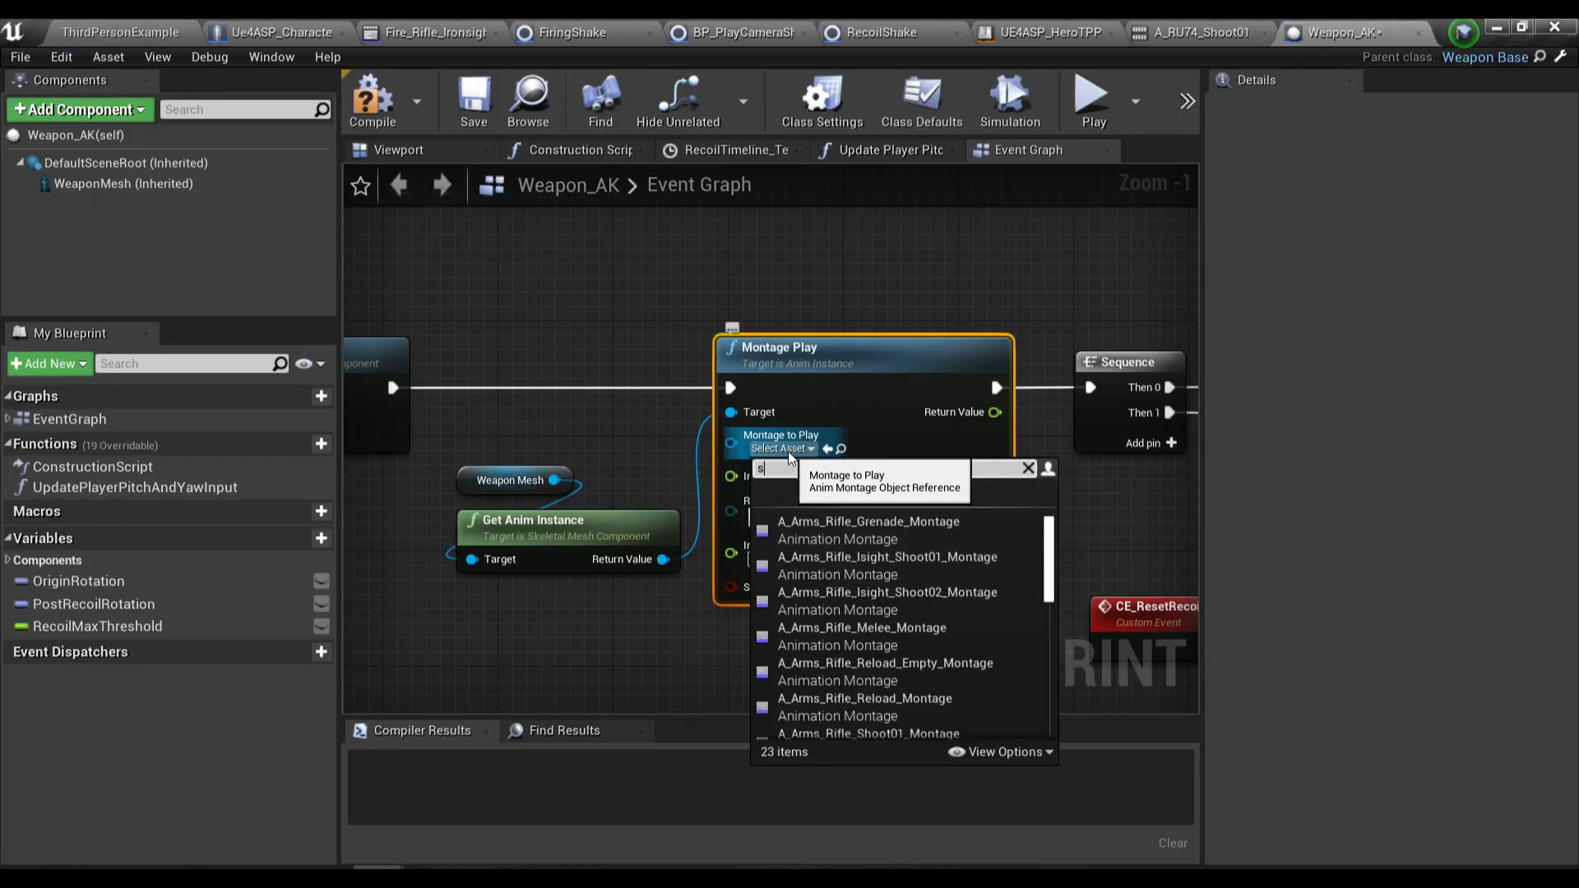
pyautogui.write('hoot')
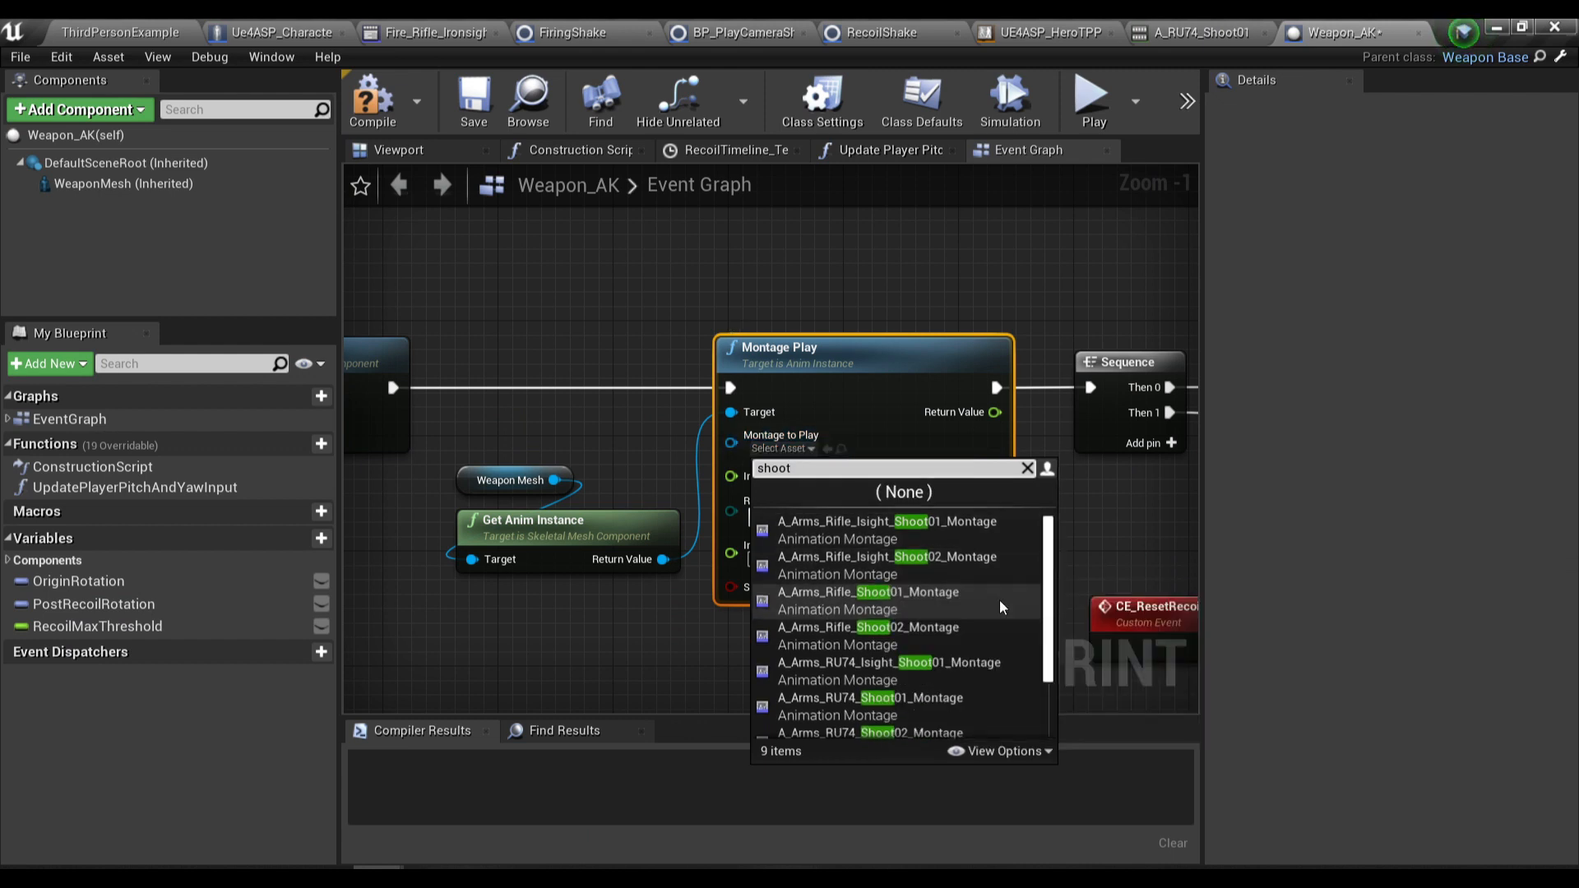
pyautogui.scroll(-3)
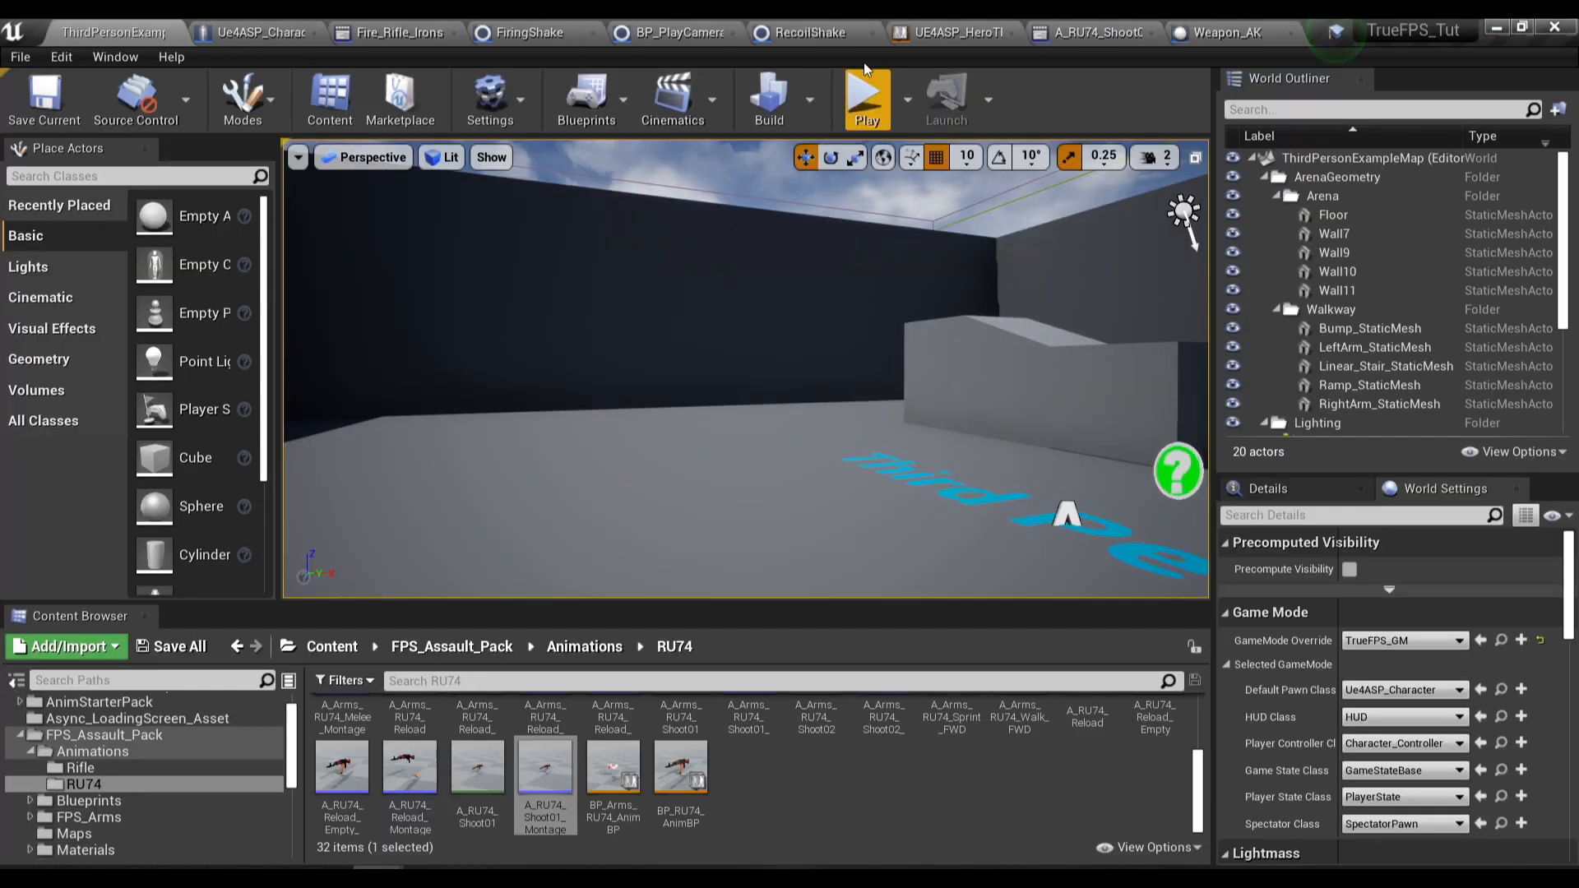
# Step: Test firing in play, then add a Play Sound notify with AK47_Firing to A_RU74_Shoot01_Montage
pyautogui.click(863, 97)
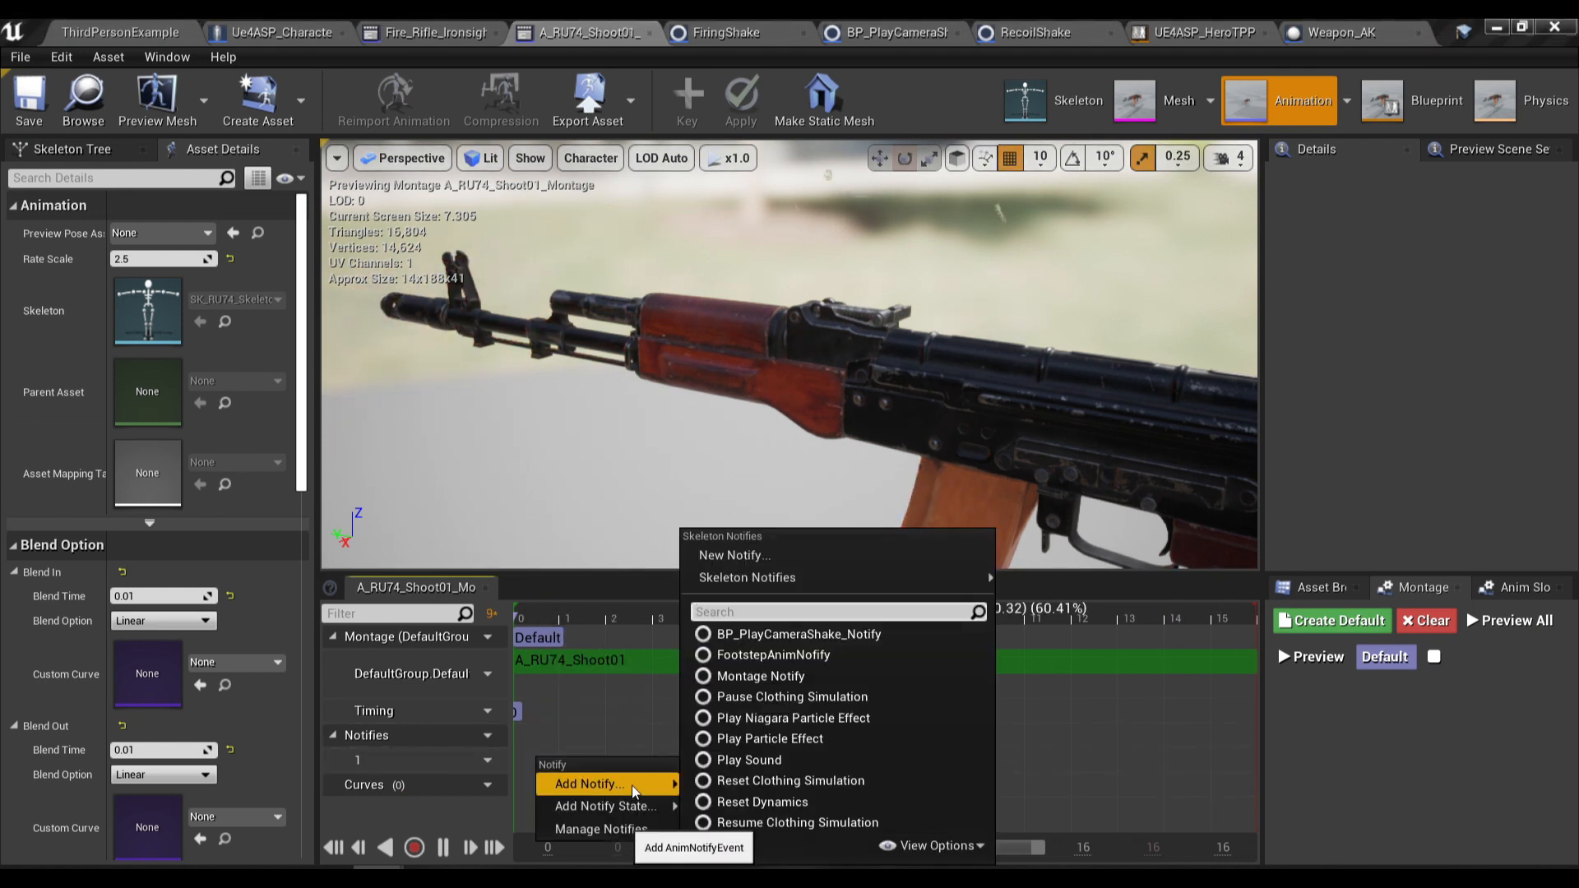
pyautogui.click(749, 759)
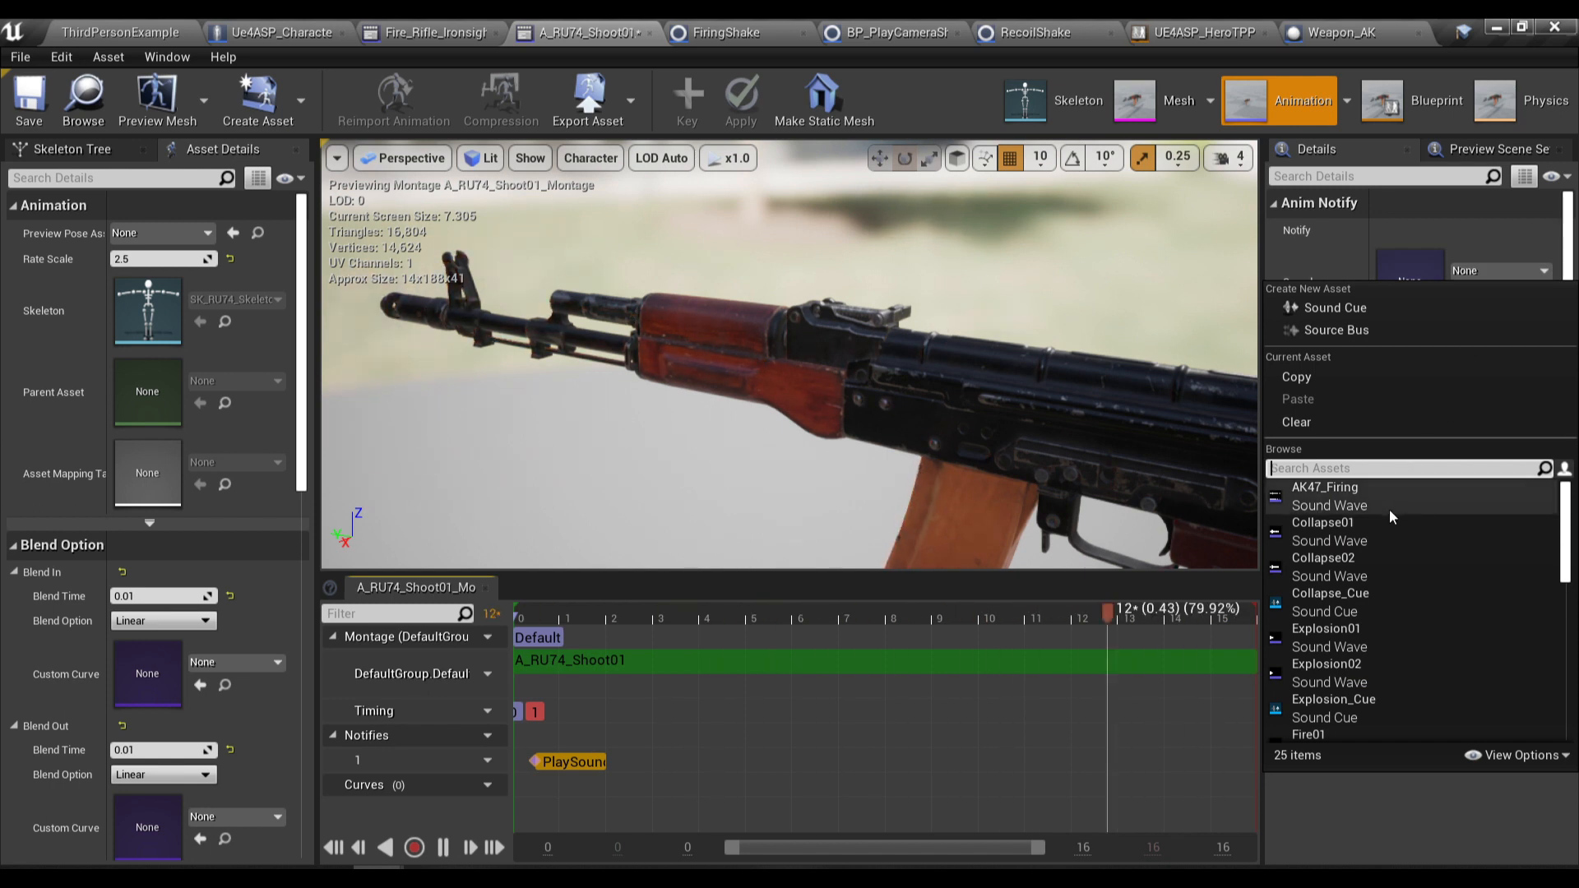
pyautogui.click(1324, 487)
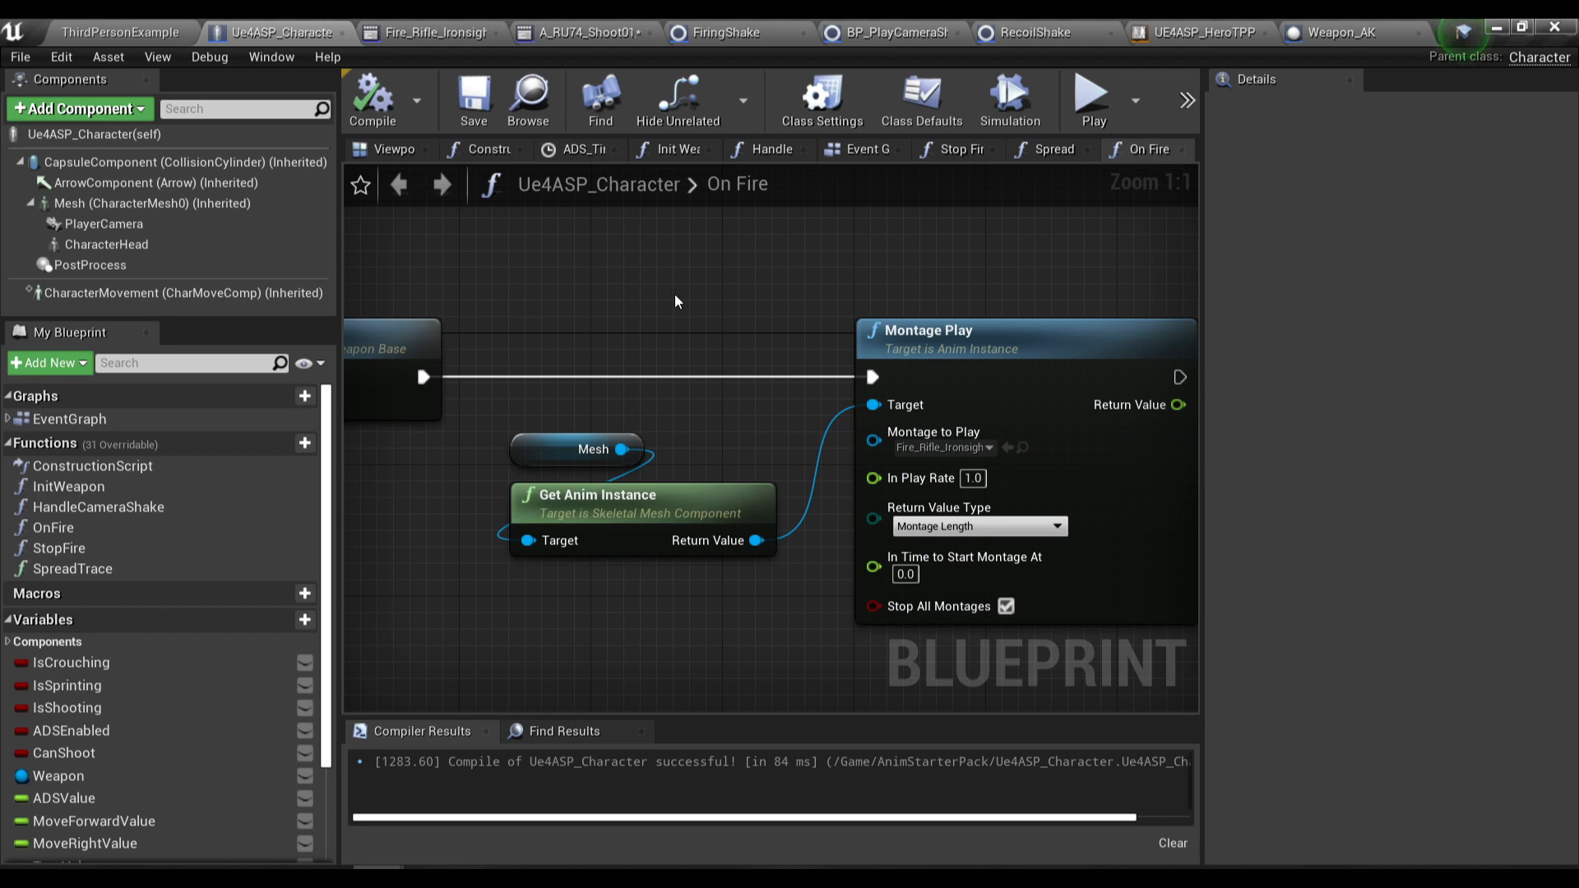
pyautogui.moveTo(663, 313)
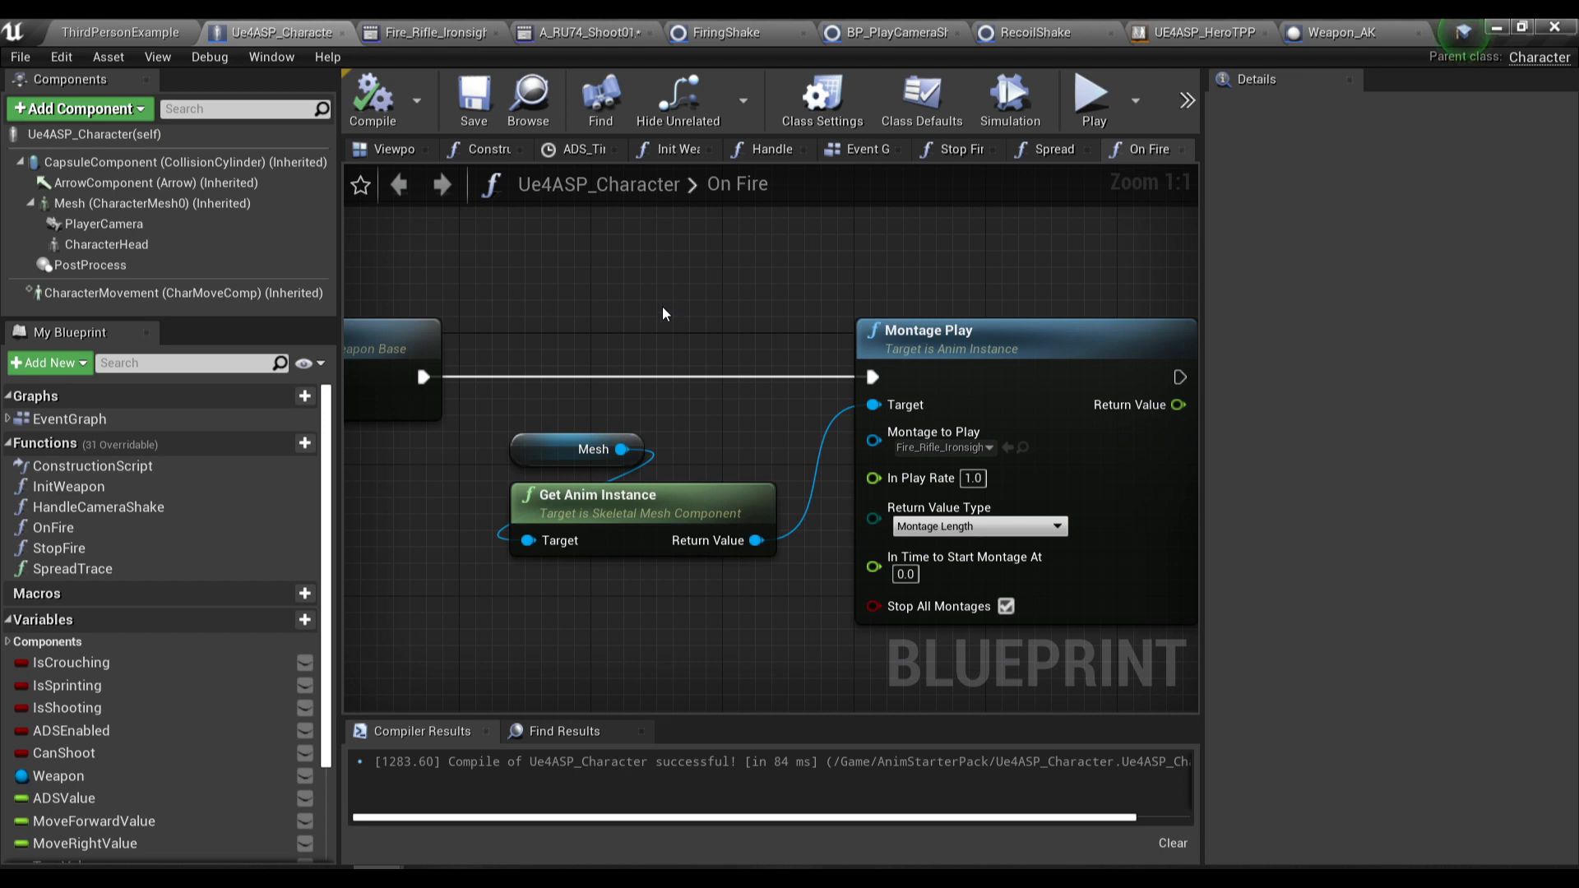